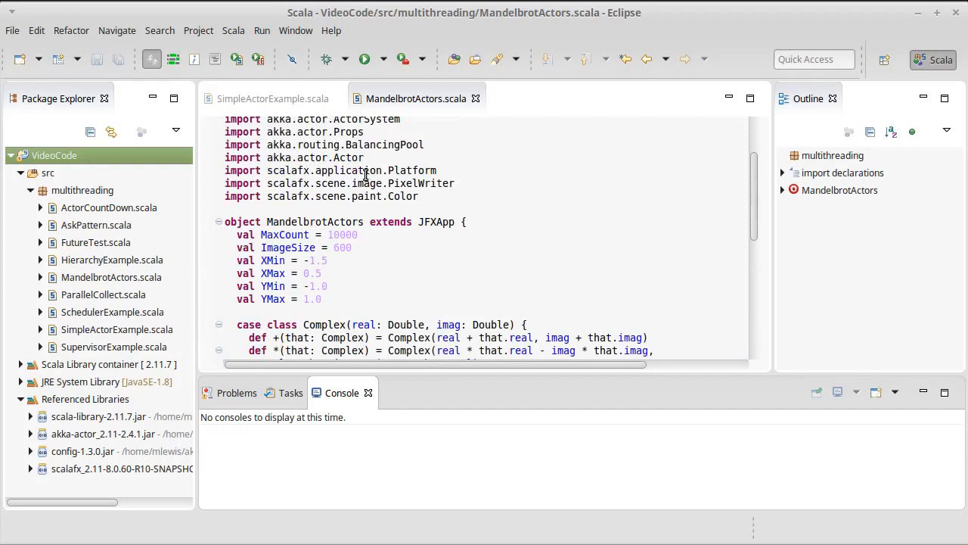
Launch MandelbrotActors, move the blank Actor Mandelbrot window, and close it.
scroll("down", 3)
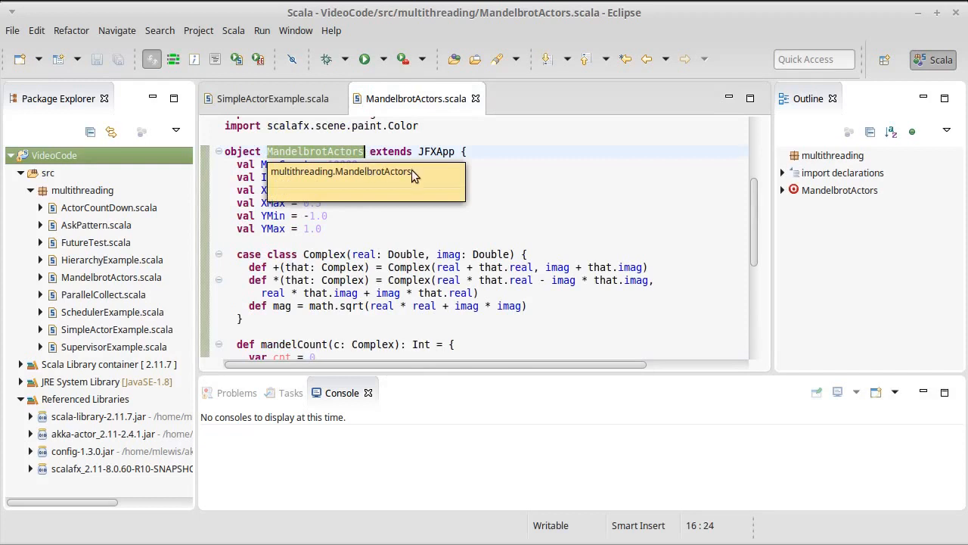
mouse_move(412, 155)
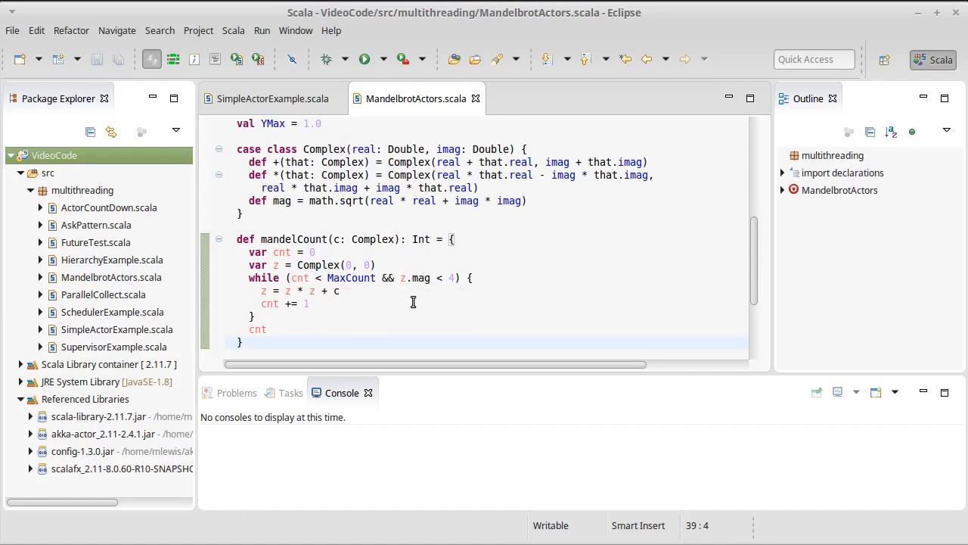
scroll("down", 3)
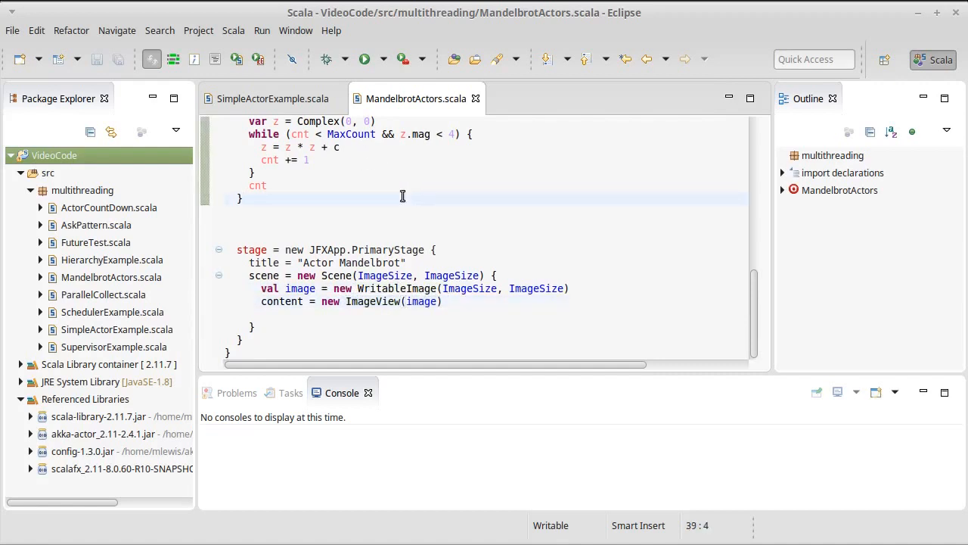
left_click(364, 59)
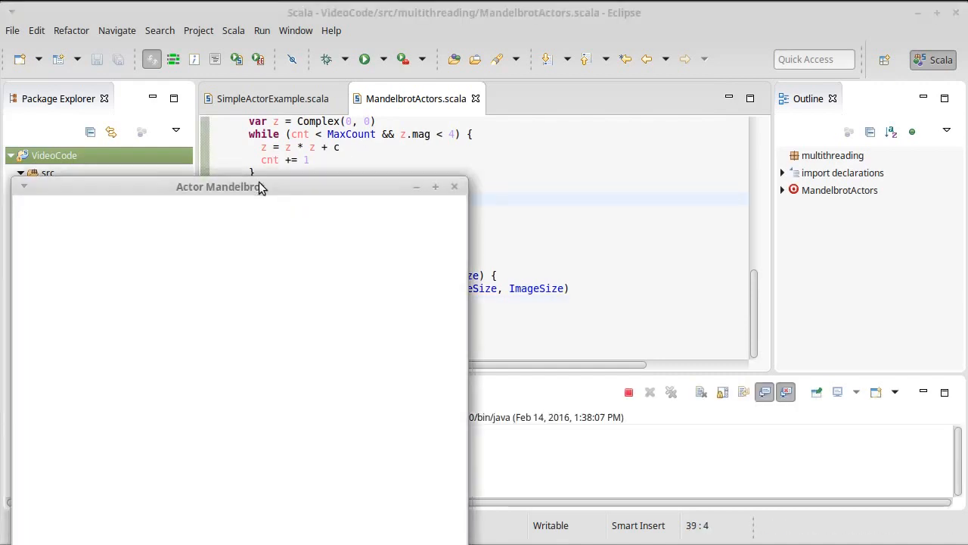
left_click_drag(220, 187, 341, 80)
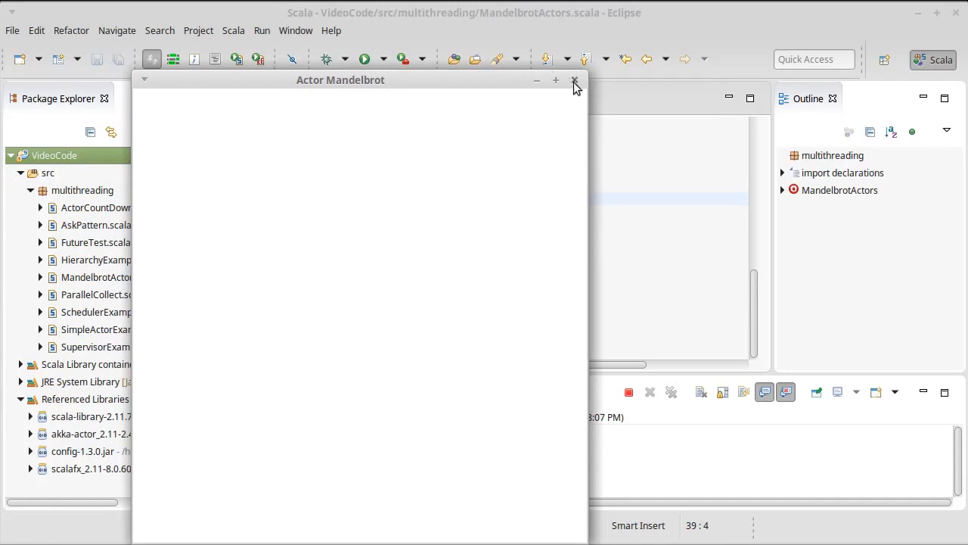
mouse_move(575, 82)
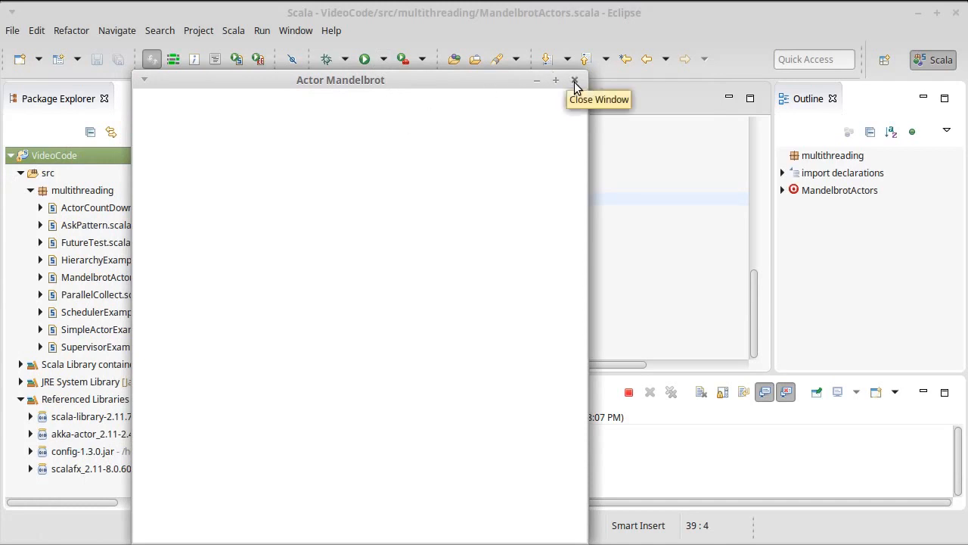
left_click(574, 80)
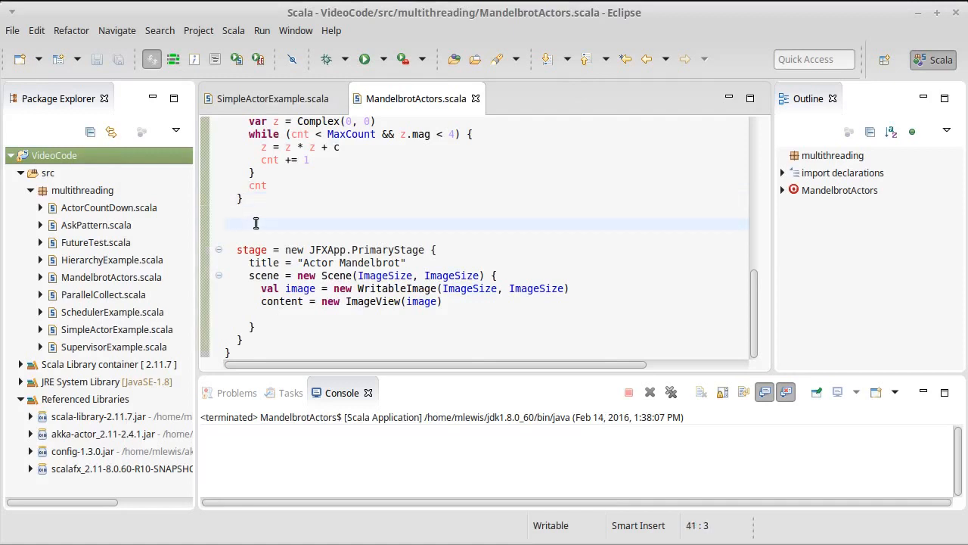
Declare class LineActor(pw: PixelWriter) extending Actor below mandelCount.
type("class Line")
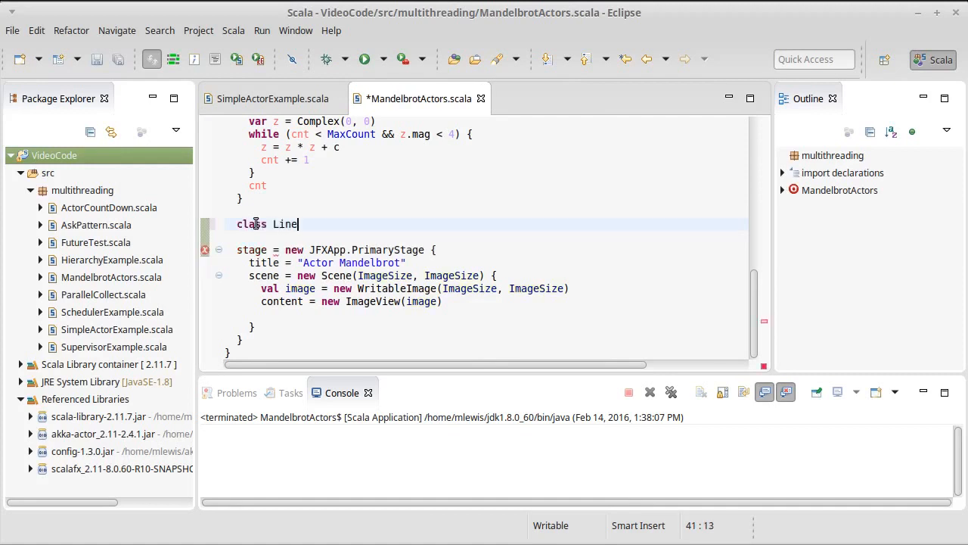
type("Actor")
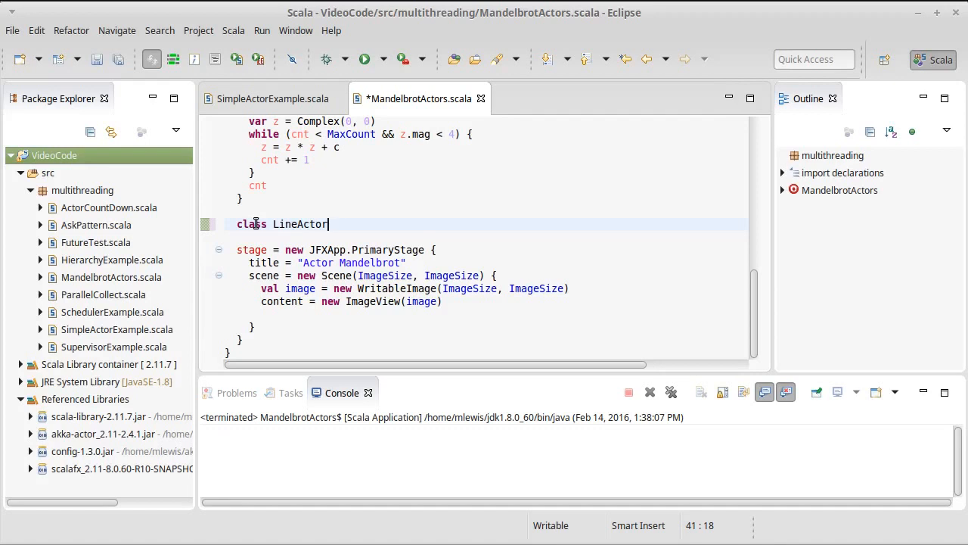
type("(")
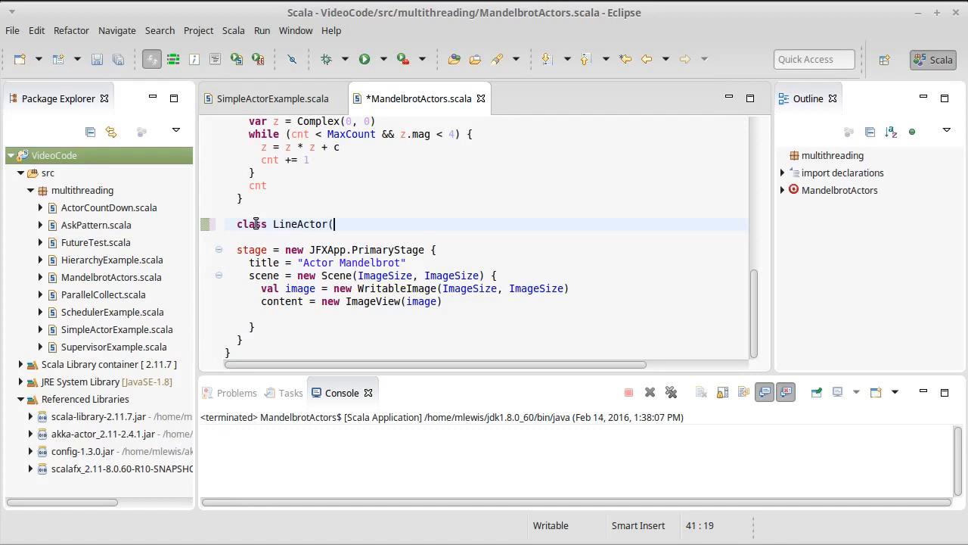
type("pw")
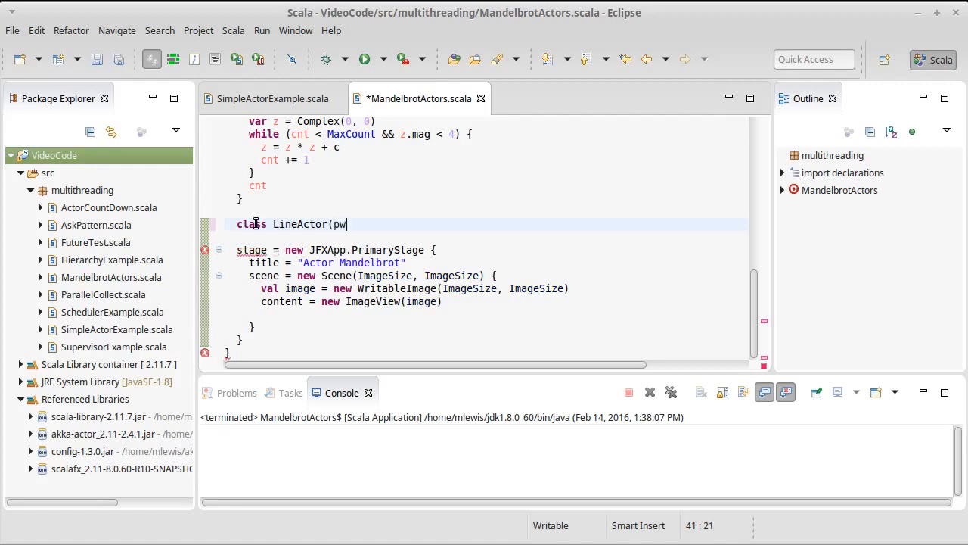
type(":")
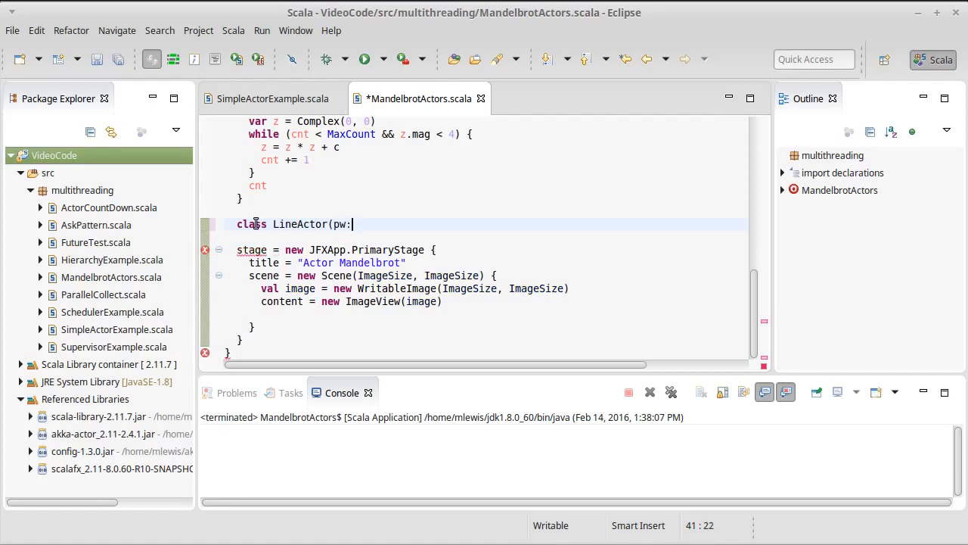
type("PixelWriter")
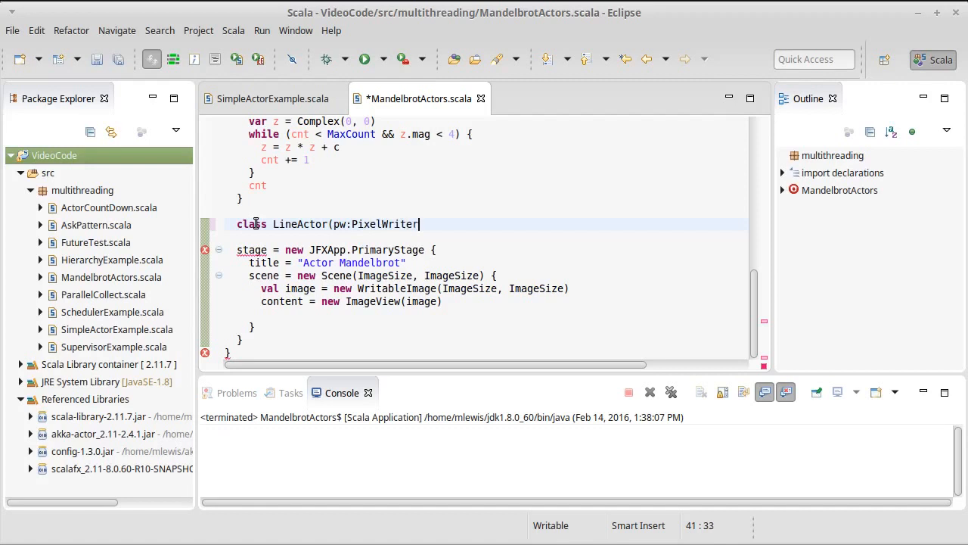
type(") extends Actor {")
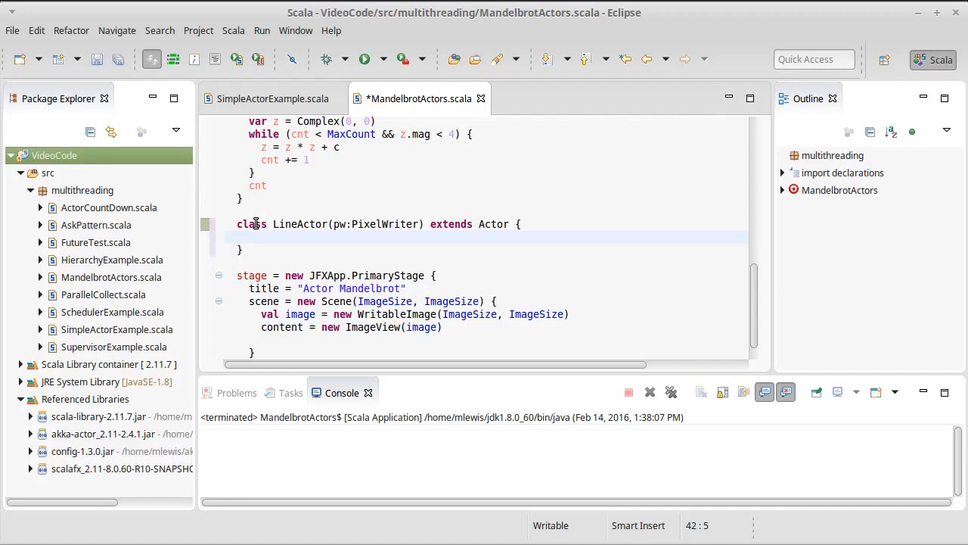
Add a receive method with a case matching Line(row, y).
type("d")
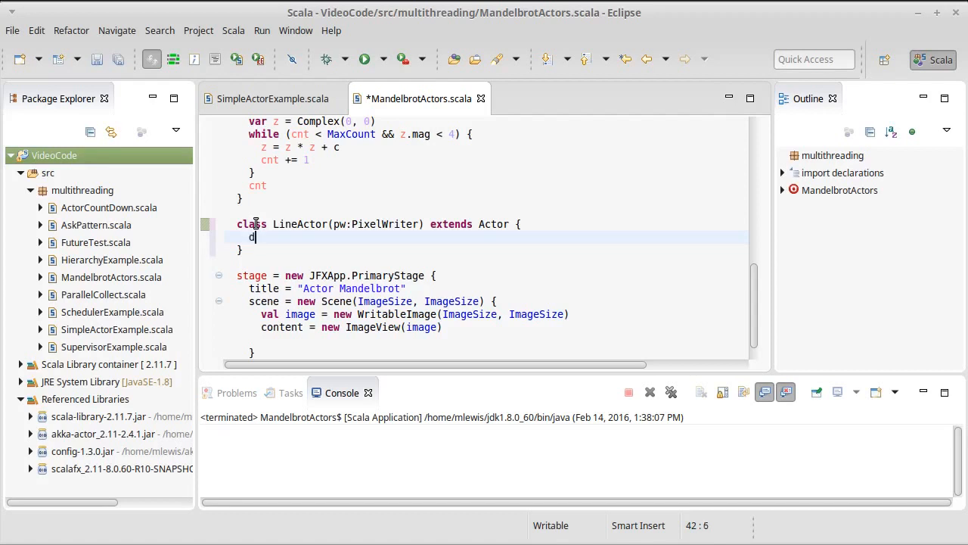
type("ef receive = {")
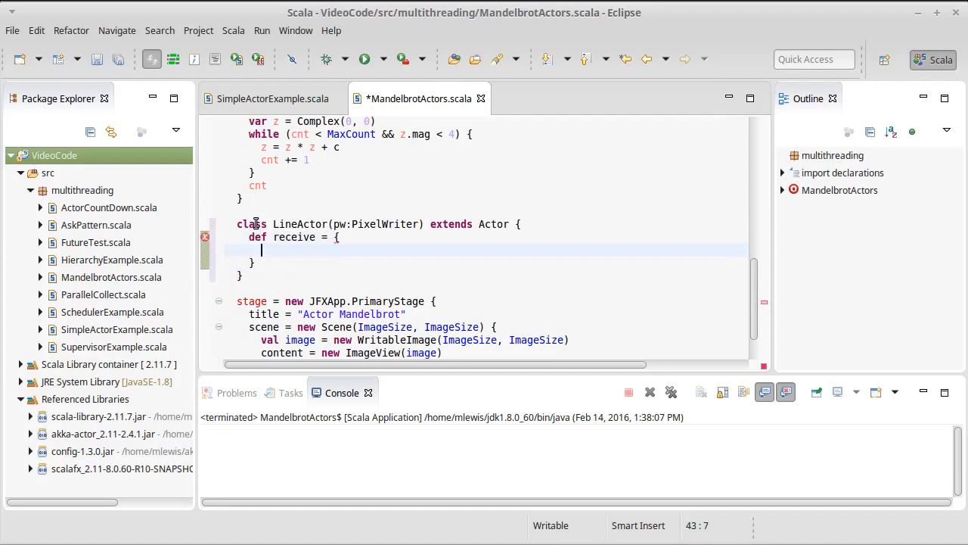
type("case Line(")
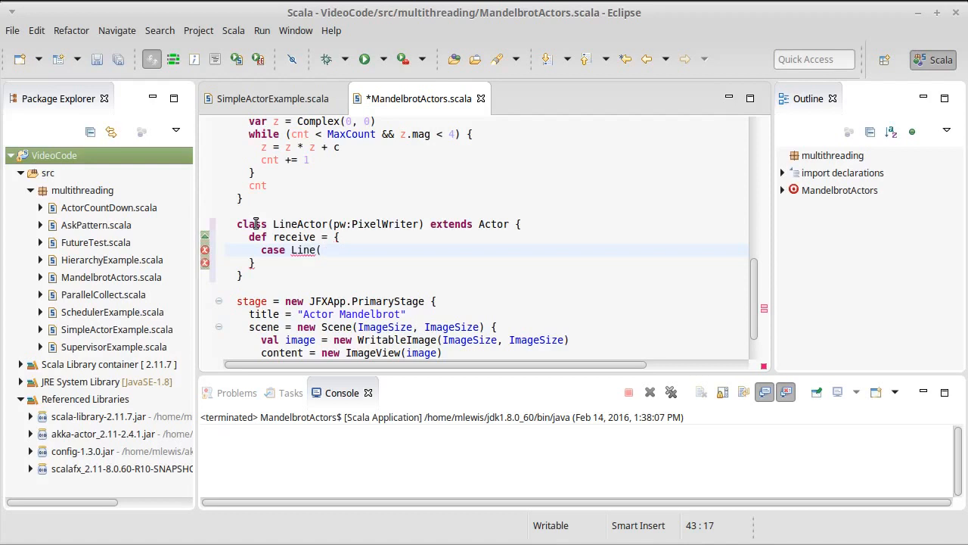
type("rowm")
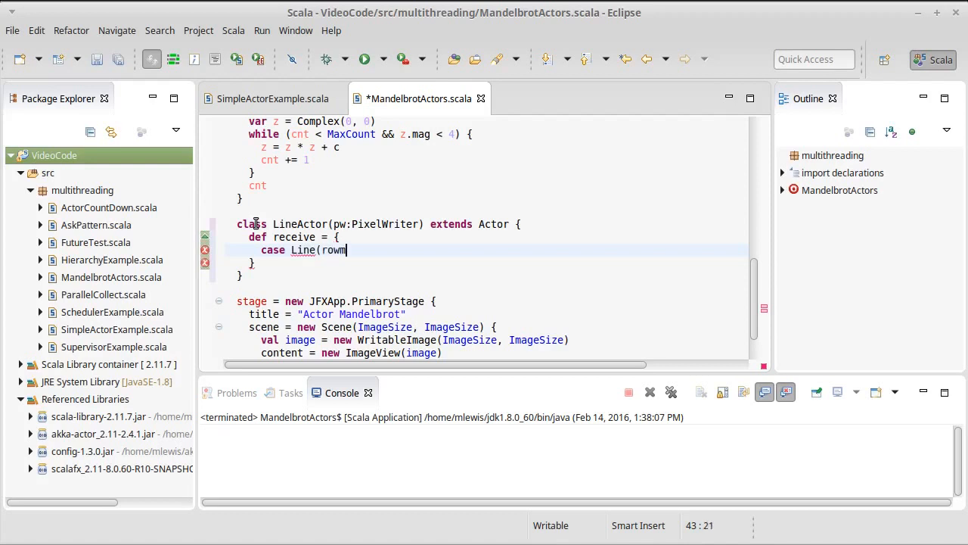
type(",")
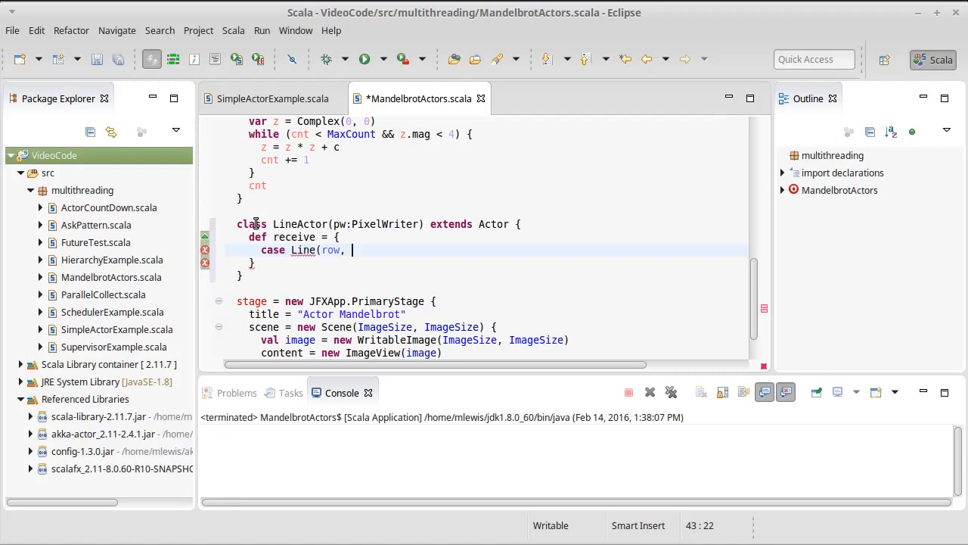
type("y) =>")
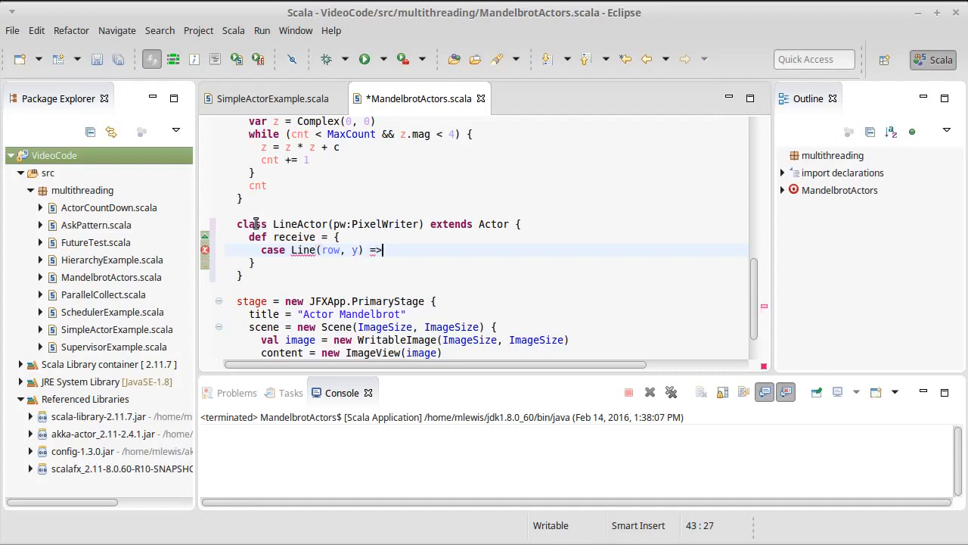
left_click(342, 236)
type("case")
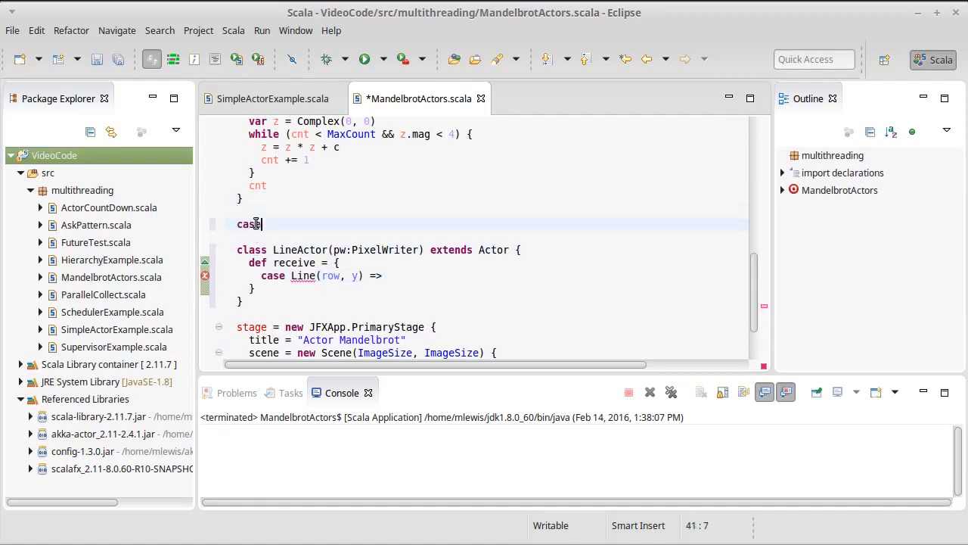
Declare case class Line(row: Int, y: Double) above LineActor.
type("class L")
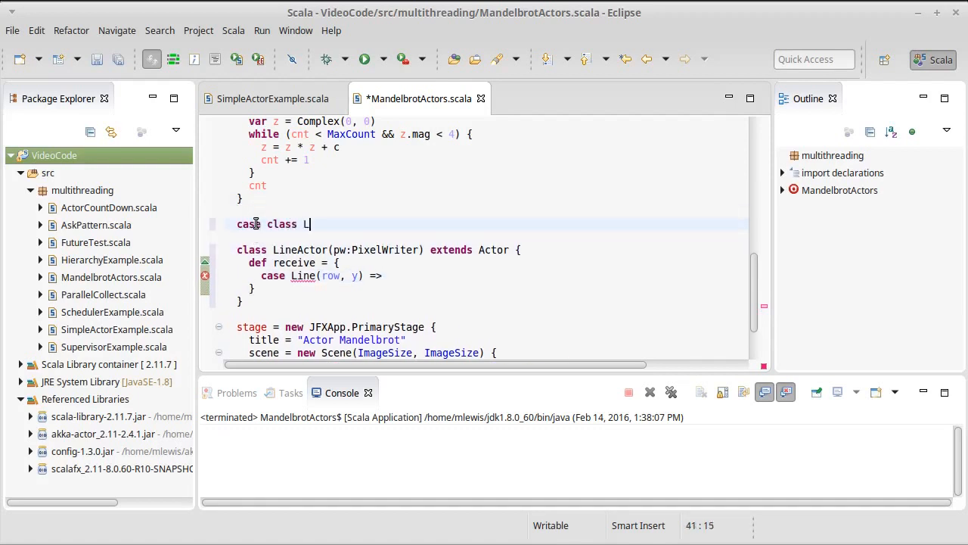
type("ine(")
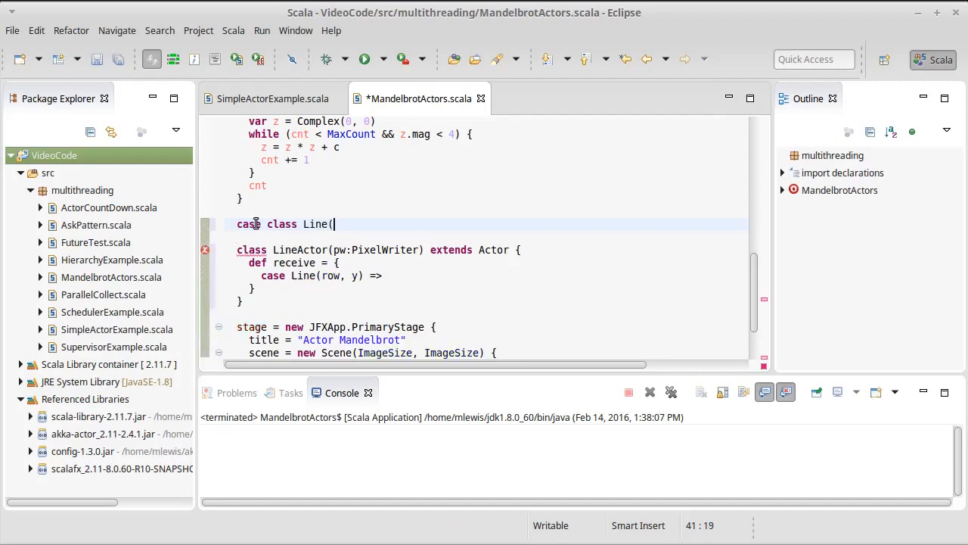
type("row:Int")
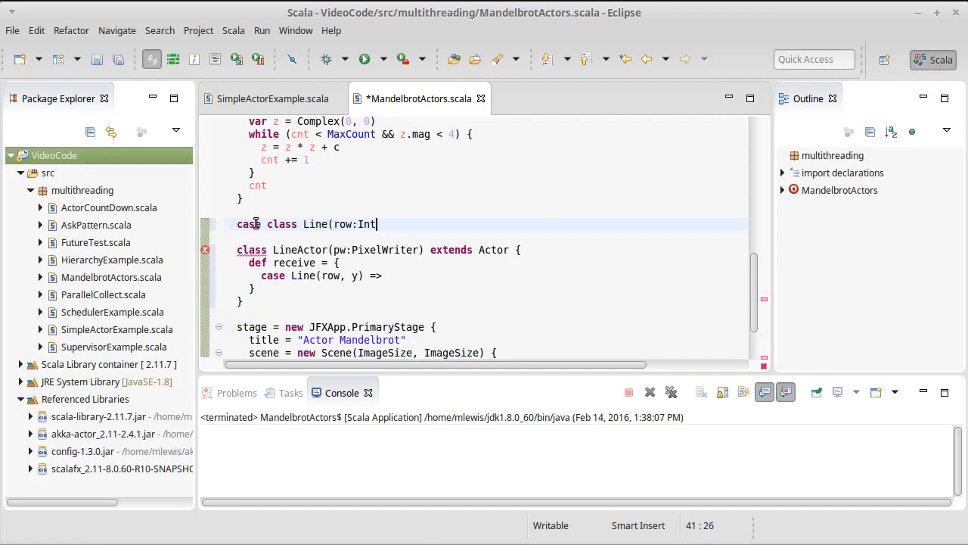
type(", y:")
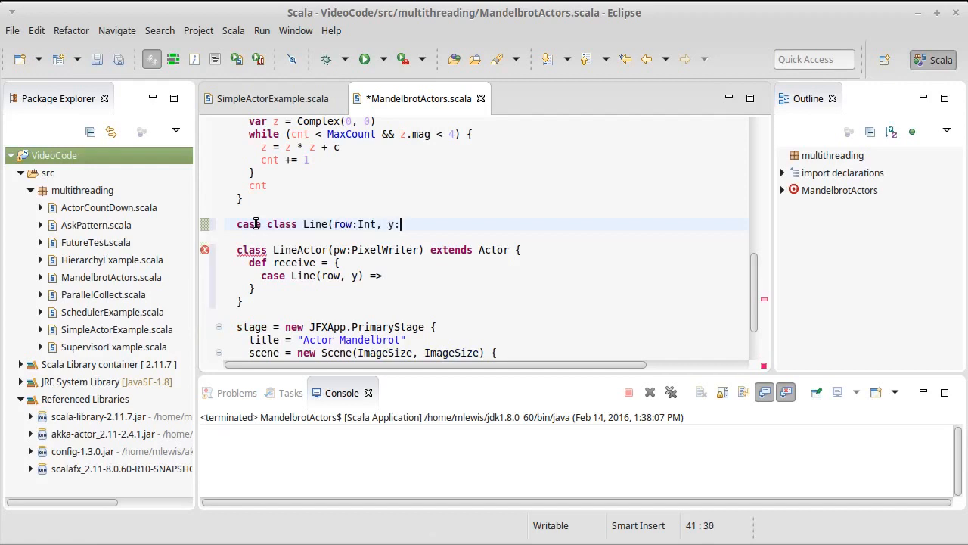
type("Double)")
type("fo")
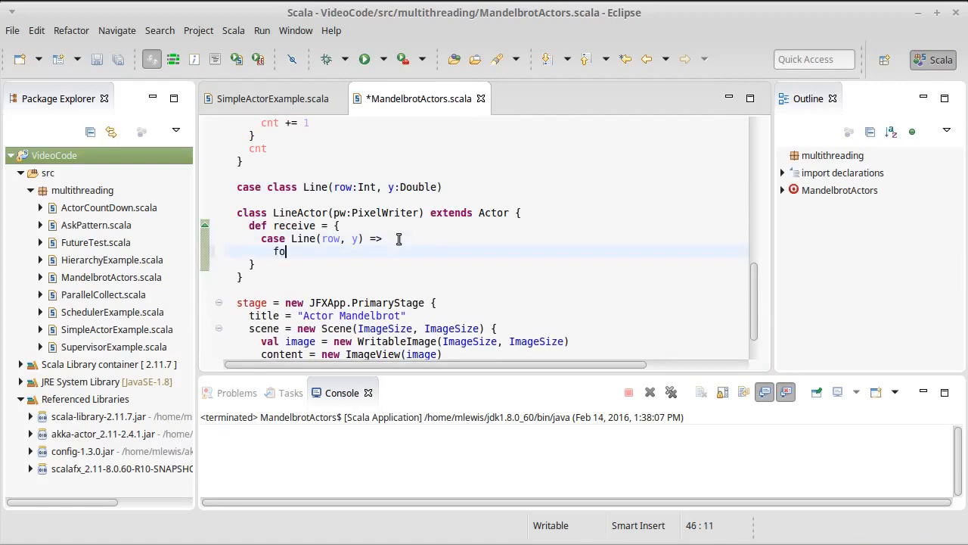
Loop j until ImageSize, computing x = XMin + j*(XMax-XMin)/ImageSize.
type("r(")
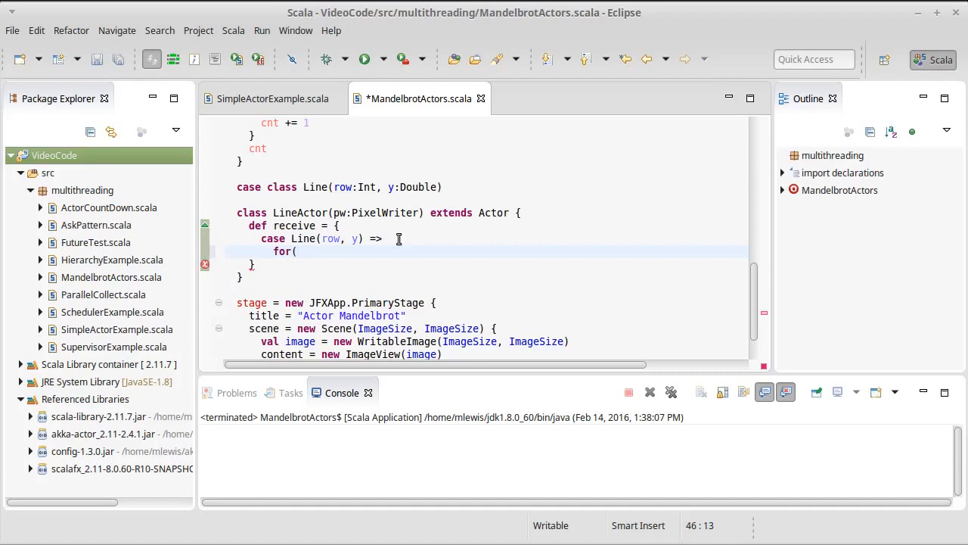
type("j <- 0 un")
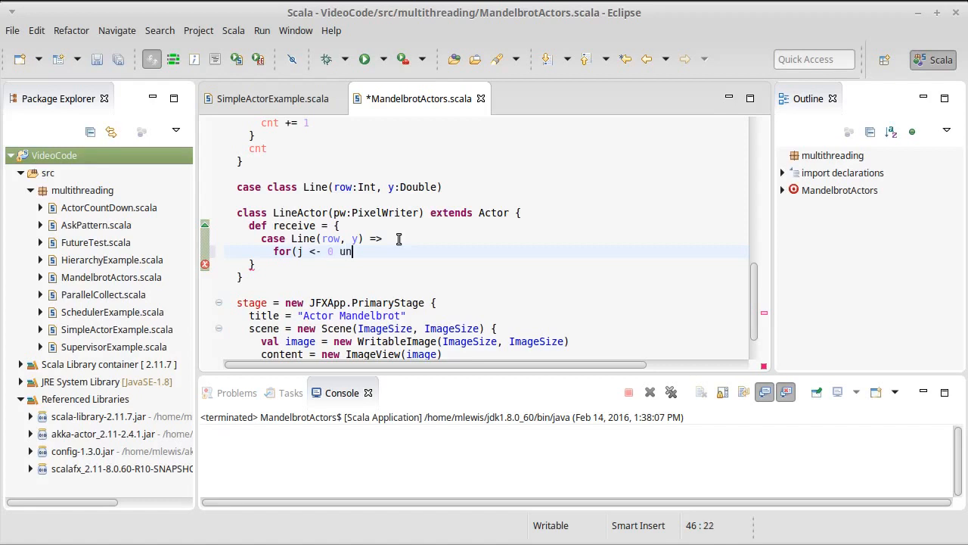
type("til")
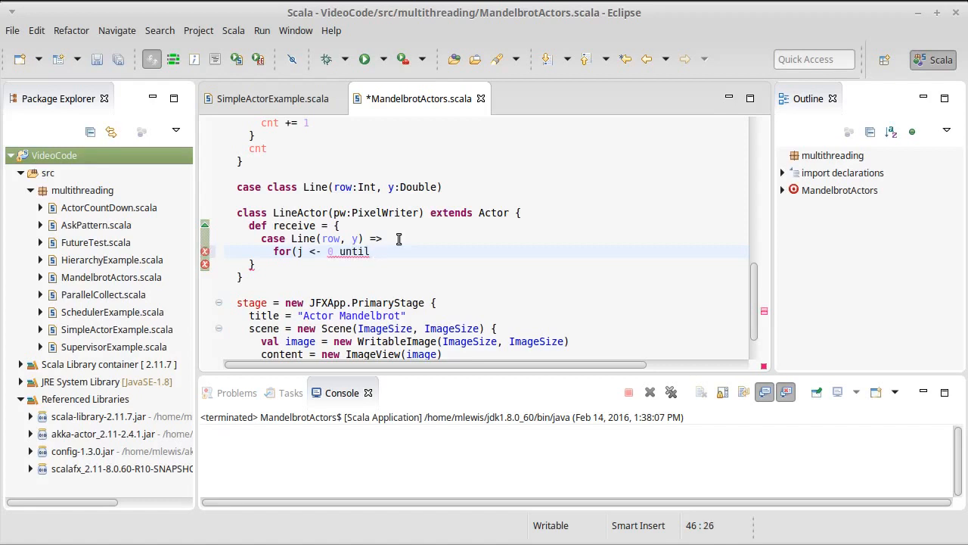
type("ImageSize")
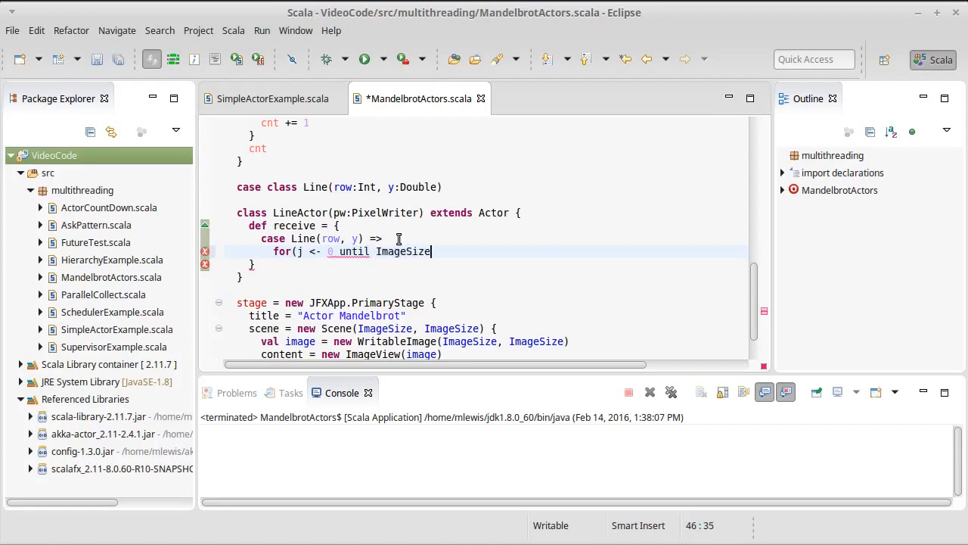
type("{")
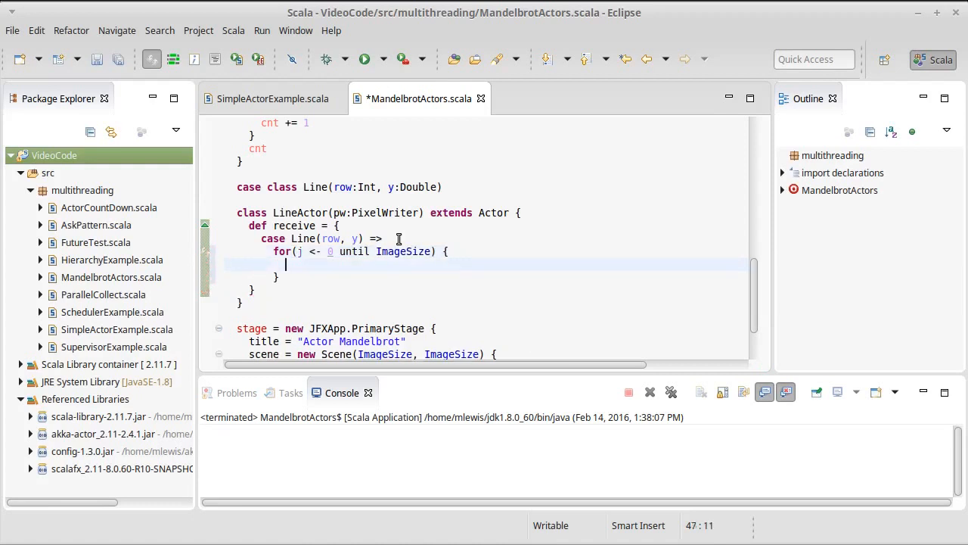
type("val x =")
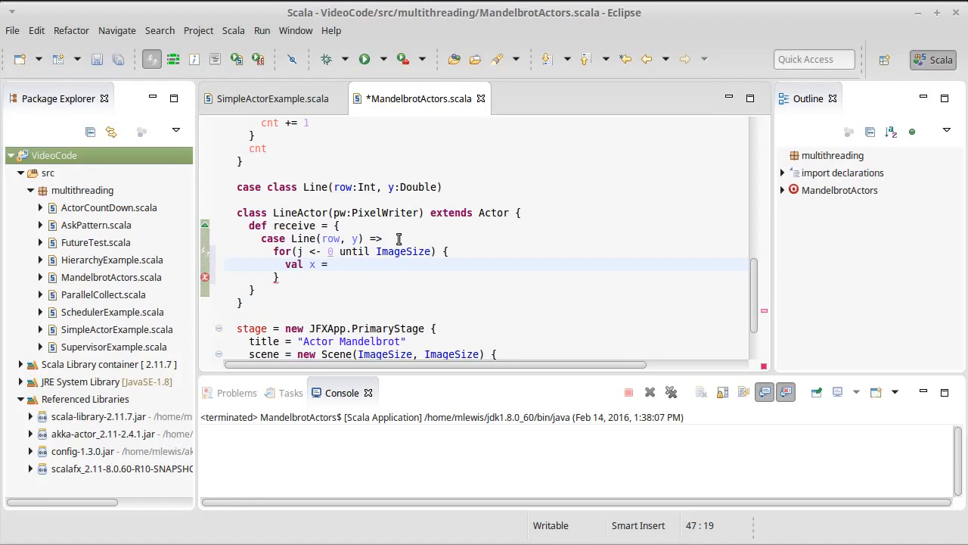
type("X")
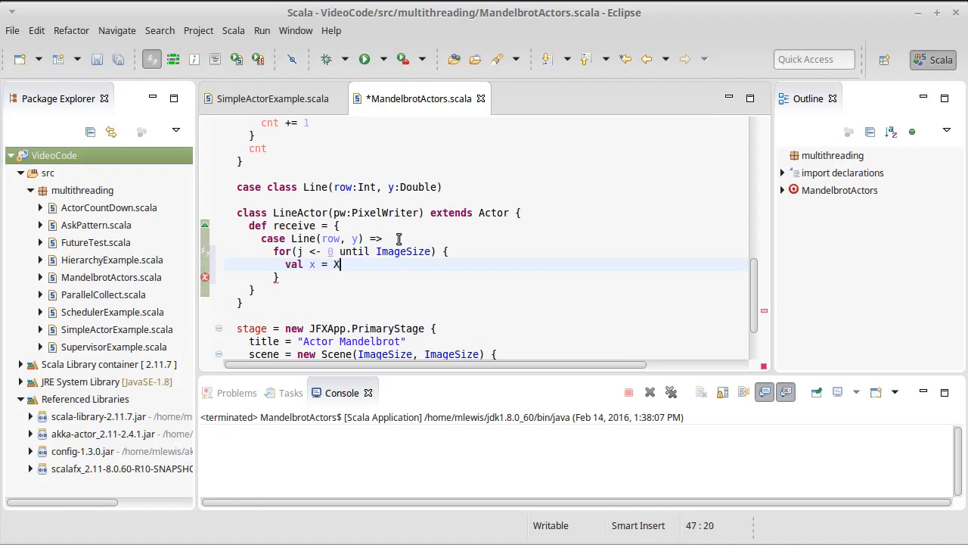
type("Min +")
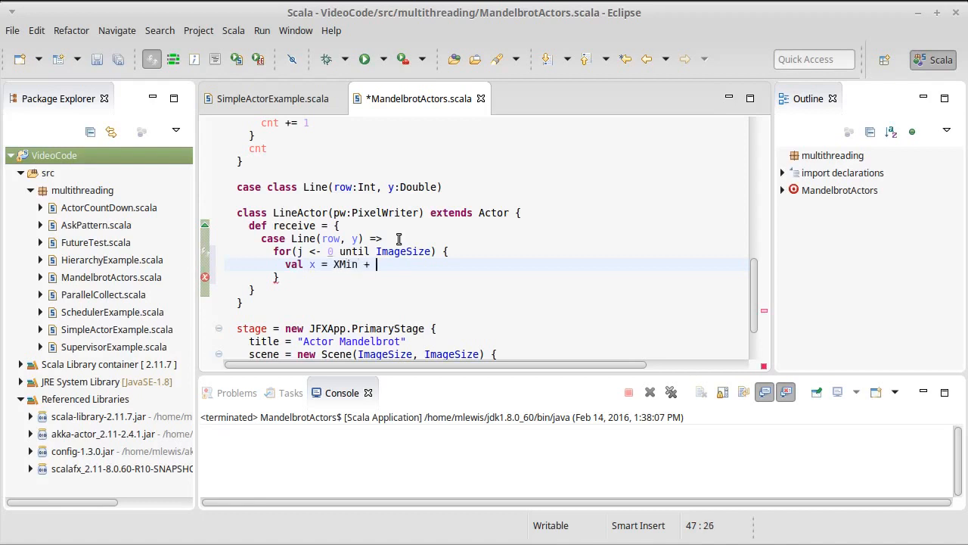
type("j*(")
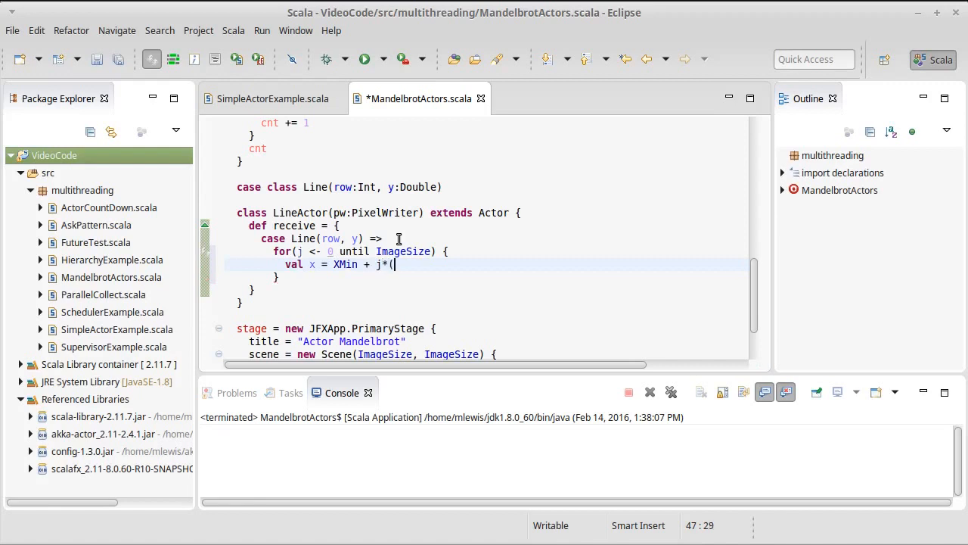
type("XMax")
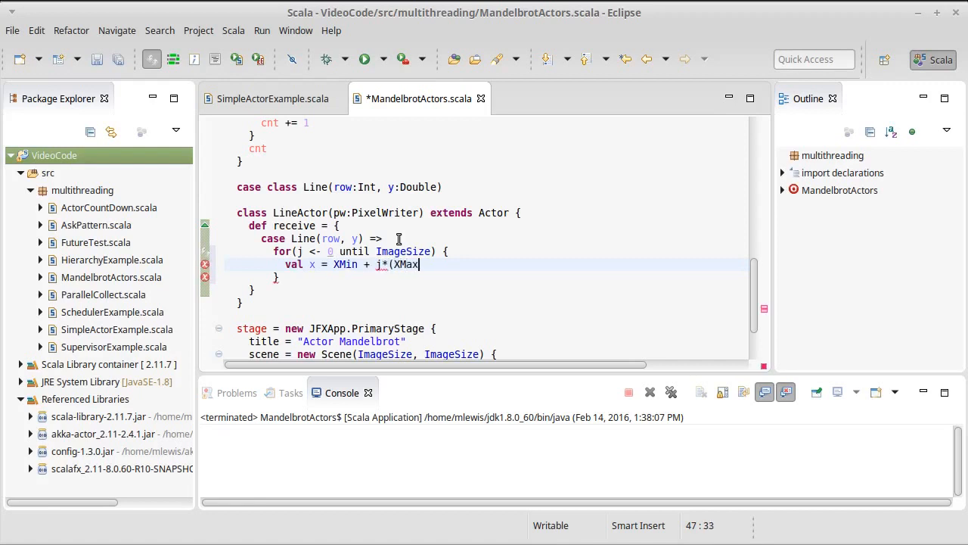
type("-XMin")
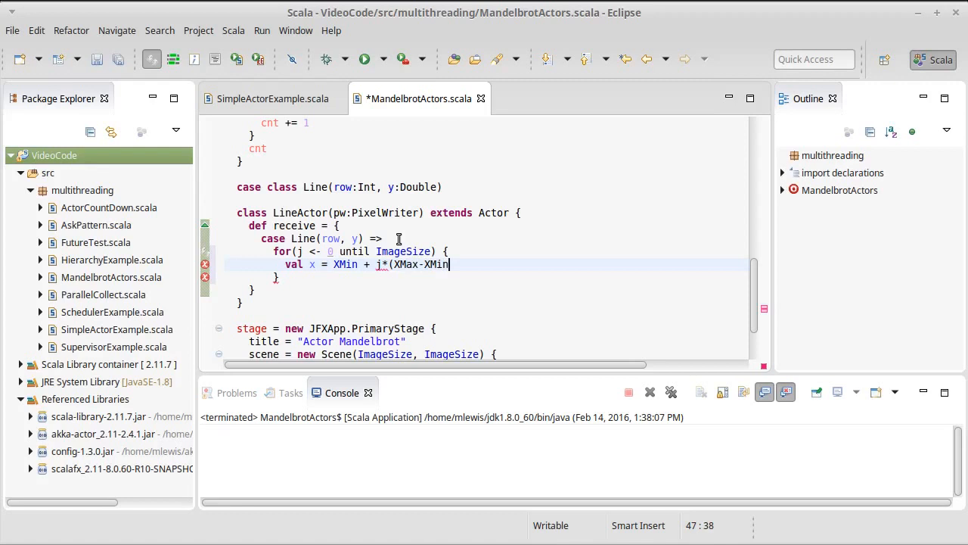
type(")/ImageSize")
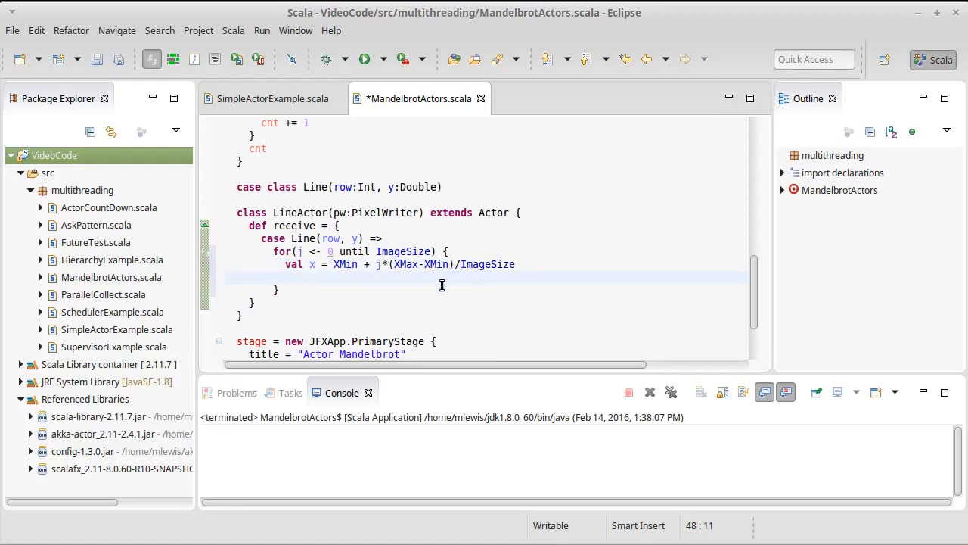
Compute cnt from mandelCount(x, y) for each column.
type("val")
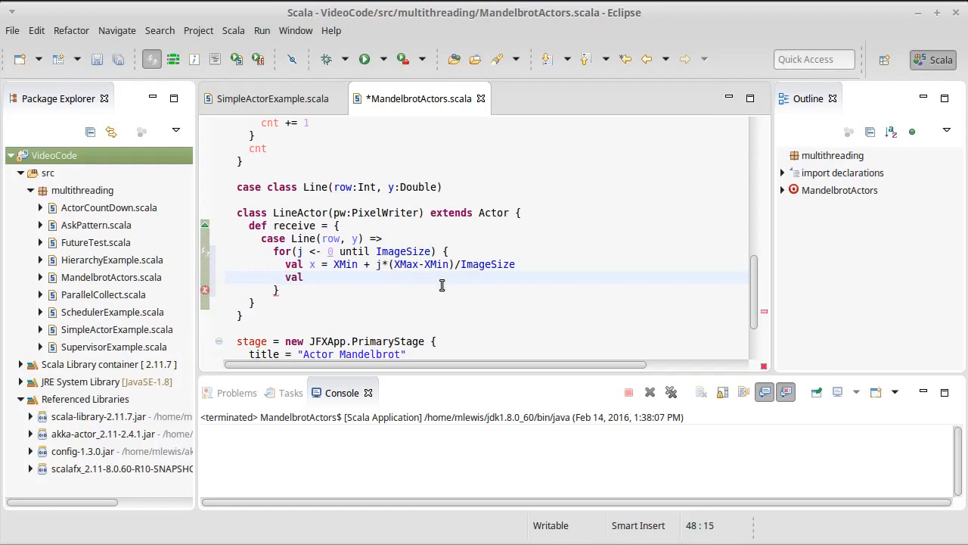
type("cnt =")
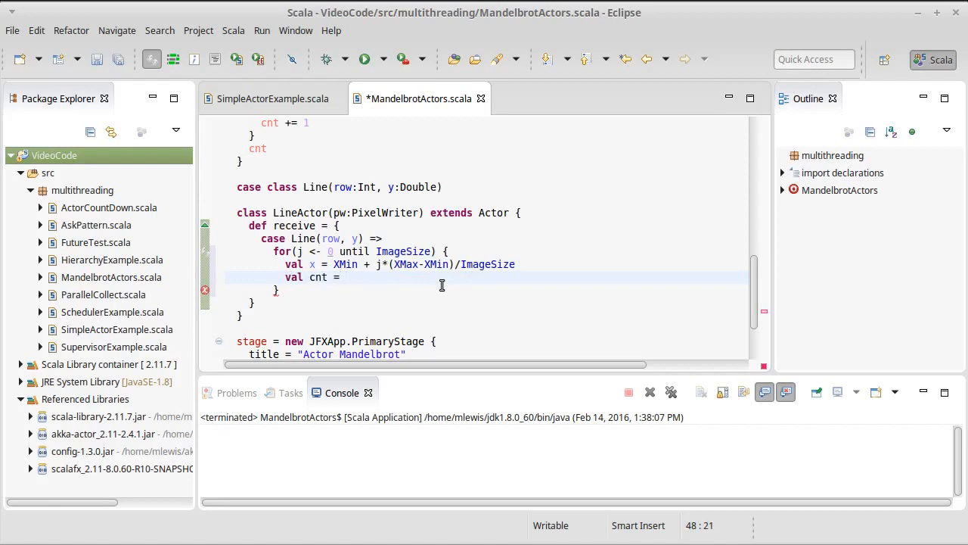
type("mandel")
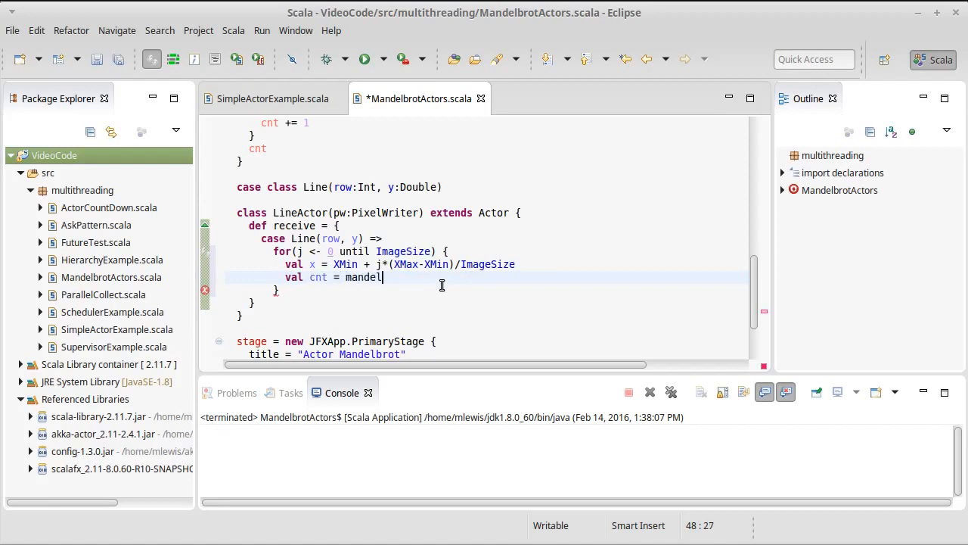
type("Count(Complex(")
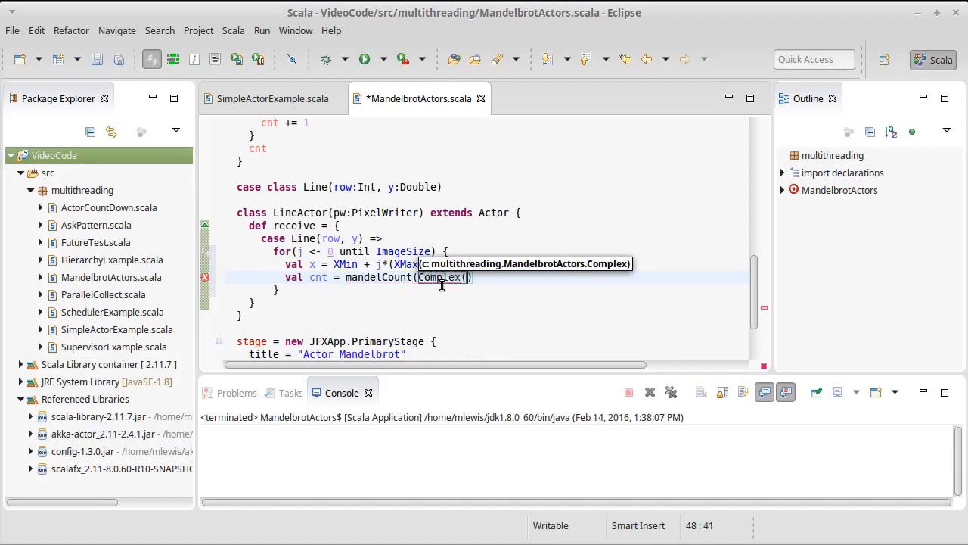
type("x,y")
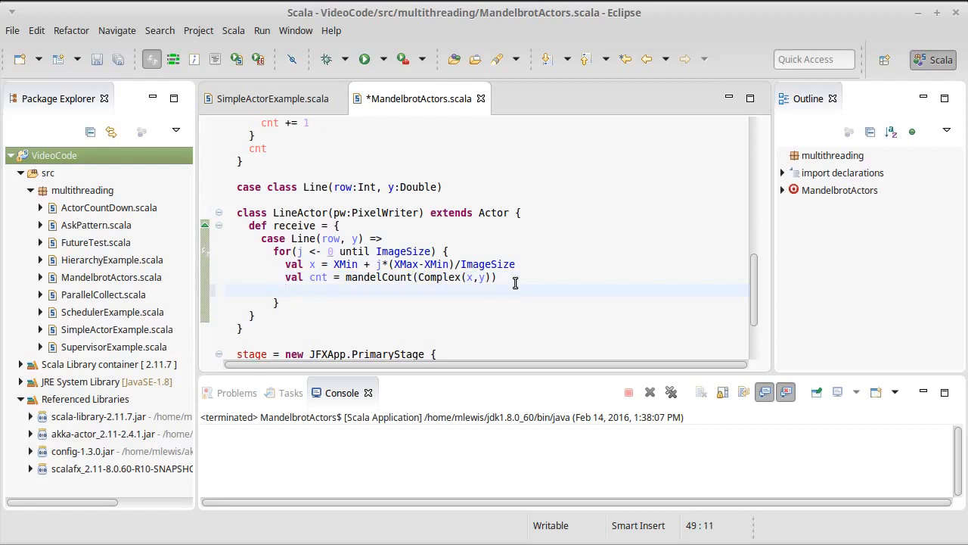
Call pw.setColor(j, row, …) with Color.Black if cnt==MaxCount, else a block.
type("pw.set")
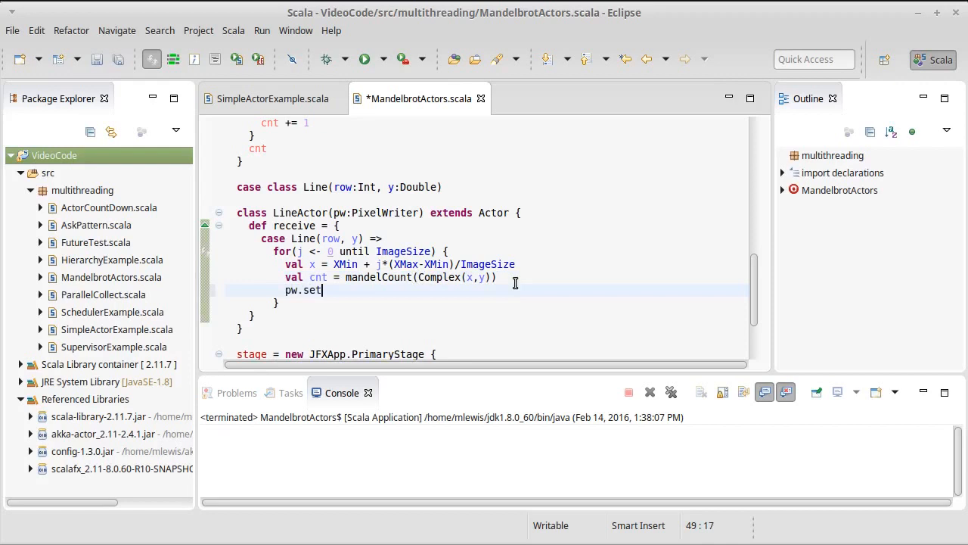
type("Col")
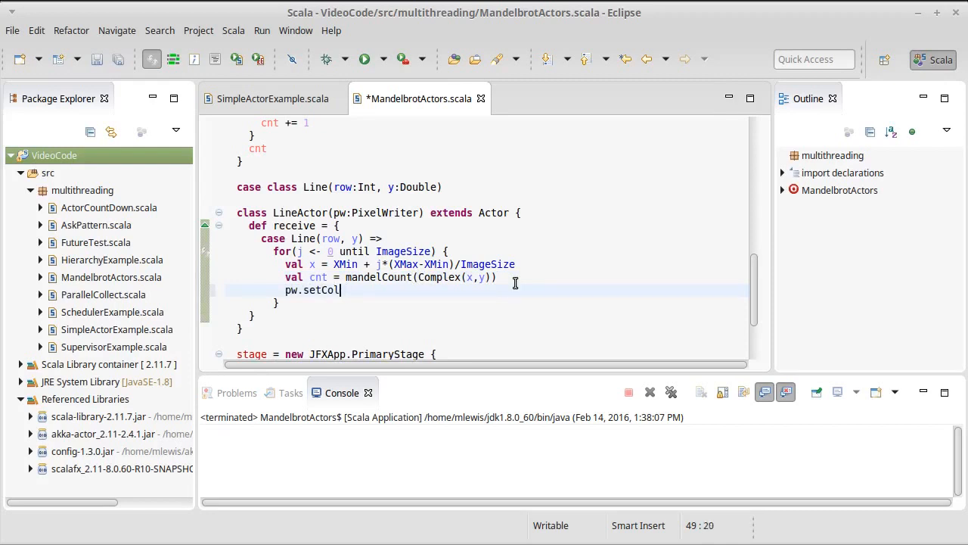
type("or(")
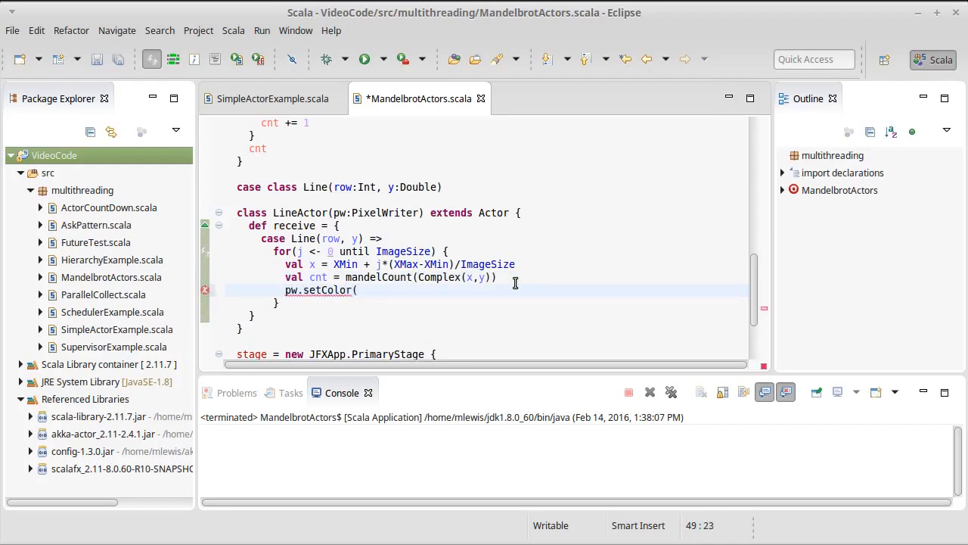
type("j,")
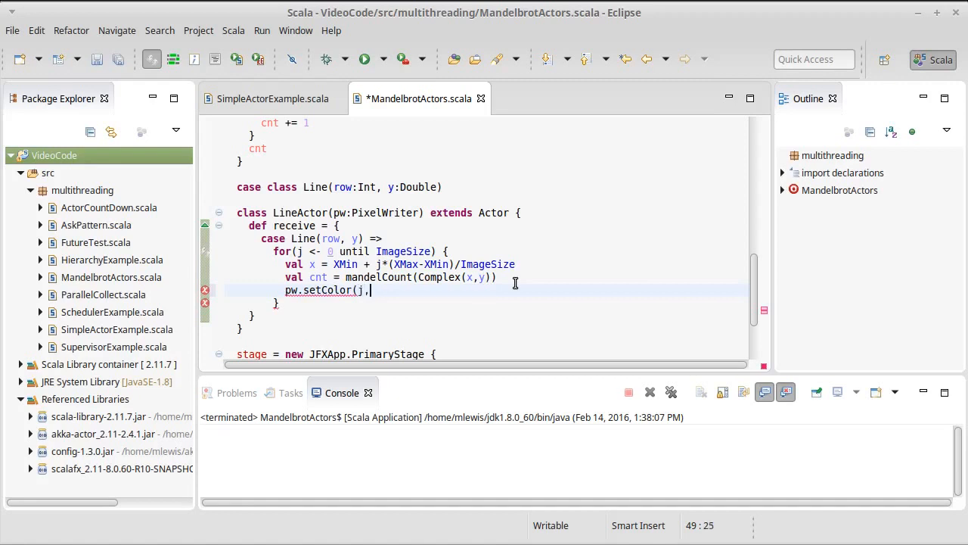
type("r")
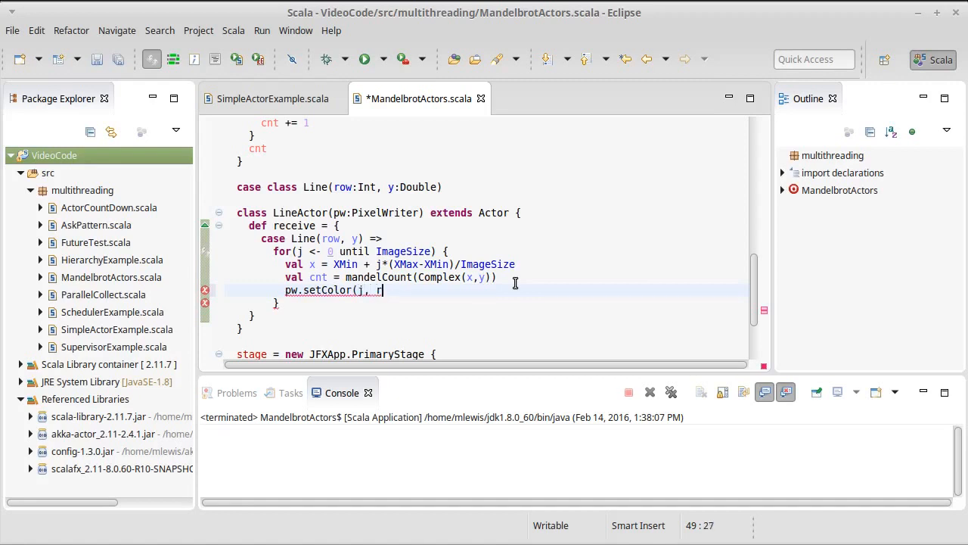
type("ow,")
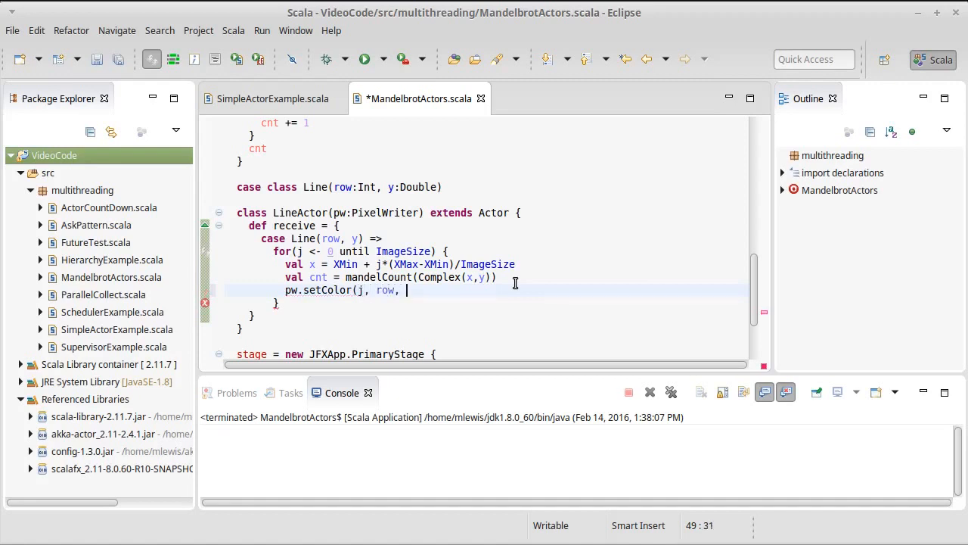
type("i")
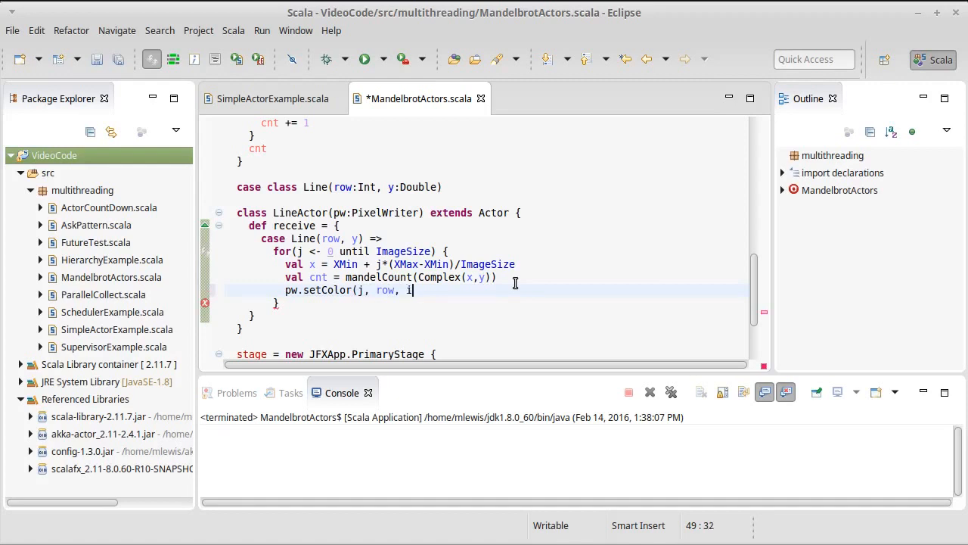
type("f(cnt==")
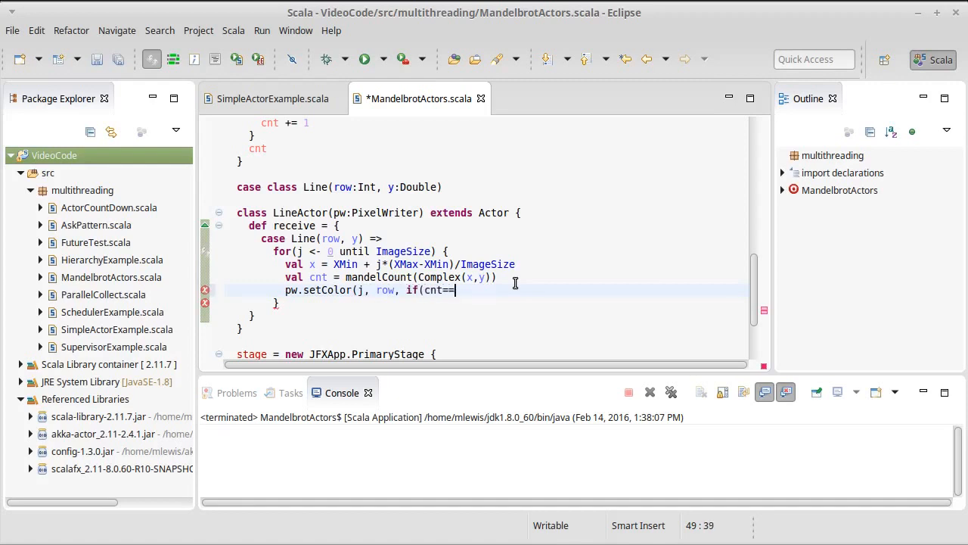
type("MaxXount")
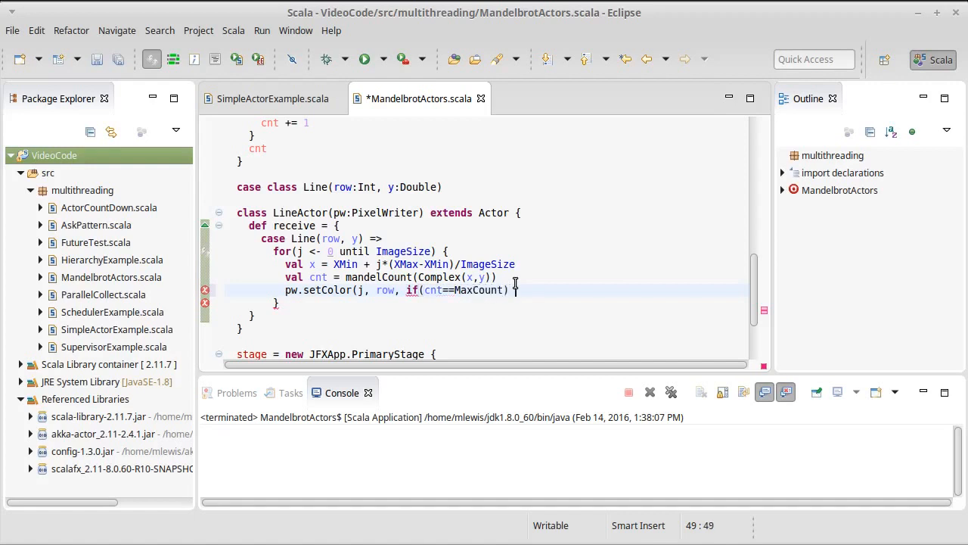
type("Color.")
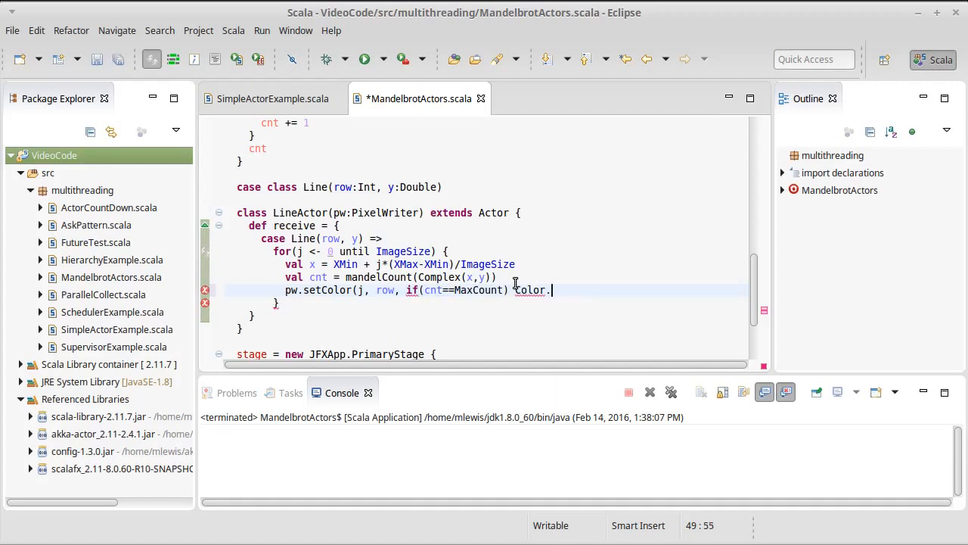
type("Black")
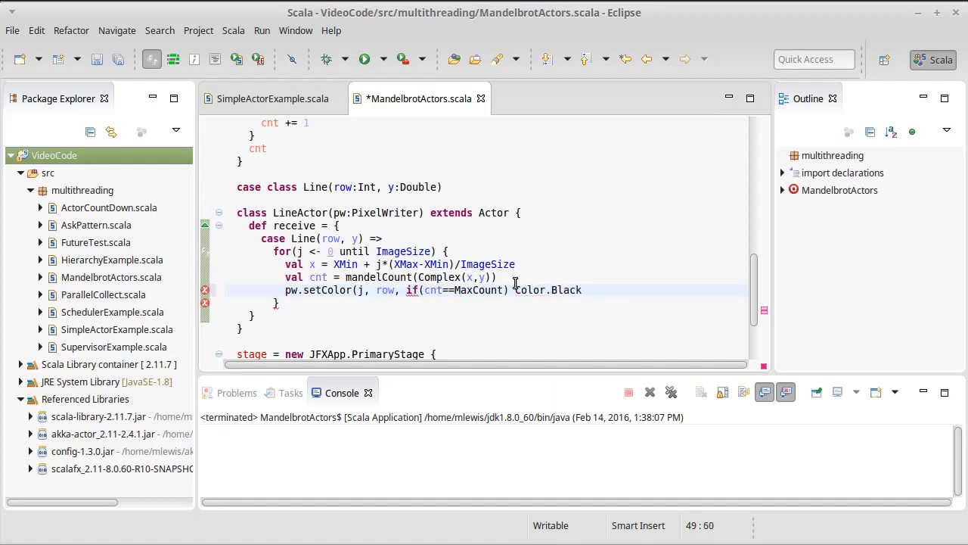
type("else")
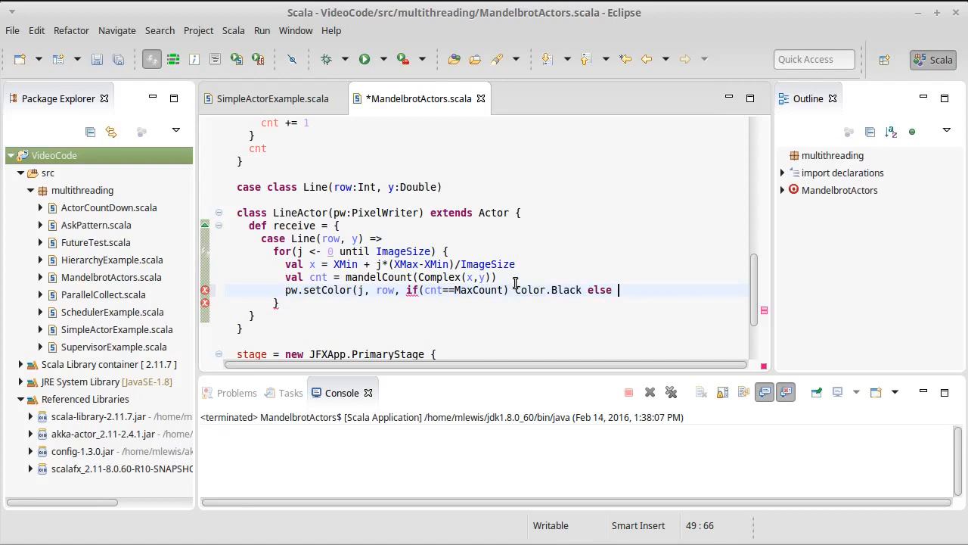
type("{")
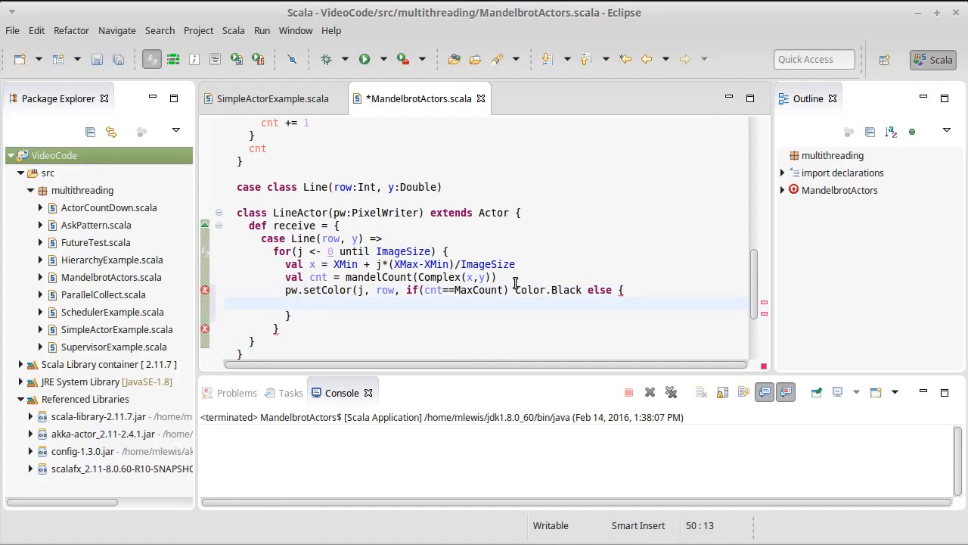
In the else block, compute val scale = 10*math.sqrt(cnt.toDouble/MaxCount) min 1.0.
type("val")
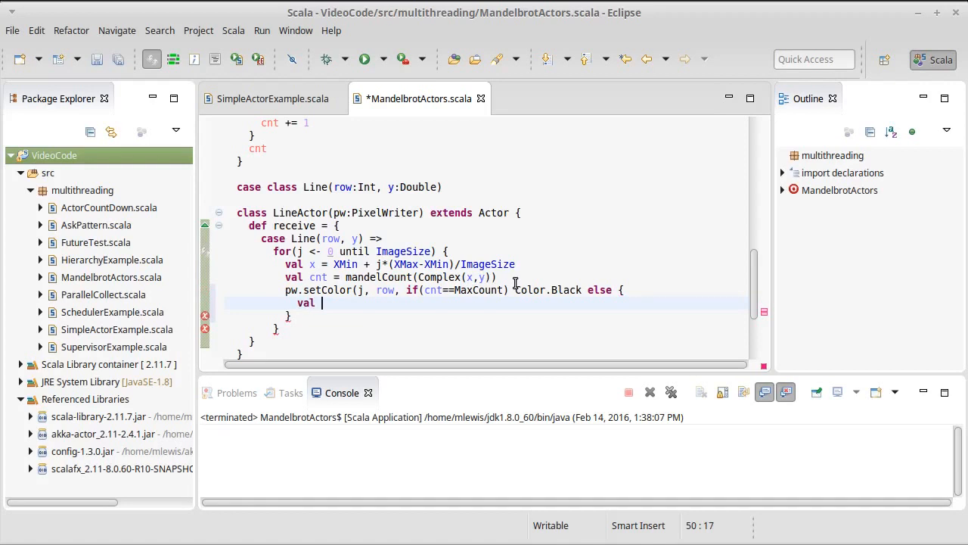
type("scale")
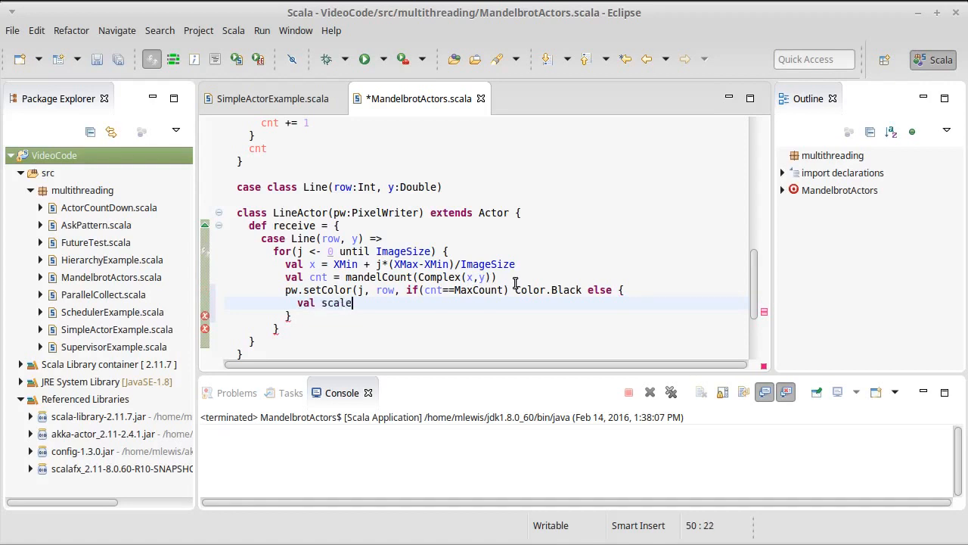
type("\" \"")
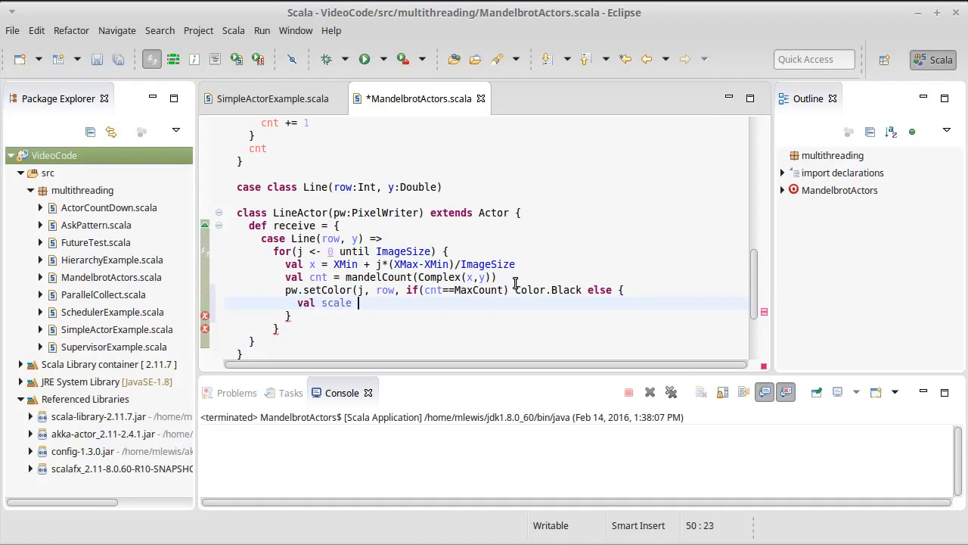
type("= 10")
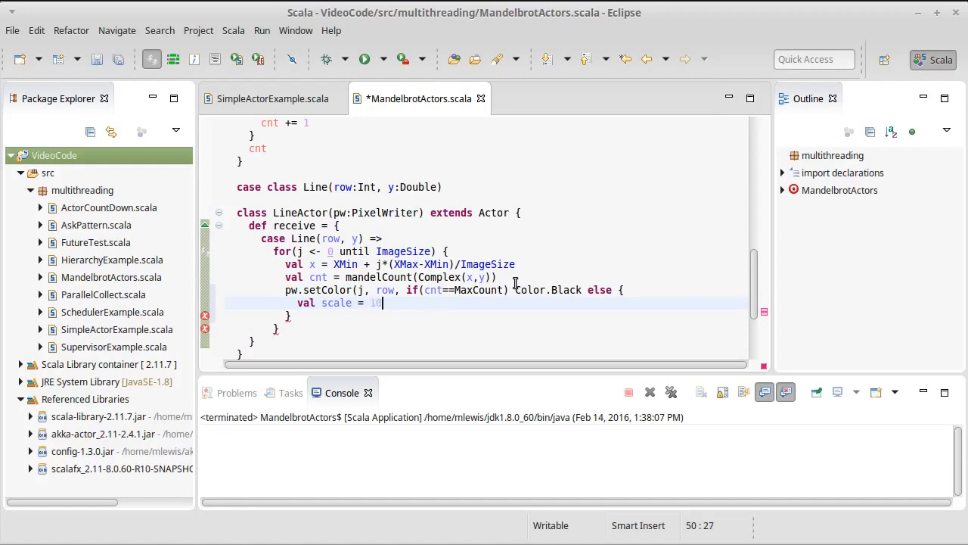
type("*math")
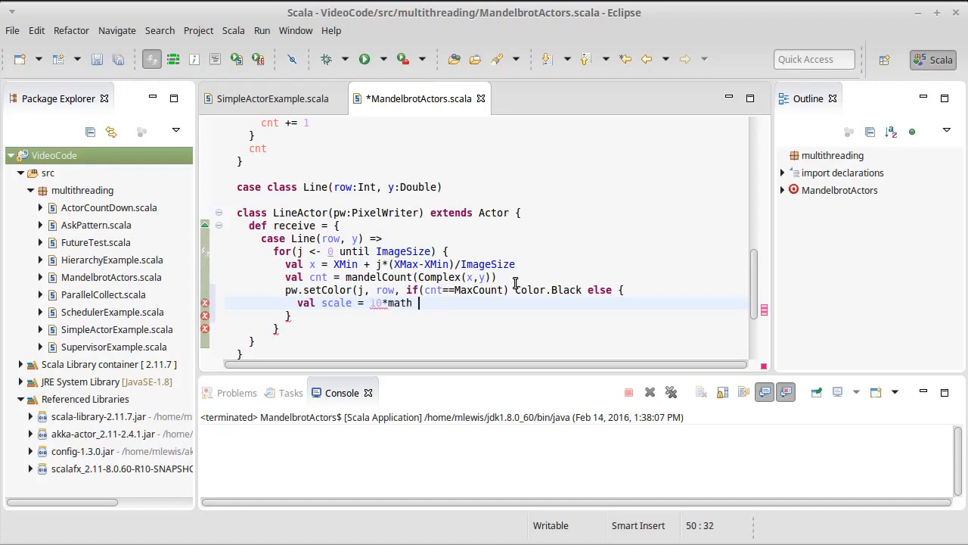
type(".sqrt")
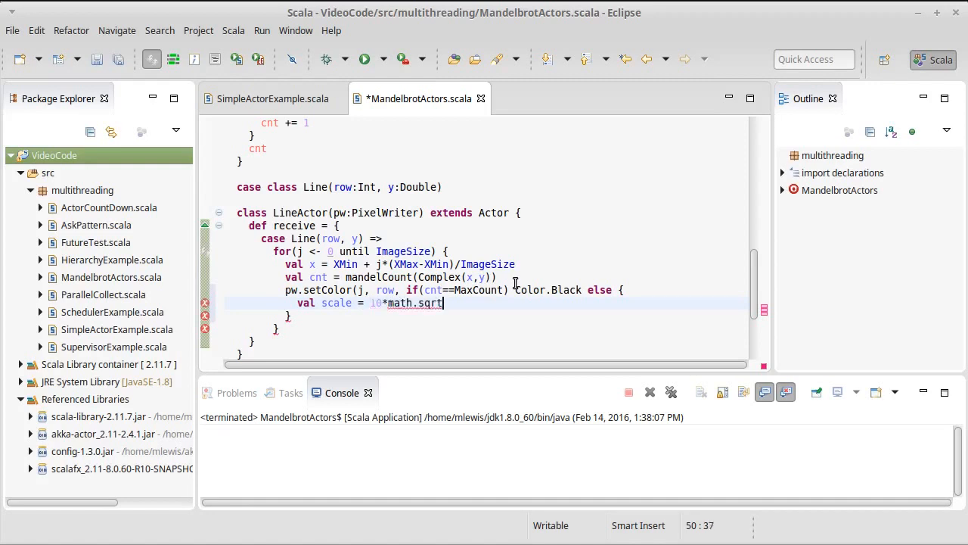
type("(cn")
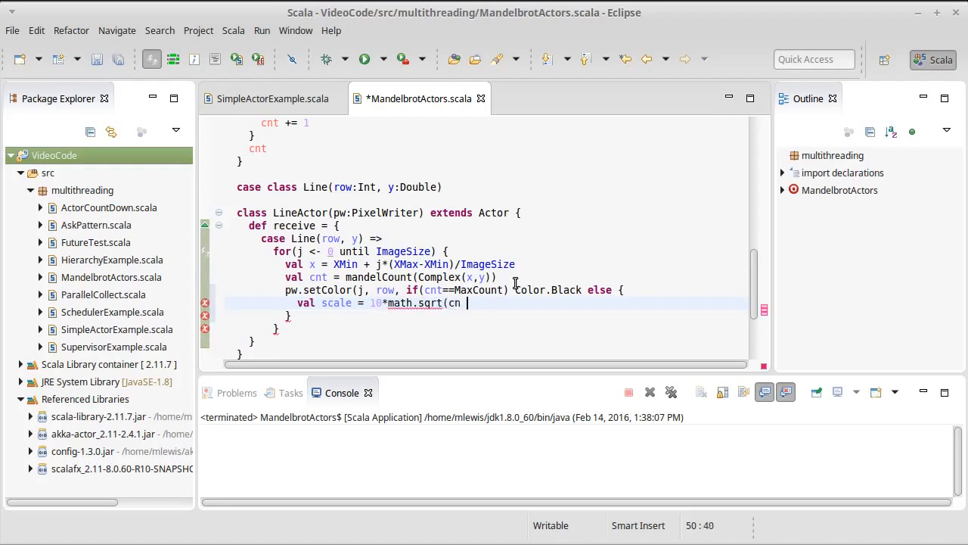
type("t.to")
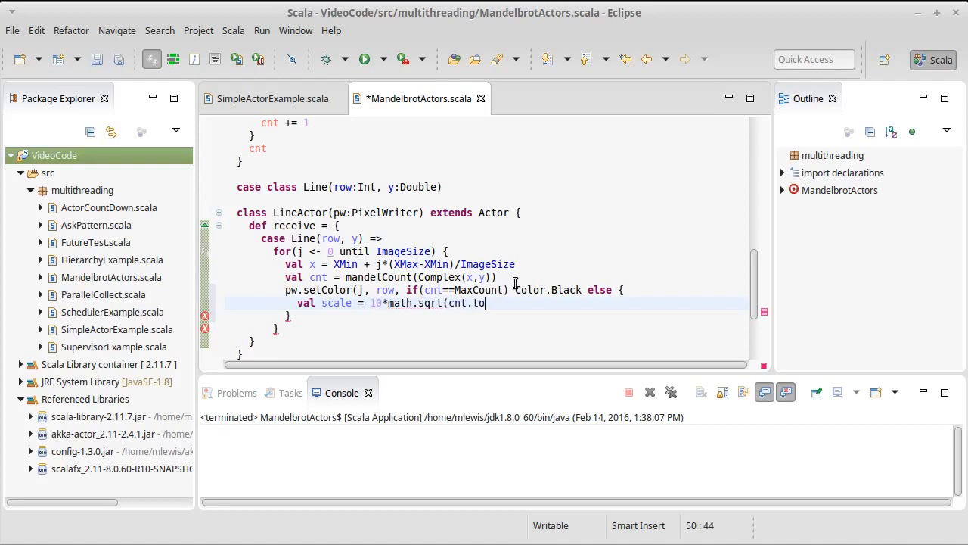
type("Double/")
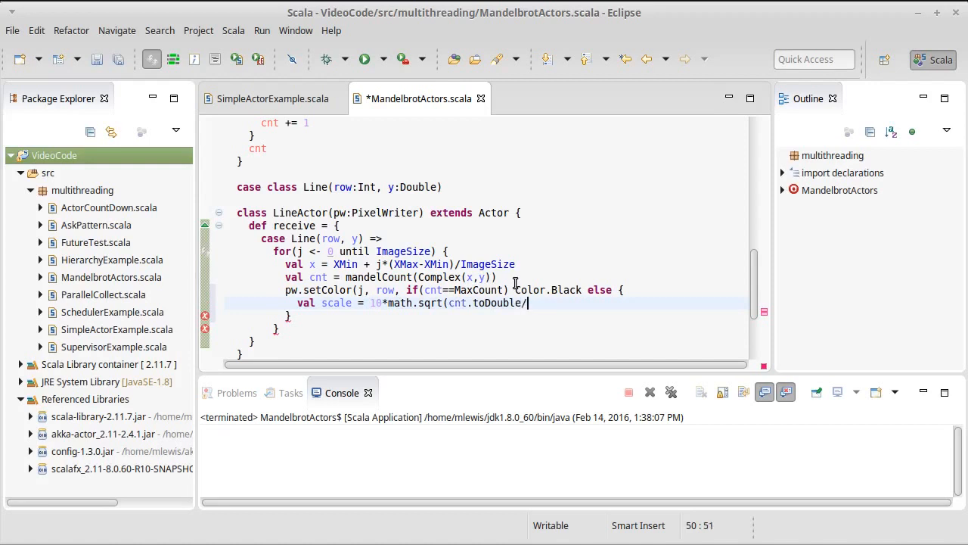
type("MaxIters")
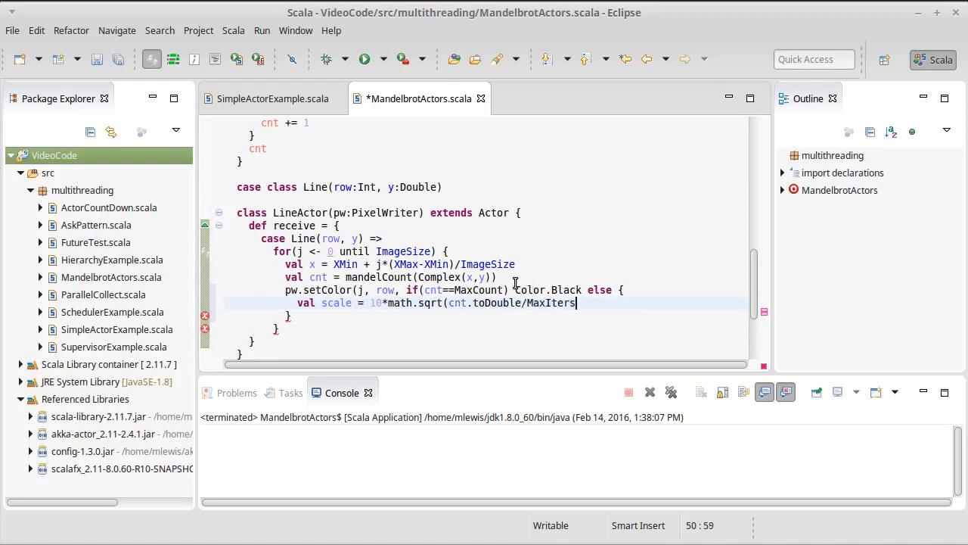
key("BackSpace")
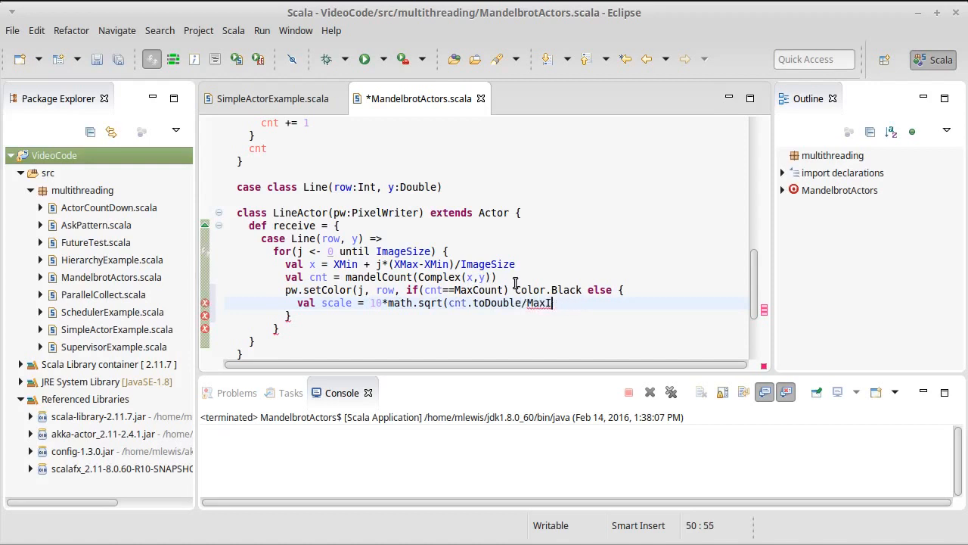
type("Count)")
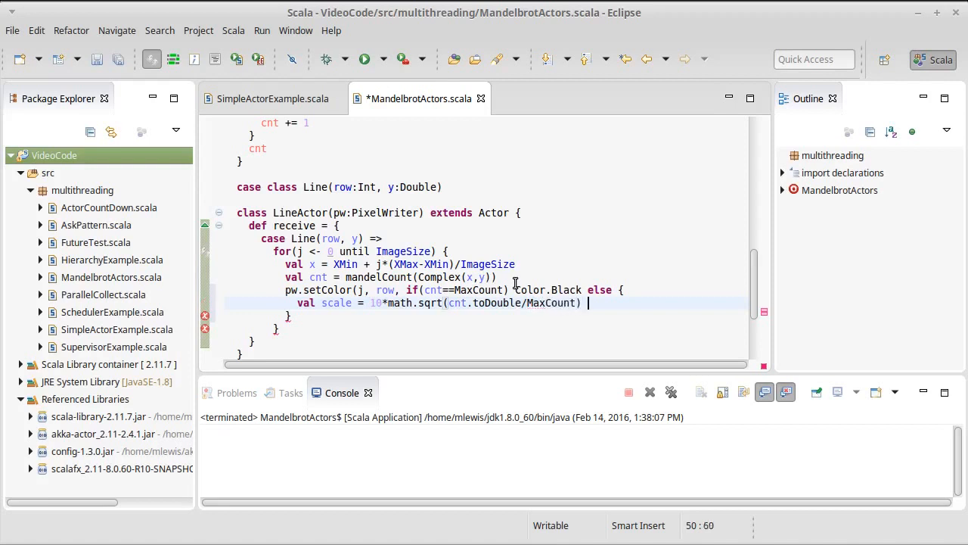
type("min 1.0")
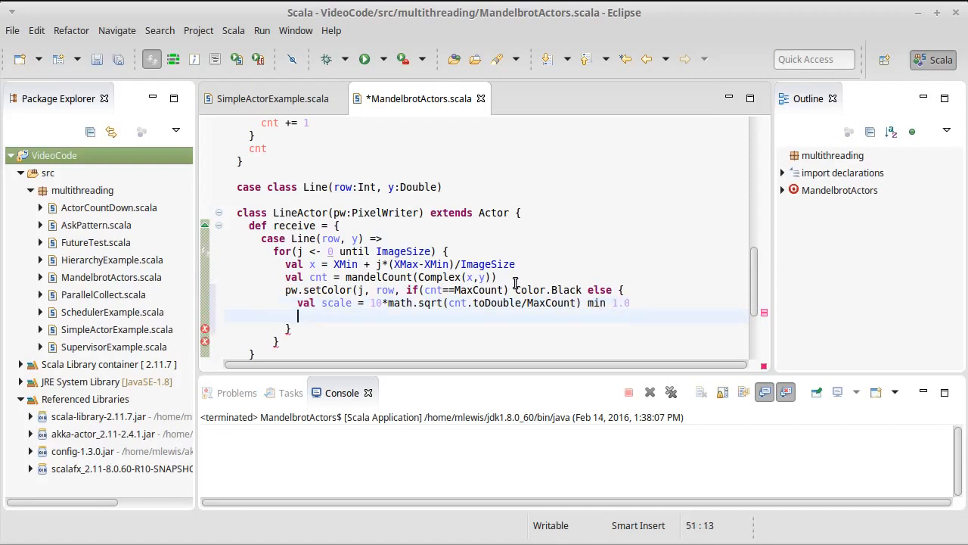
Return Color(scale, 0, 0, 1) from the else branch.
type("Color")
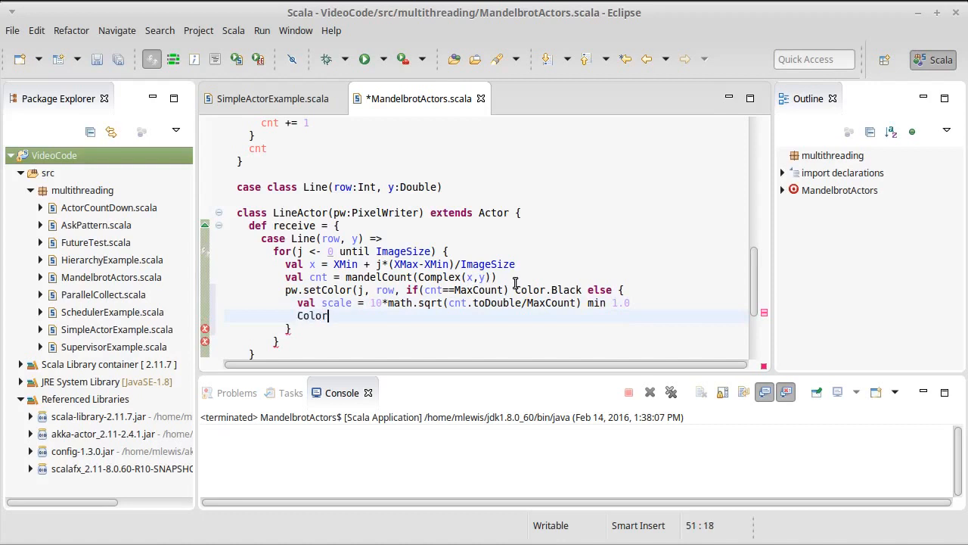
type("(sc")
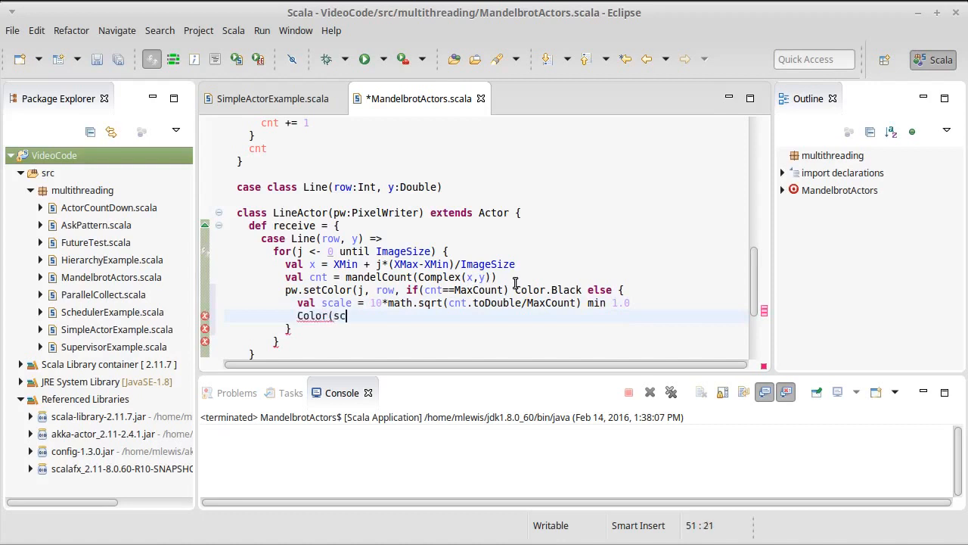
type("ale, 0")
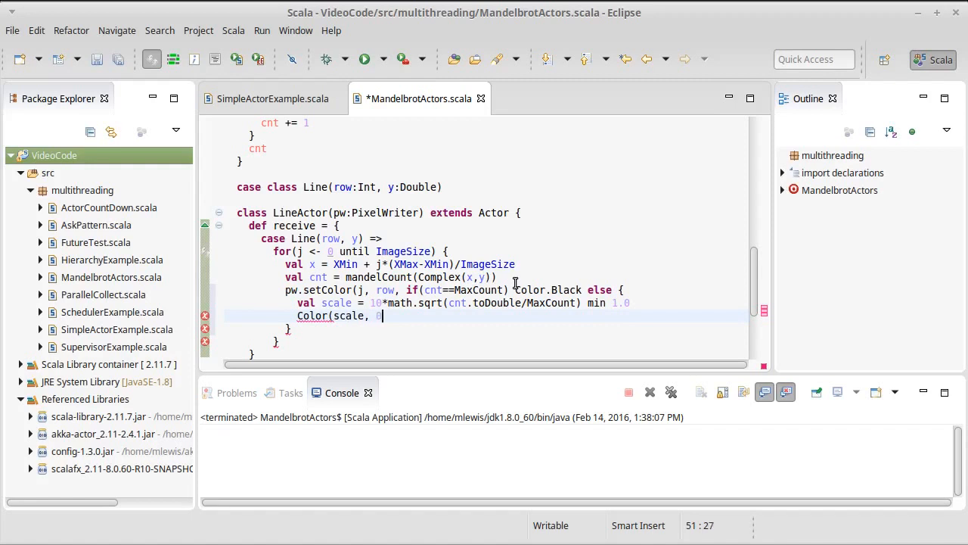
type(", 0,")
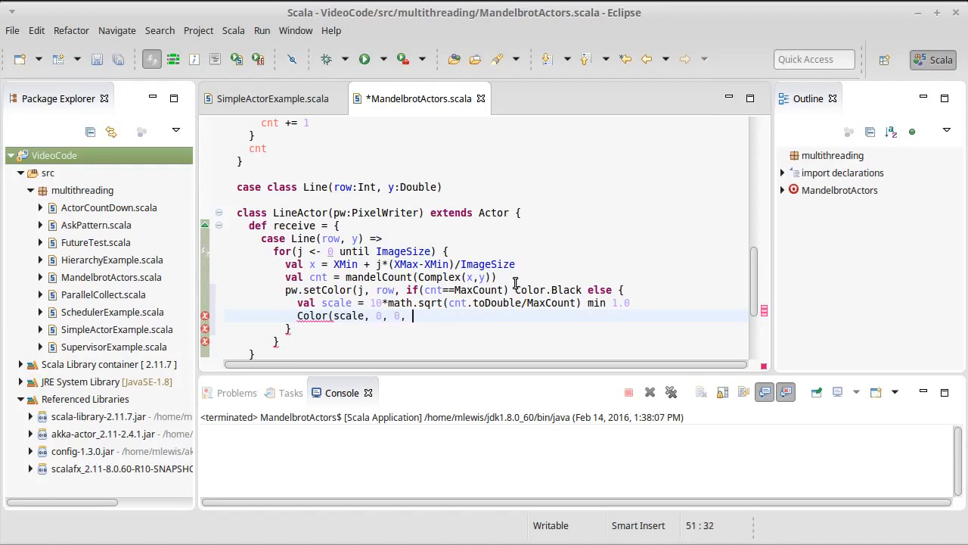
type("1)")
left_click(487, 329)
type(")")
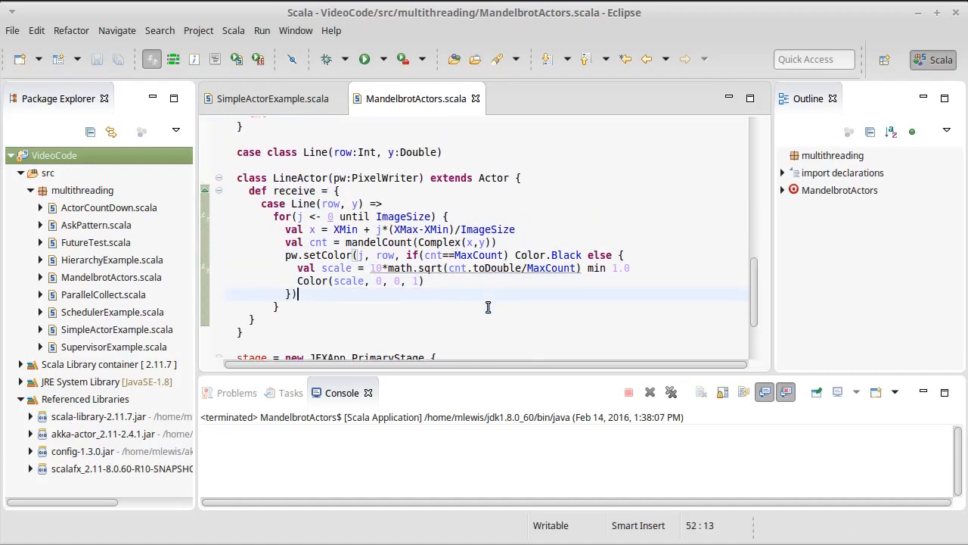
scroll("down", 3)
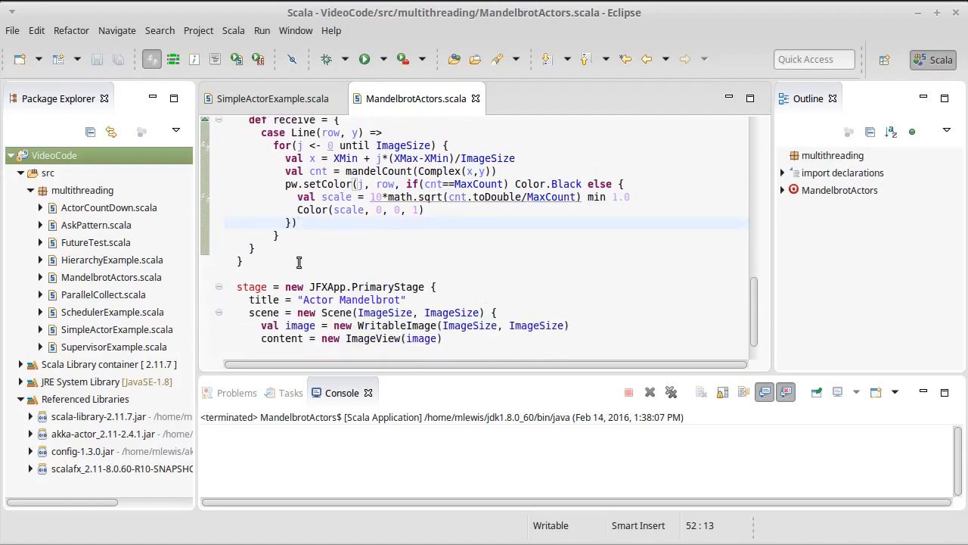
type("val system")
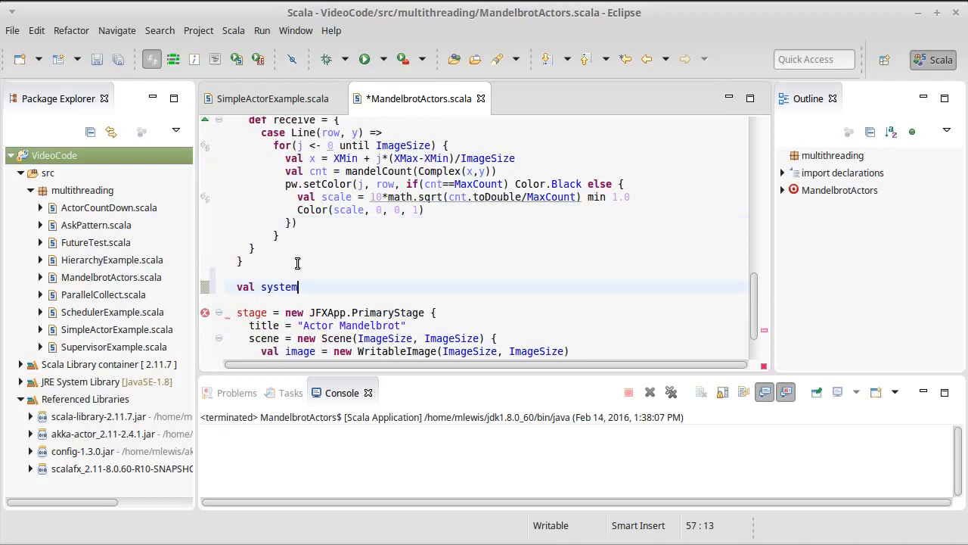
type(".")
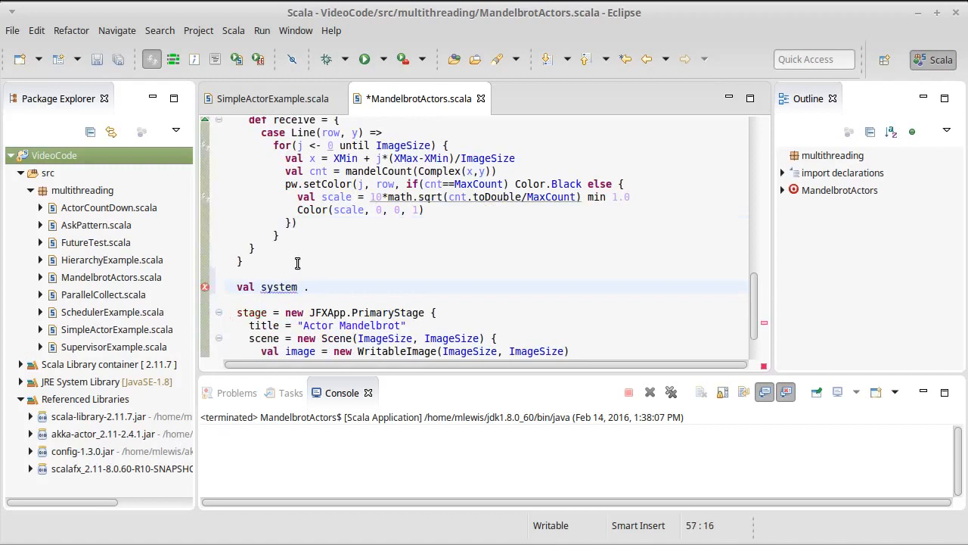
type("Act")
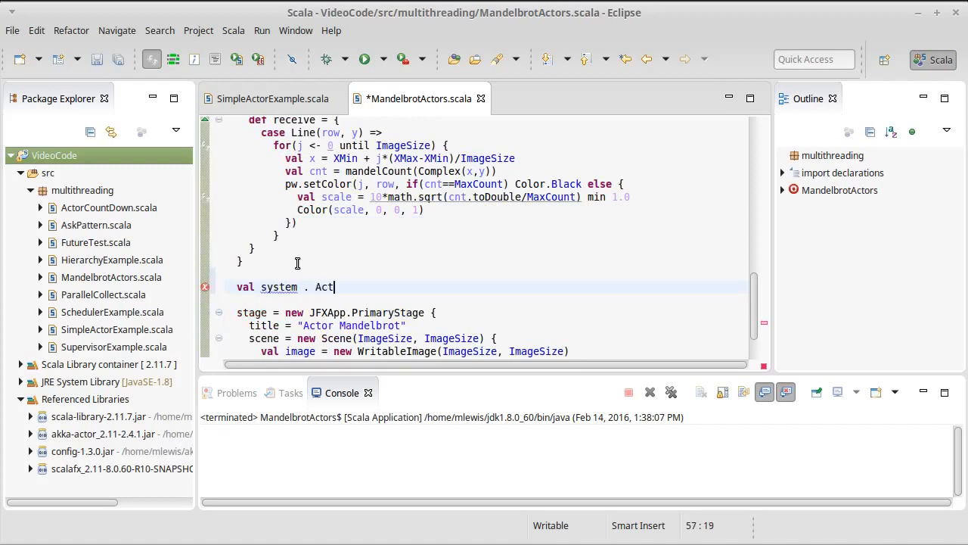
type("orSystem(\"")
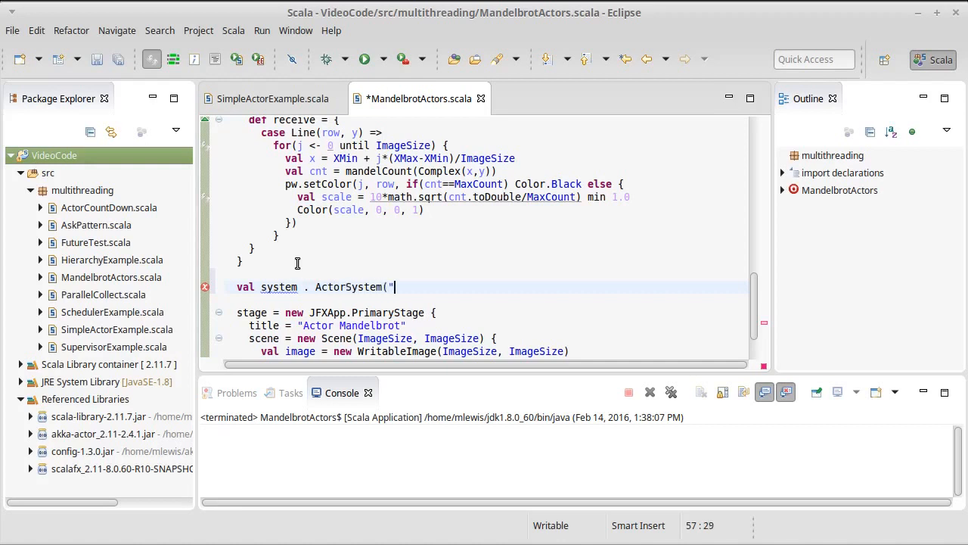
type("MandelSyst")
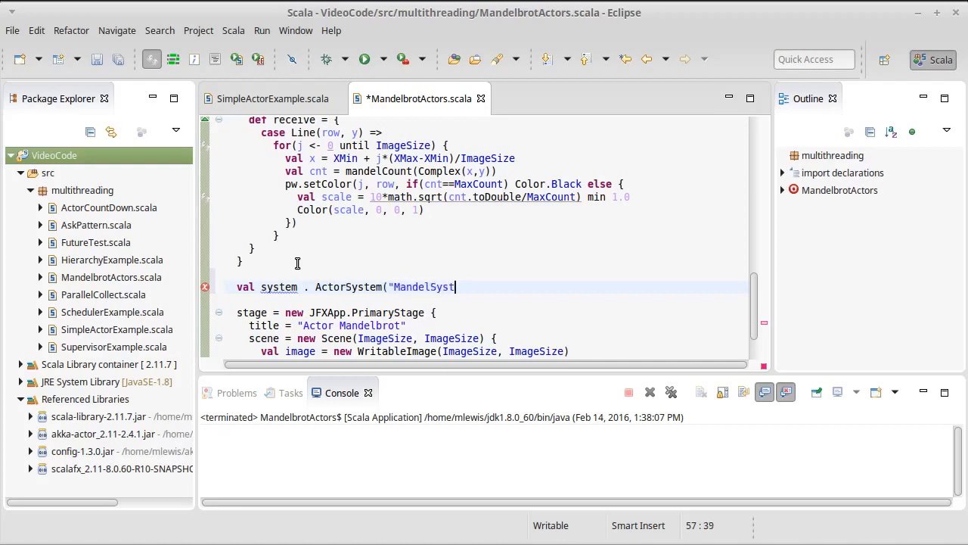
type("em\")")
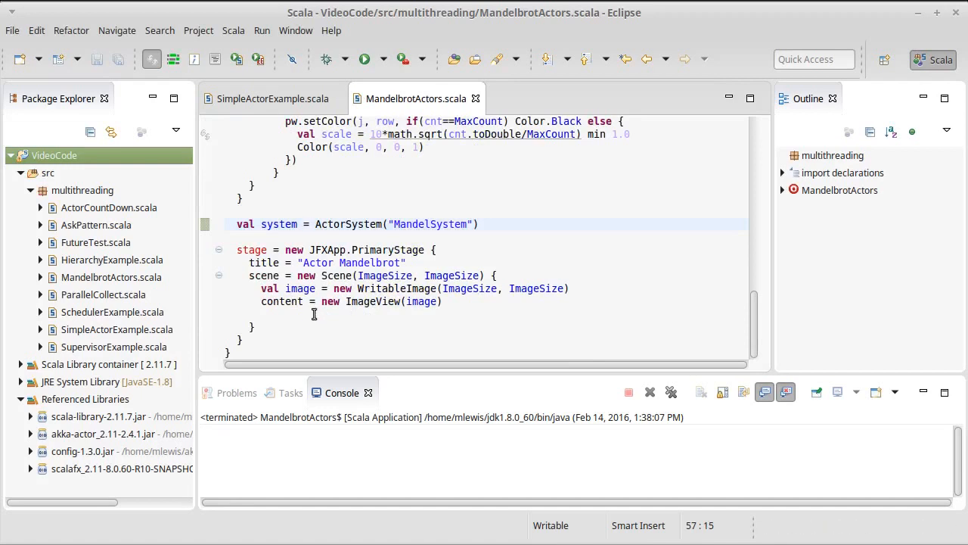
mouse_move(320, 224)
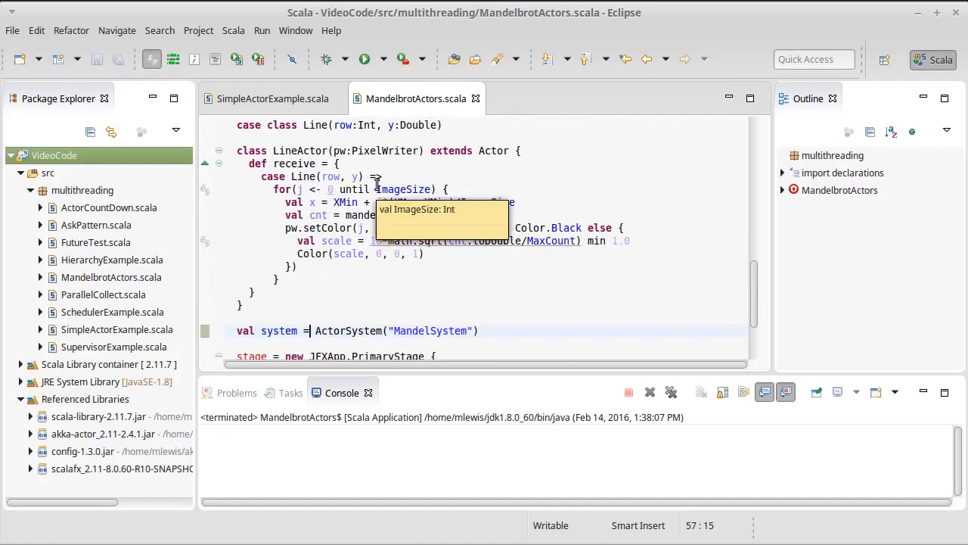
mouse_move(376, 276)
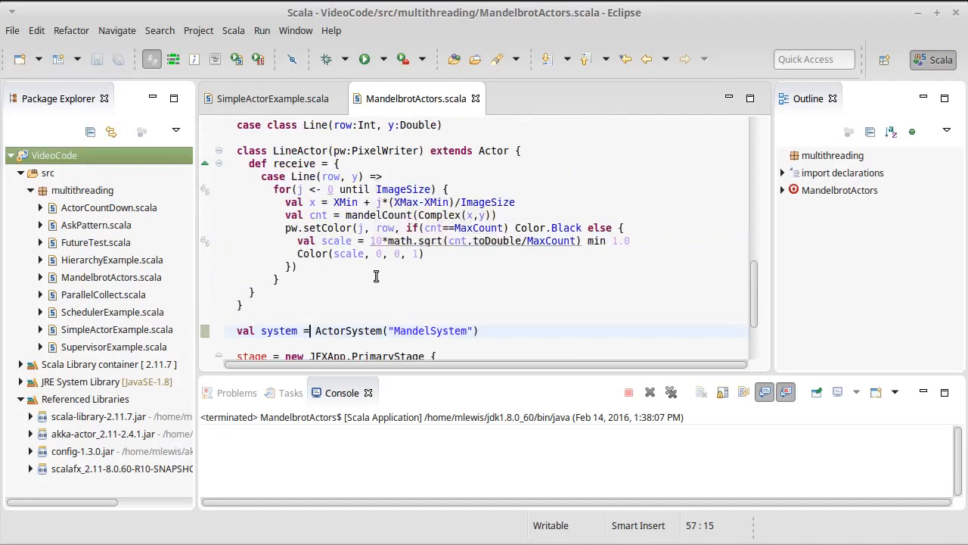
scroll("down", 3)
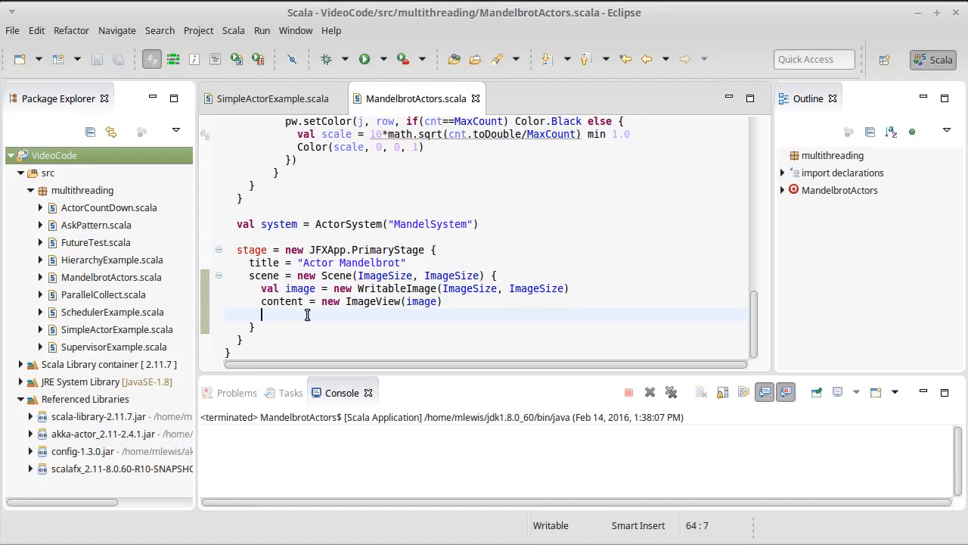
Start the router definition: val router = system.actorOf(BalancingPool(4).
type("val ro")
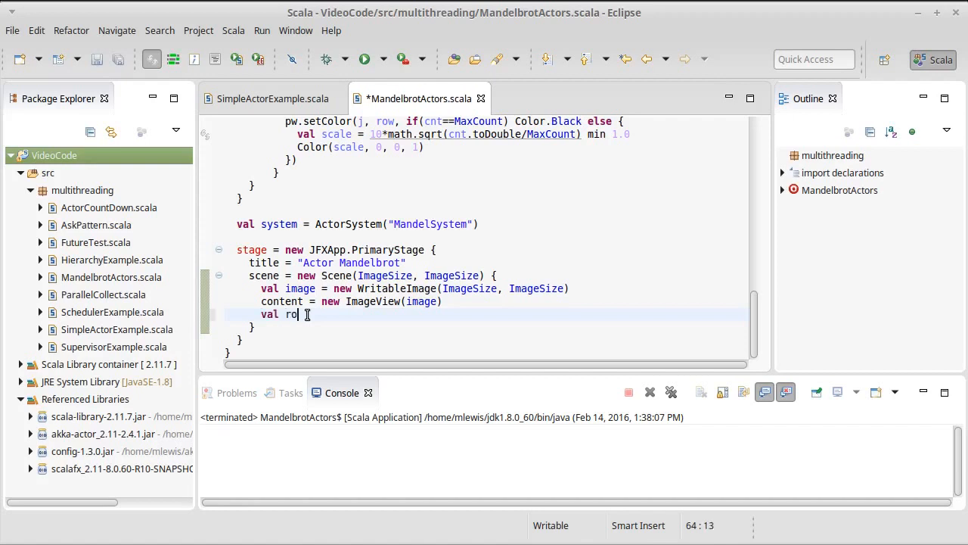
type("uter =")
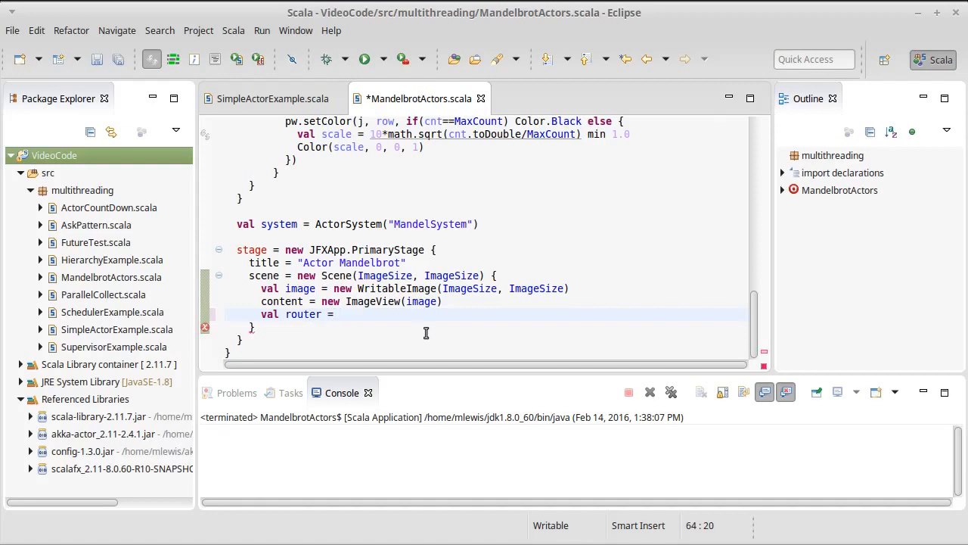
type("sys")
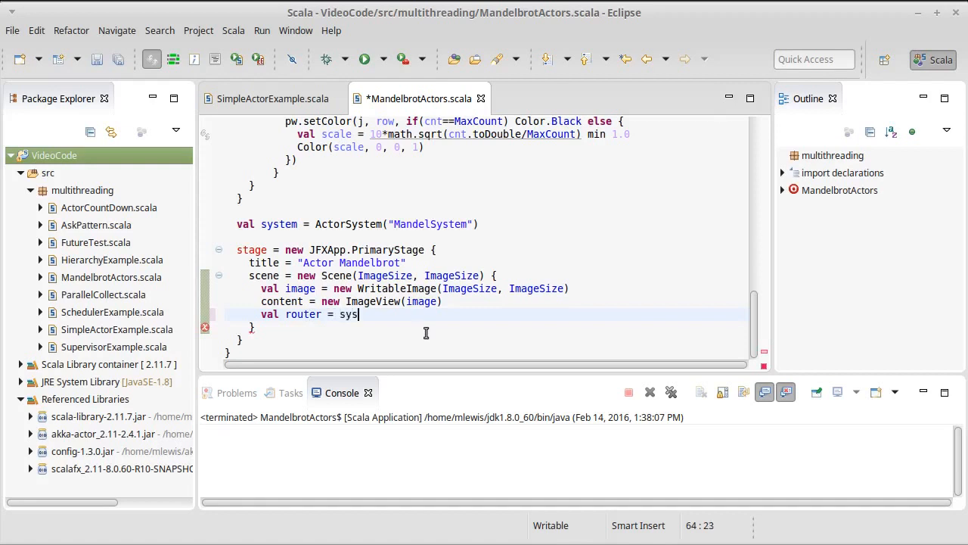
type("tem.actorF")
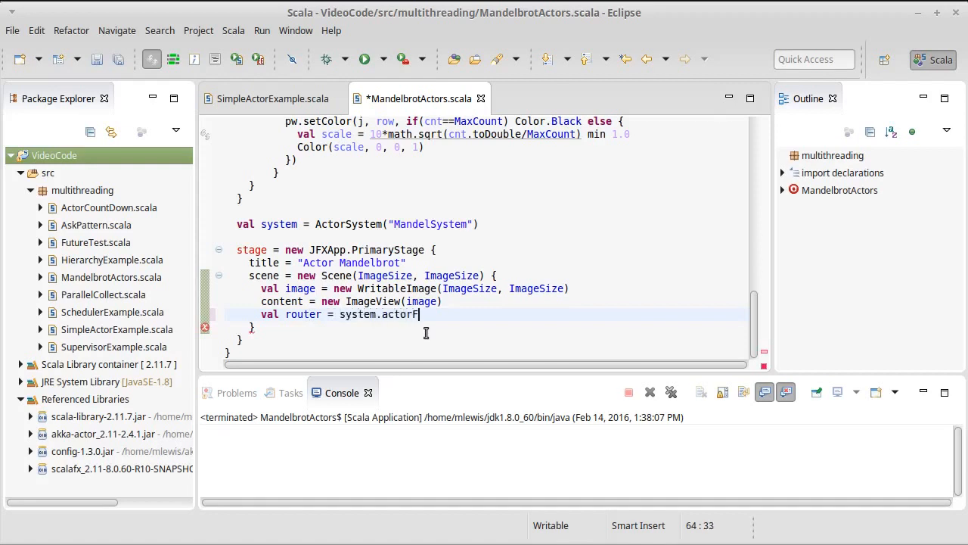
type("Of(")
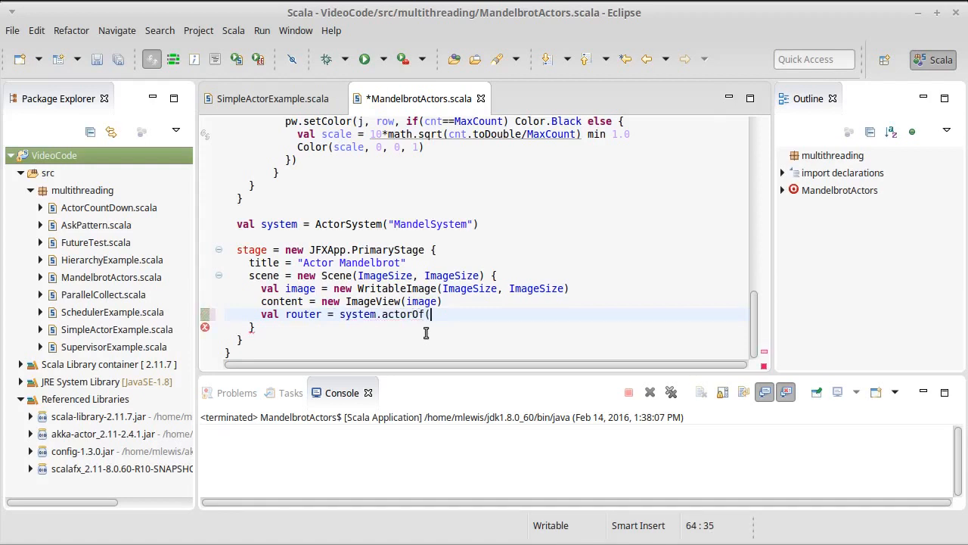
type("BalancingPool")
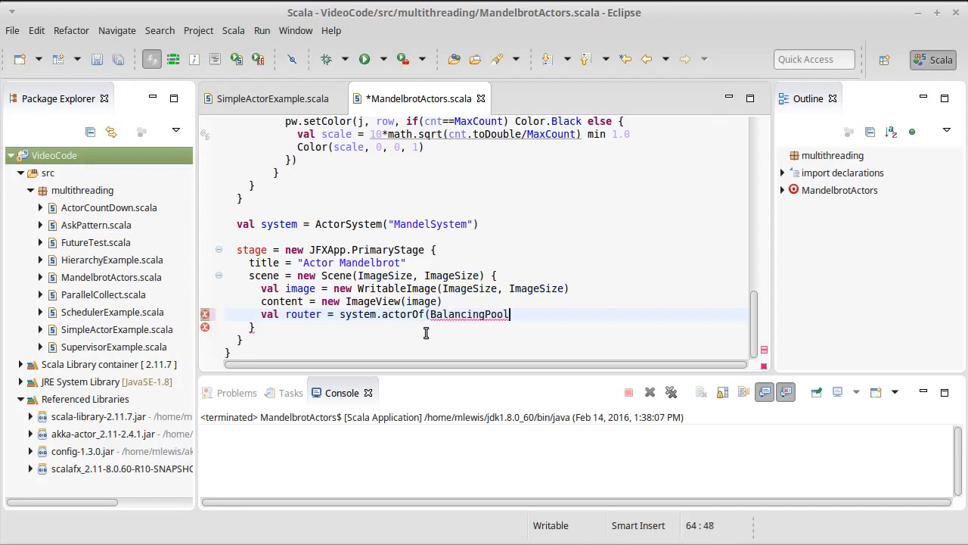
type("(")
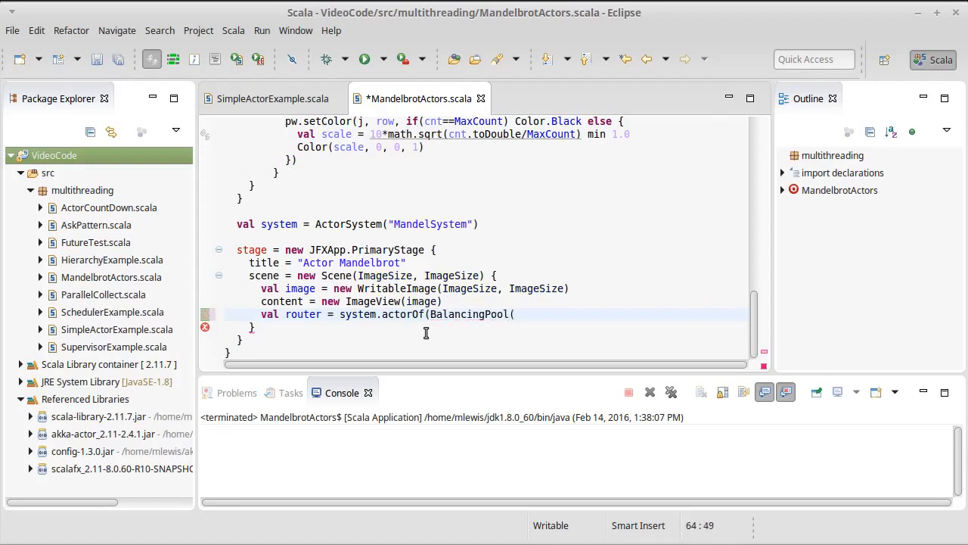
type("4)")
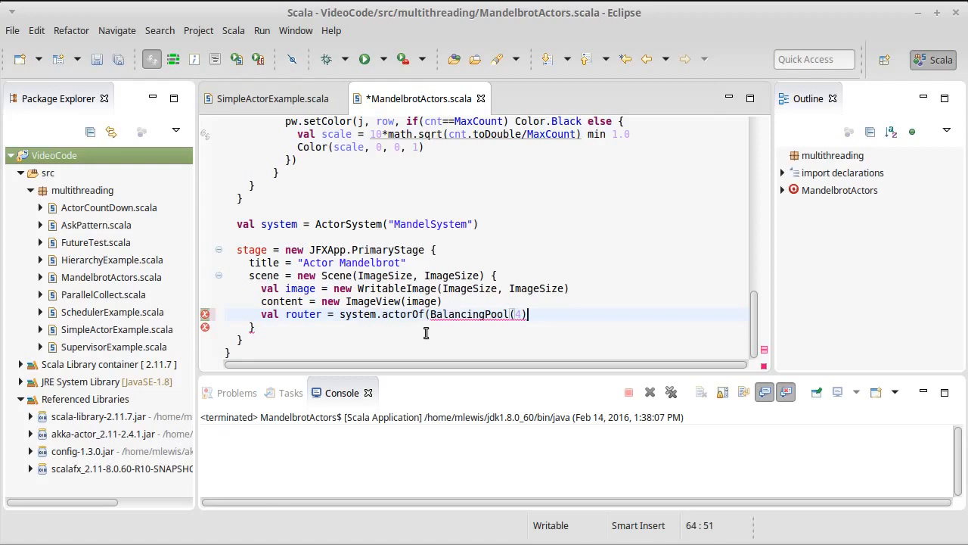
Give the pool props(Props(new LineActor(image.pixelWriter))).
type(",")
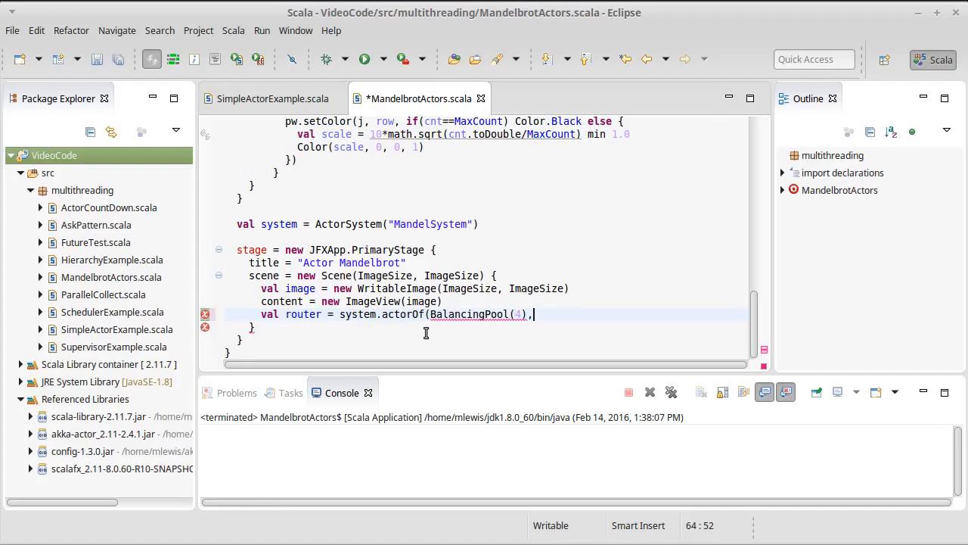
type("props")
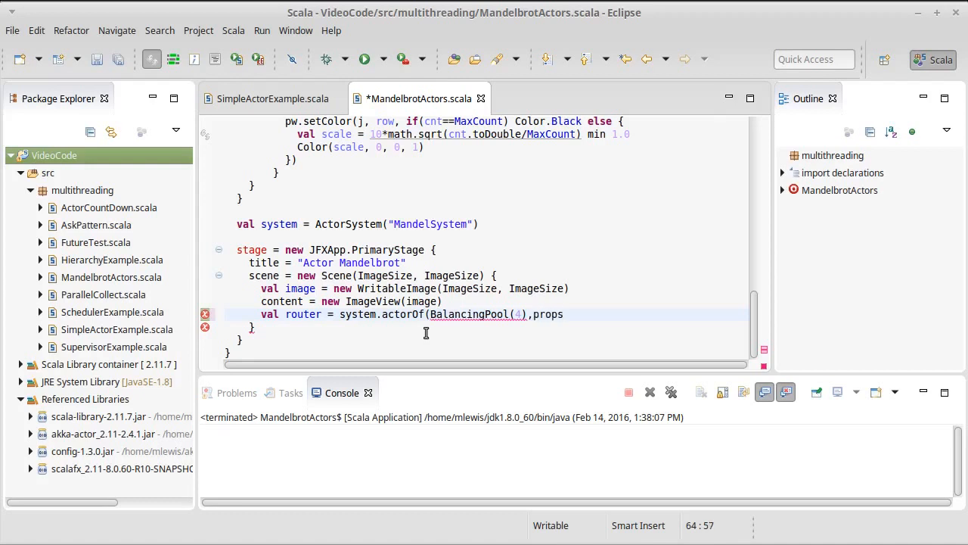
type("(")
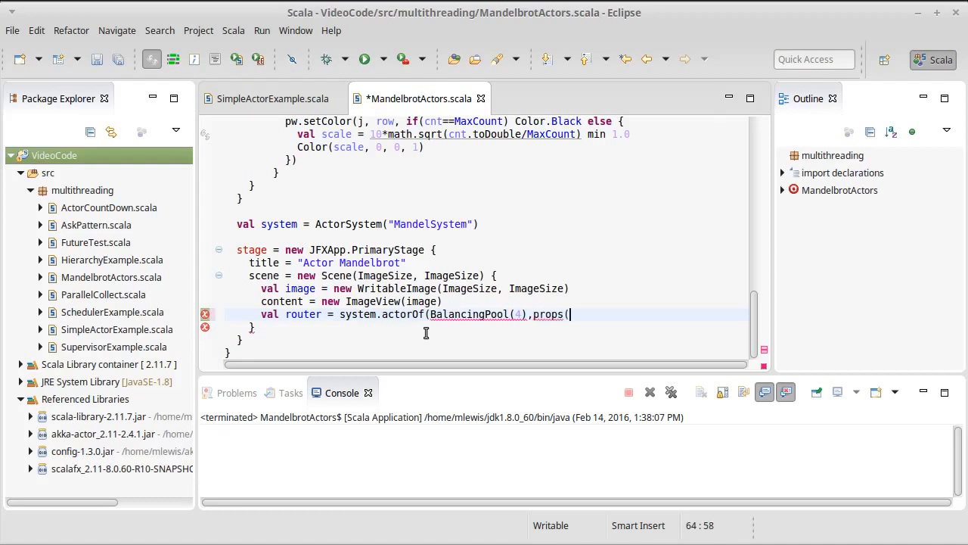
type("Props(new")
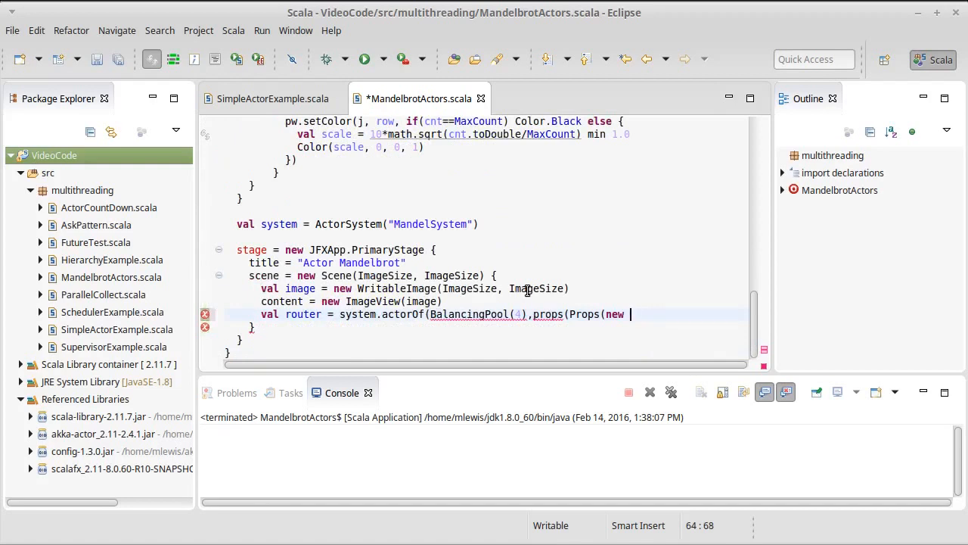
type("LineActo")
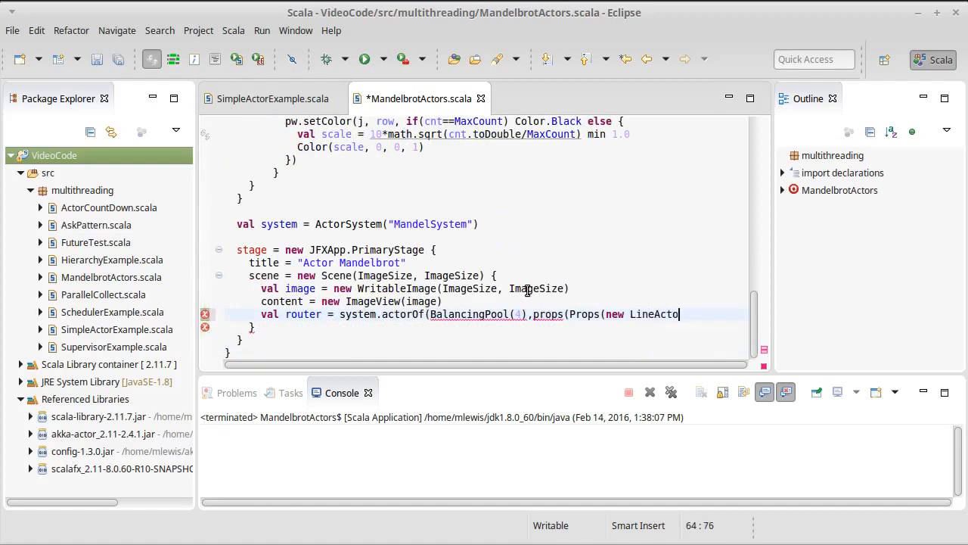
type("(")
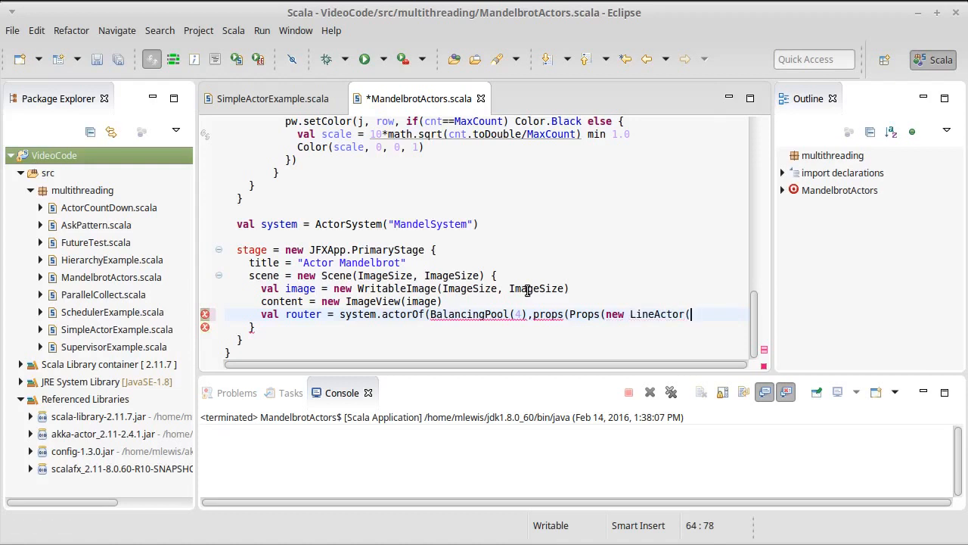
type("image.")
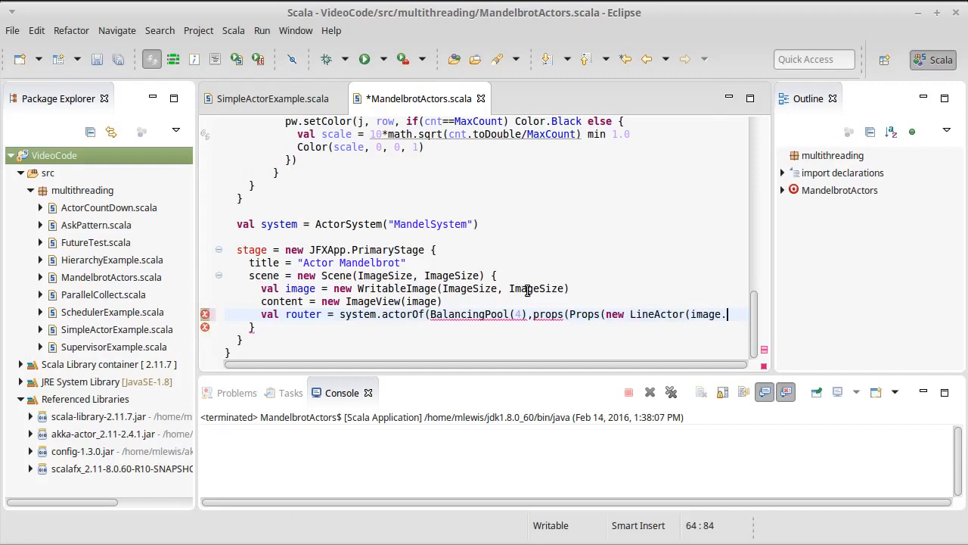
type("pixe")
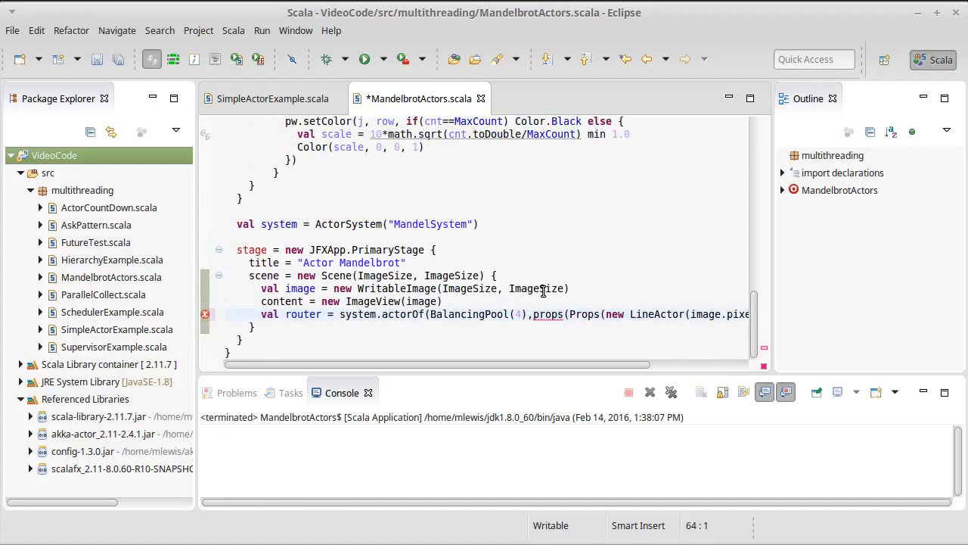
Save, then add a loop over ImageSize computing y = YMin + i*(YMax-YMin)/ImageSize.
key("ctrl+s")
type(".")
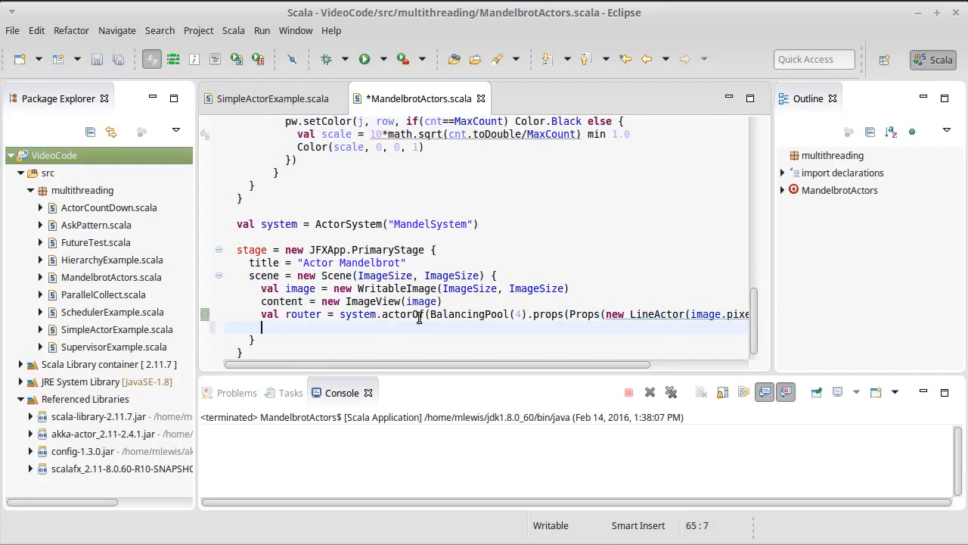
type("for(i <- 0")
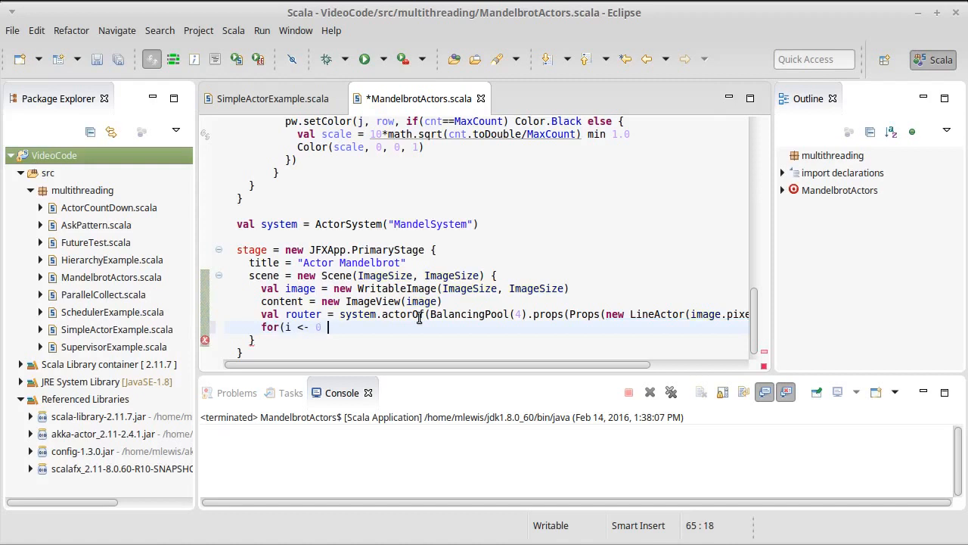
type("until ImageSize")
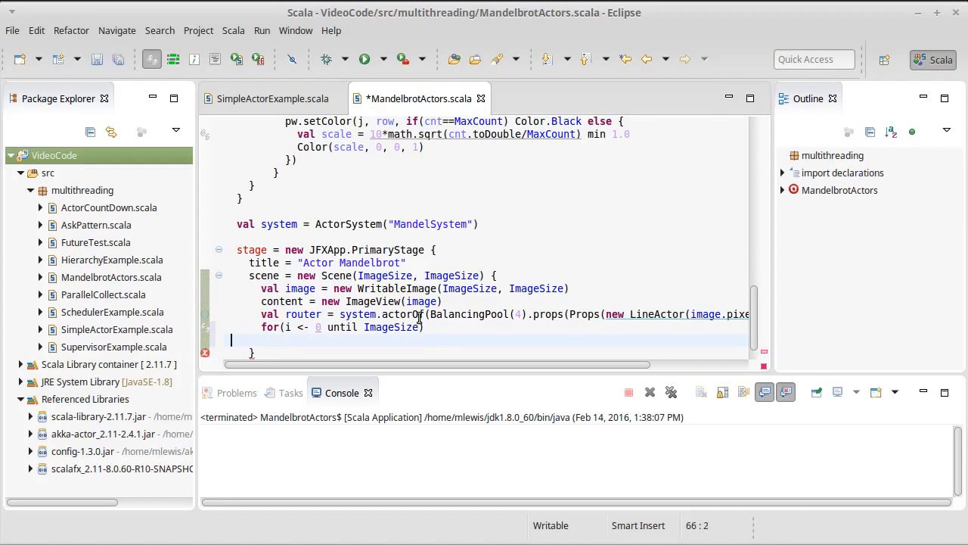
type("{")
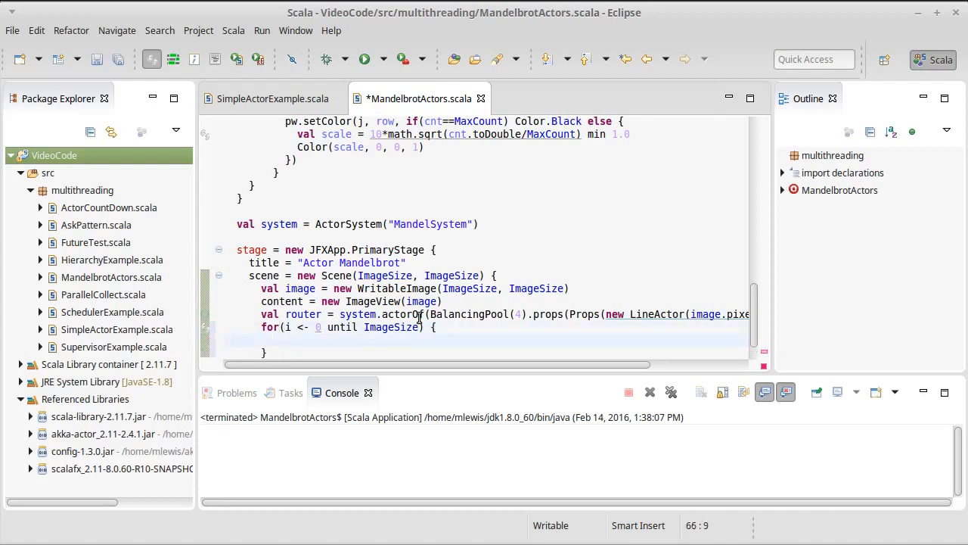
type("val y =")
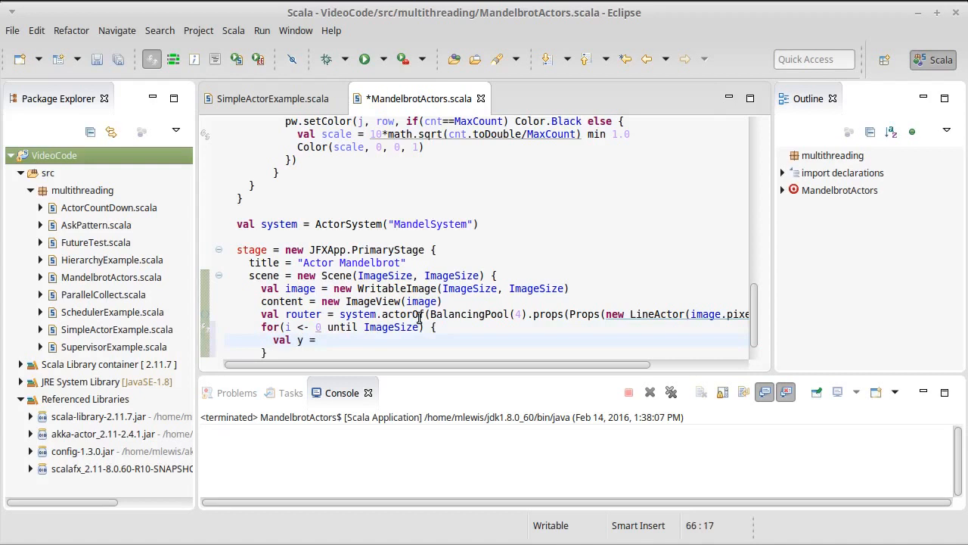
type("YMin +")
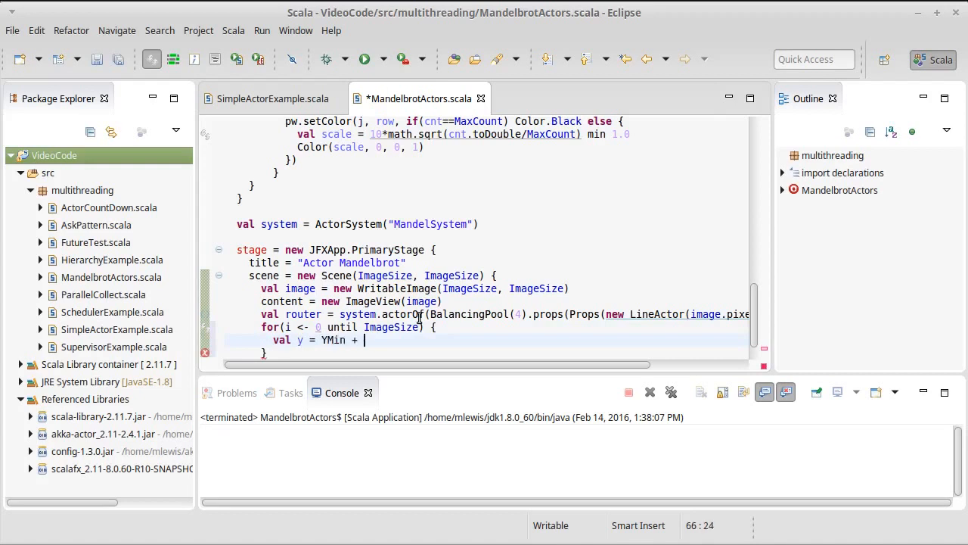
type("i*")
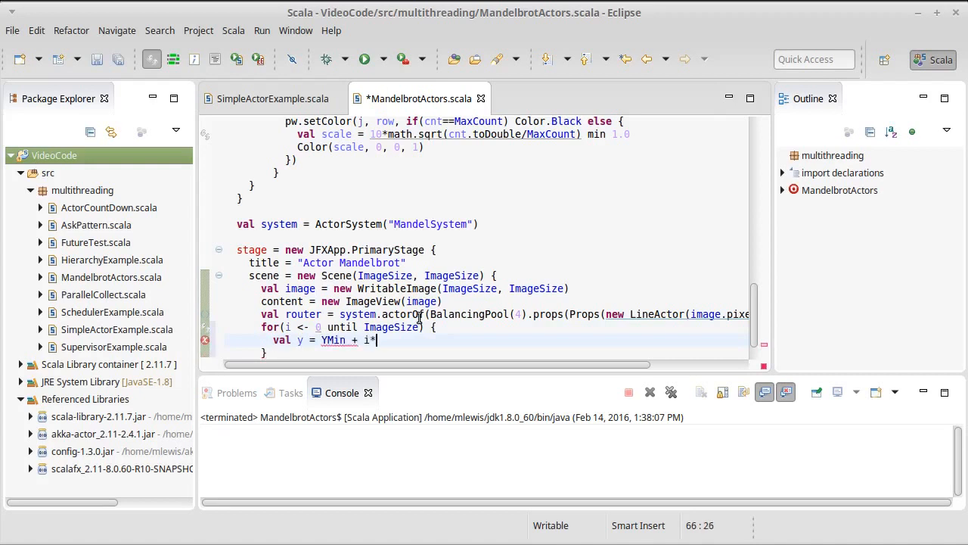
type("(YMax")
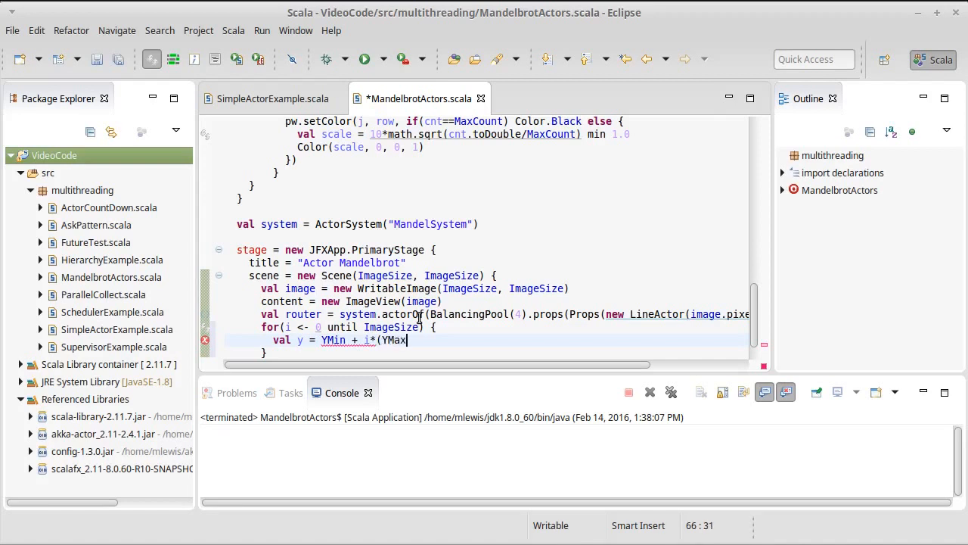
type("-YMin")
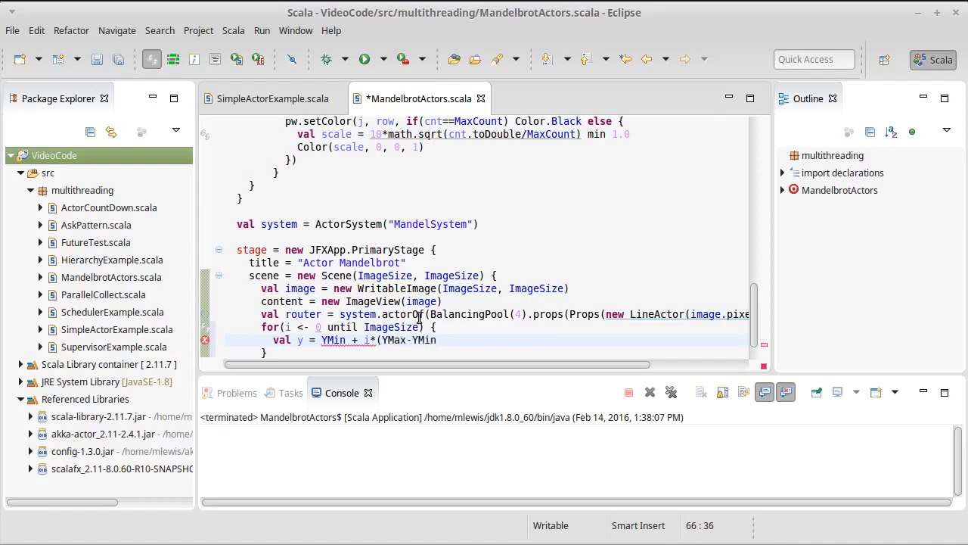
type("/ImageSize")
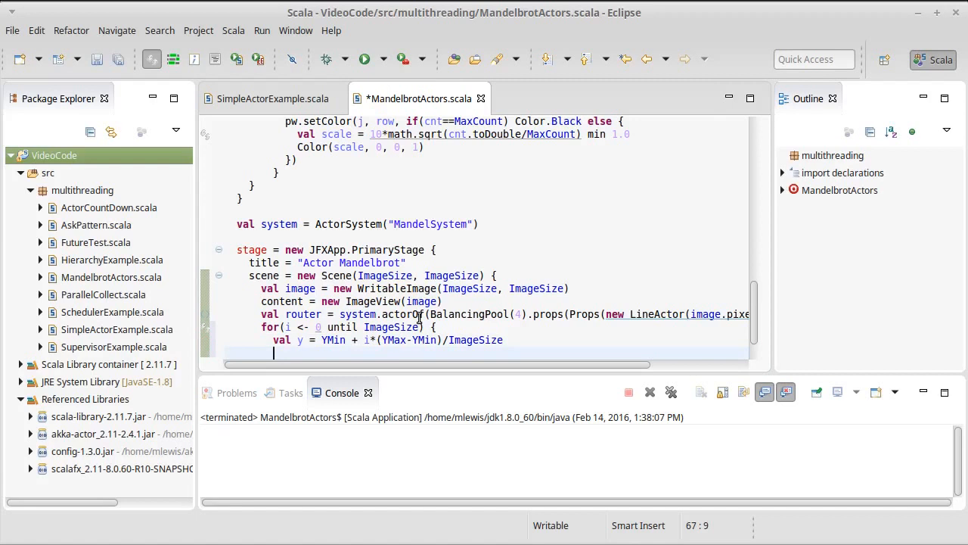
Send router ! Line(i, y) in the loop body and save the file.
type("router")
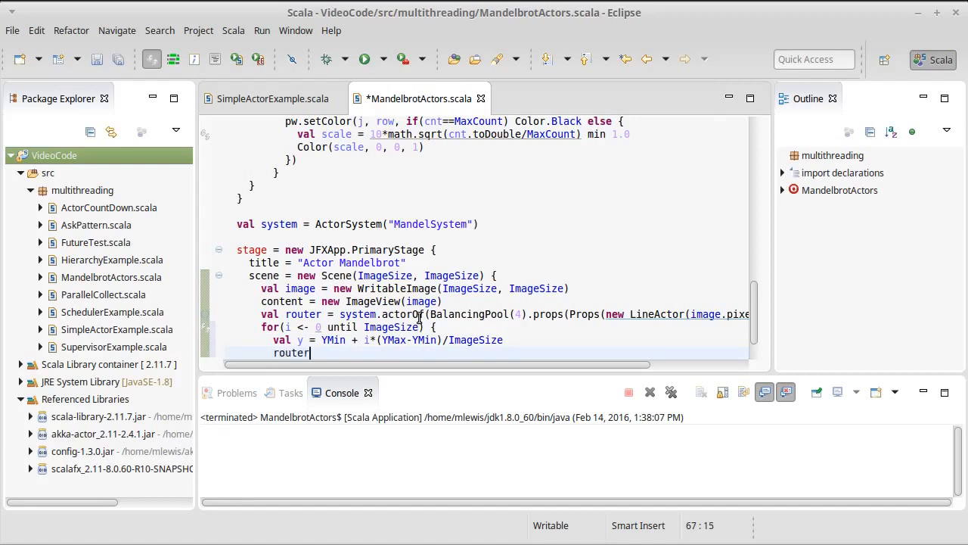
type("!")
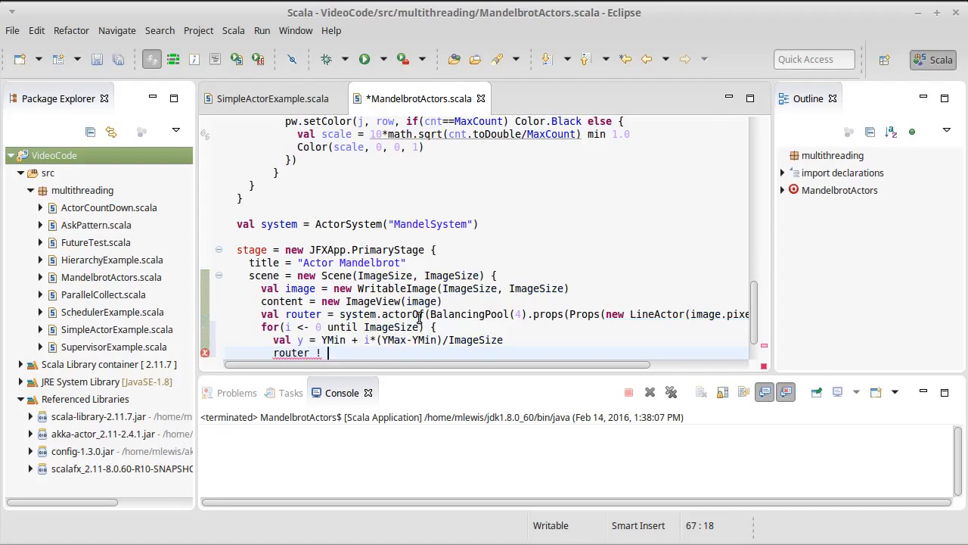
type("Line")
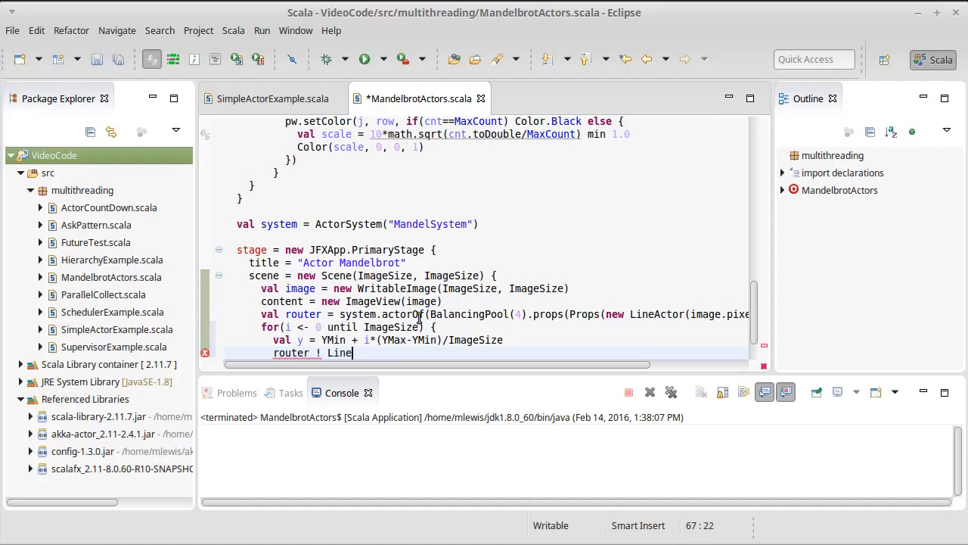
type("(")
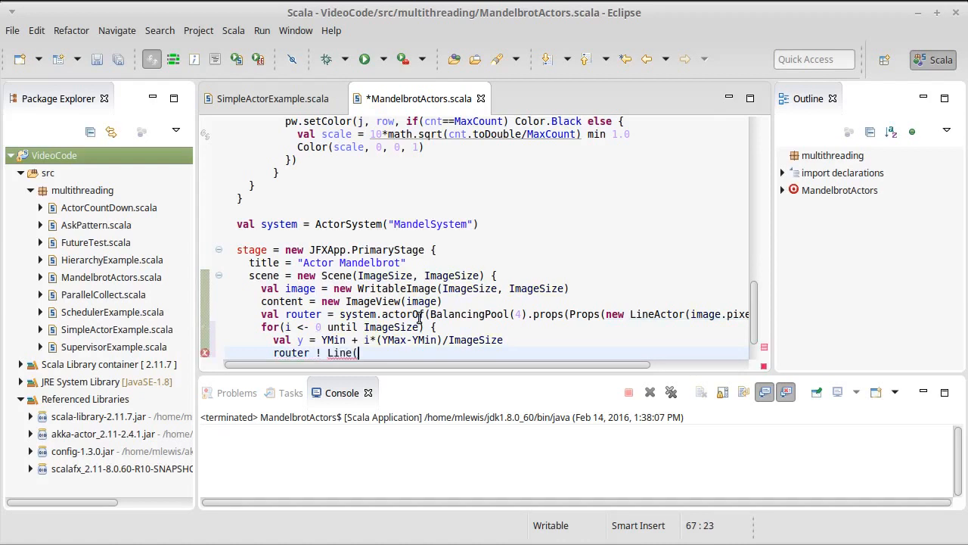
type("i, y)")
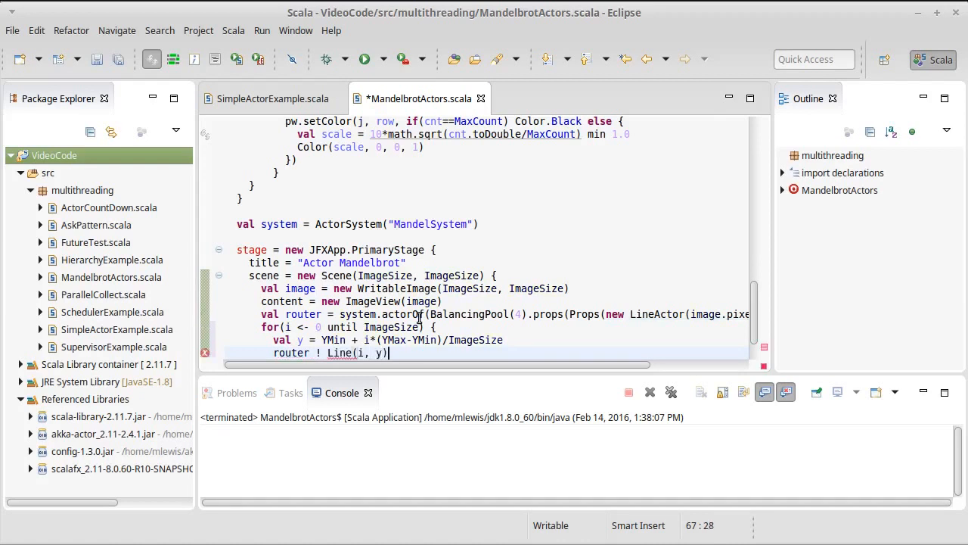
key("ctrl+s")
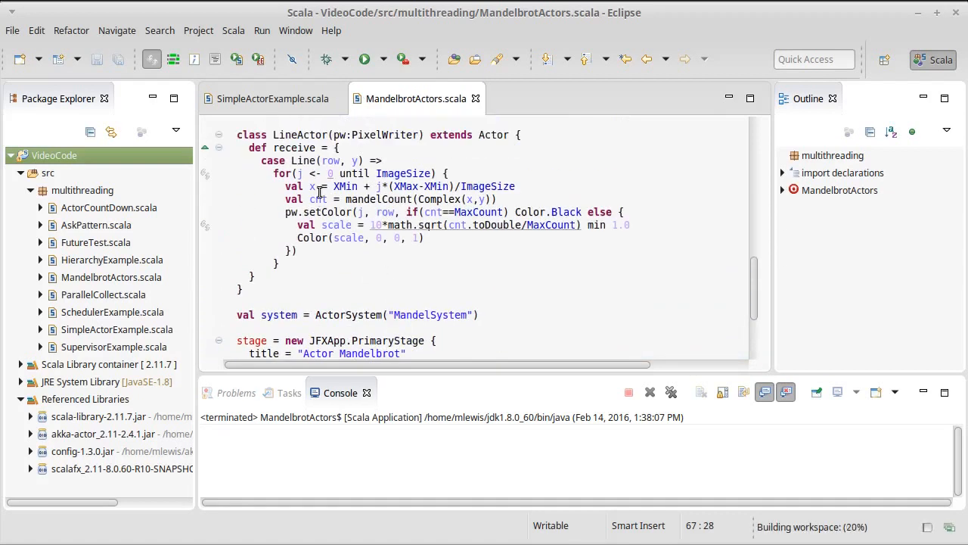
Launch MandelbrotActors, watch it draw only the top rows, and close the window.
scroll("down", 3)
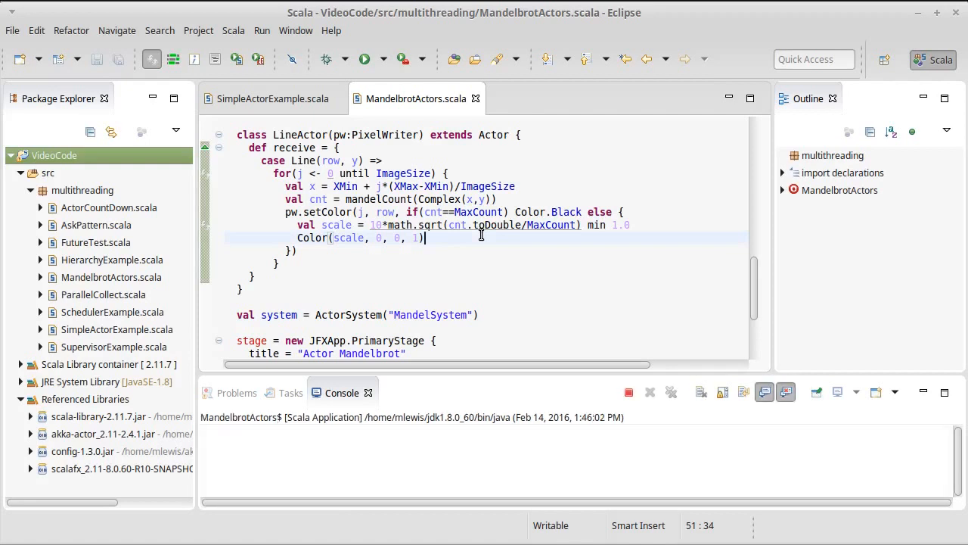
left_click(364, 59)
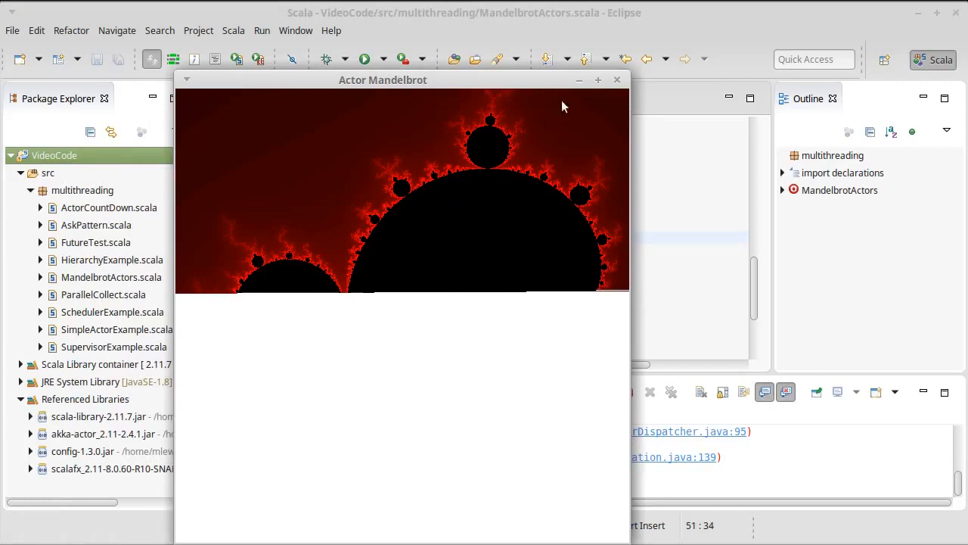
left_click(618, 80)
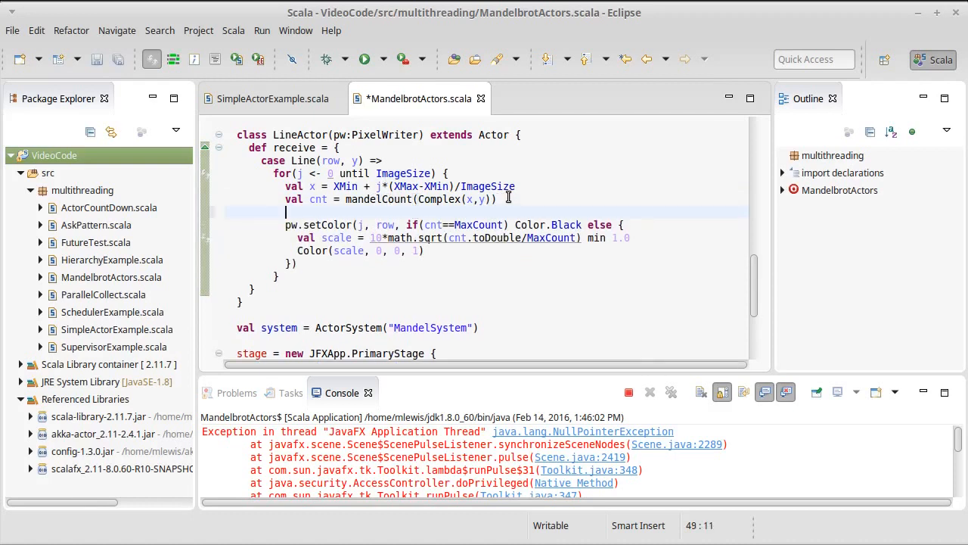
Insert Platform.runLater around pw.setColor via content assist.
type("Platform.")
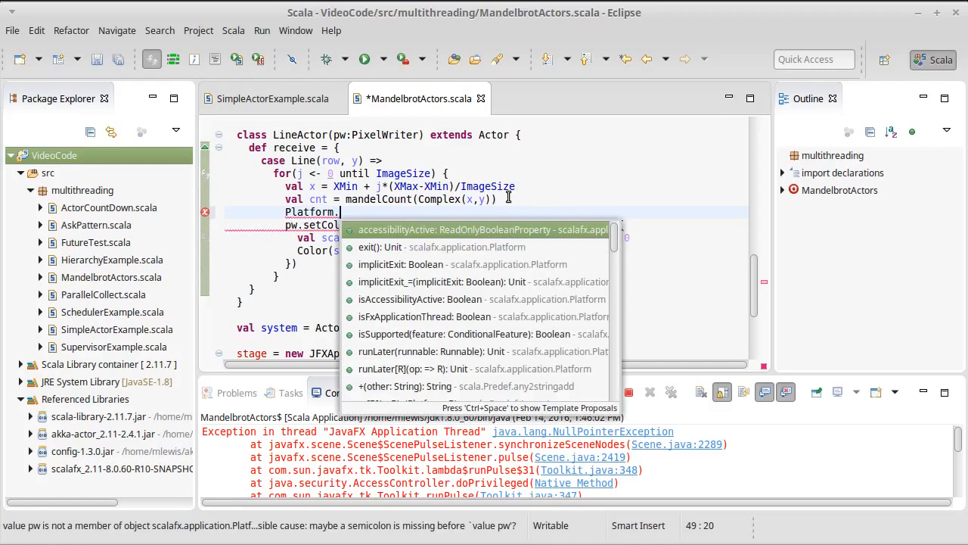
left_click(429, 351)
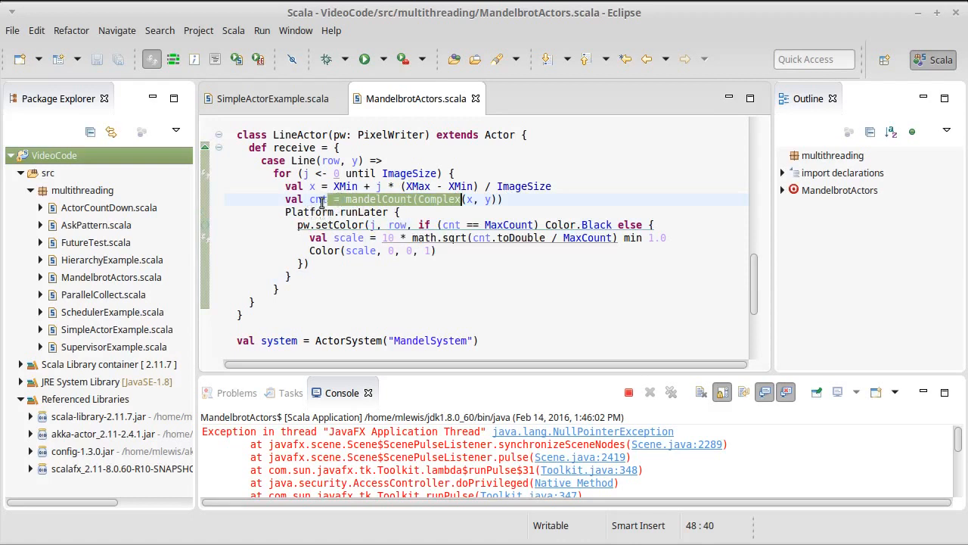
mouse_move(320, 212)
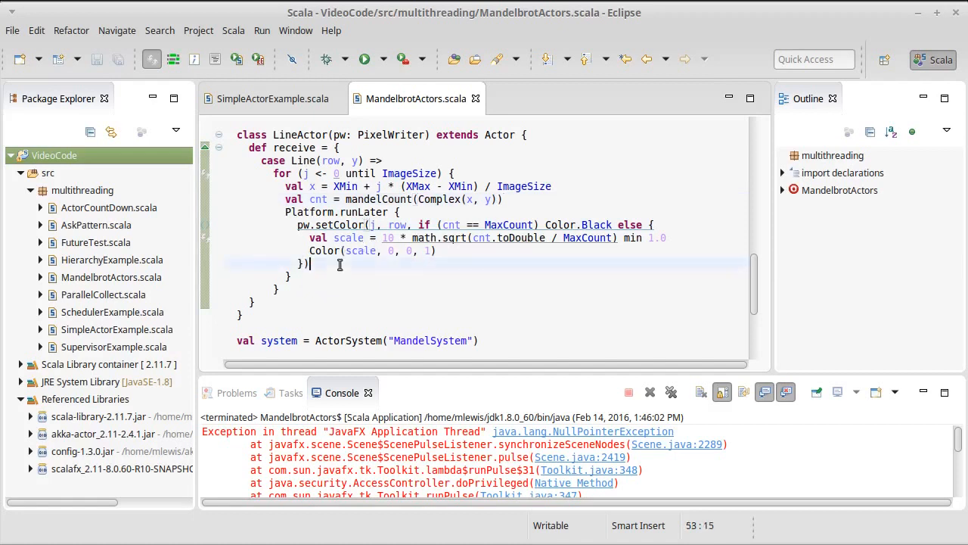
Rerun MandelbrotActors, view the complete red-on-black Mandelbrot set, and close it.
left_click(364, 59)
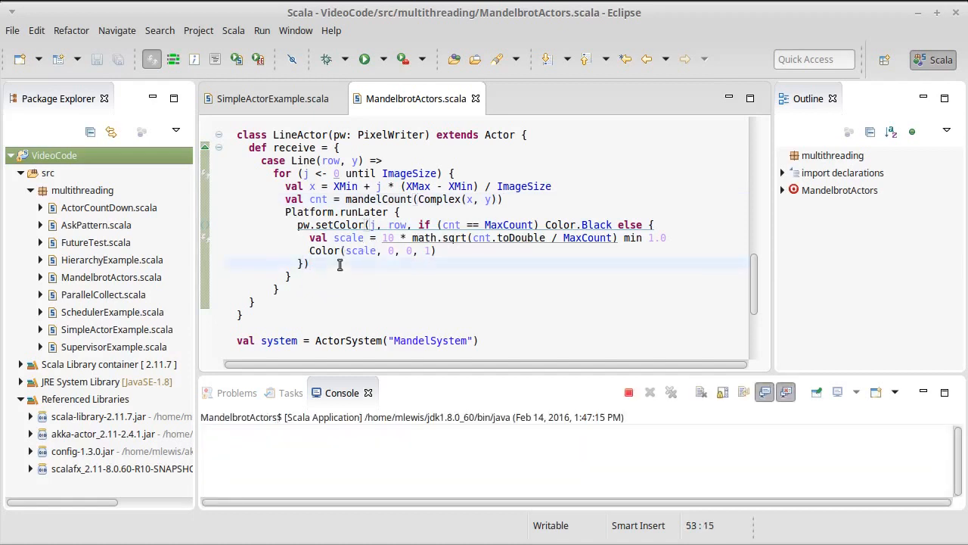
left_click(365, 59)
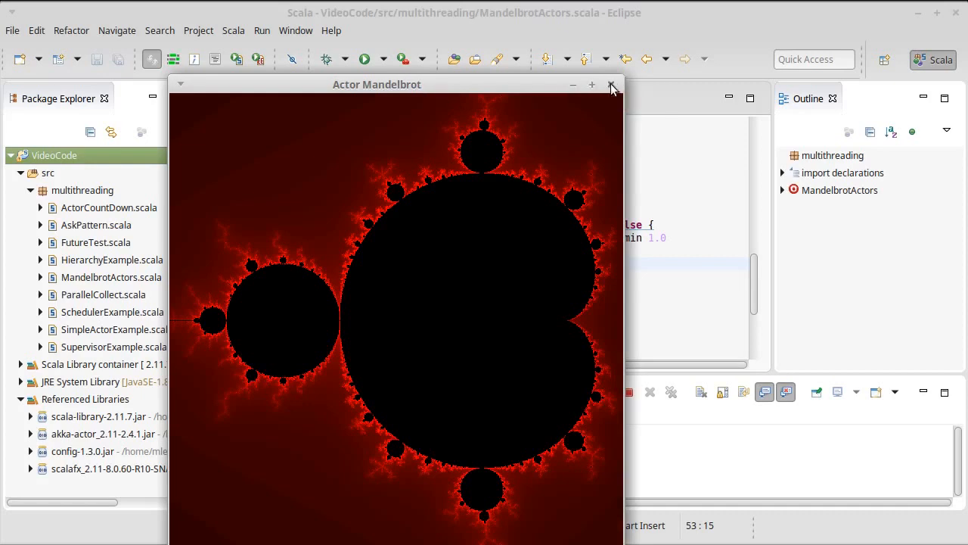
left_click(611, 84)
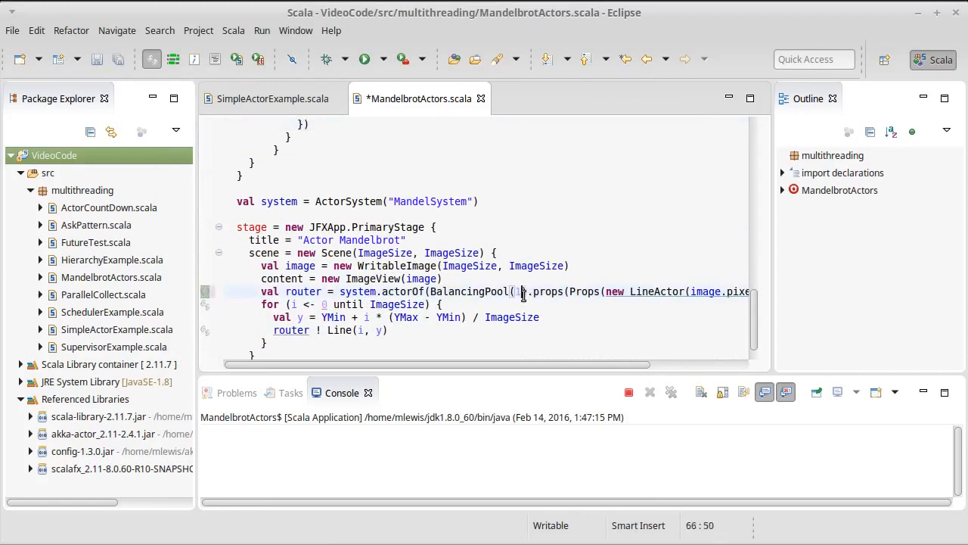
Rerun MandelbrotActors with a BalancingPool size of 10 to redraw the full red Mandelbrot set.
left_click(364, 59)
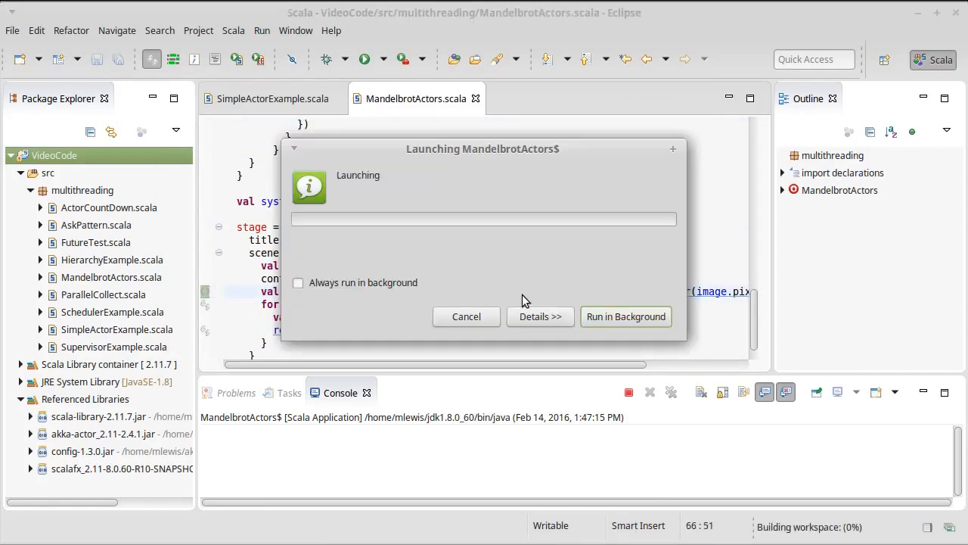
left_click(540, 317)
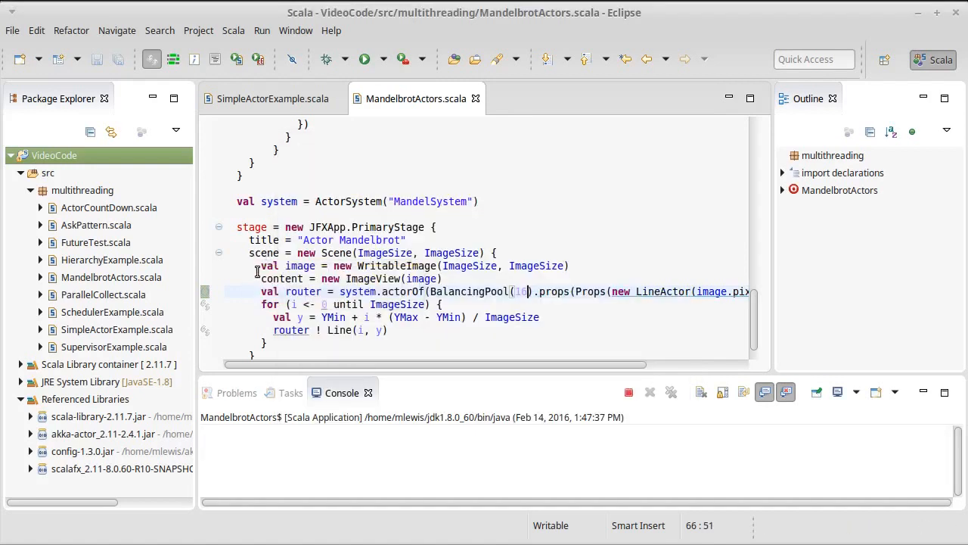
left_click(364, 59)
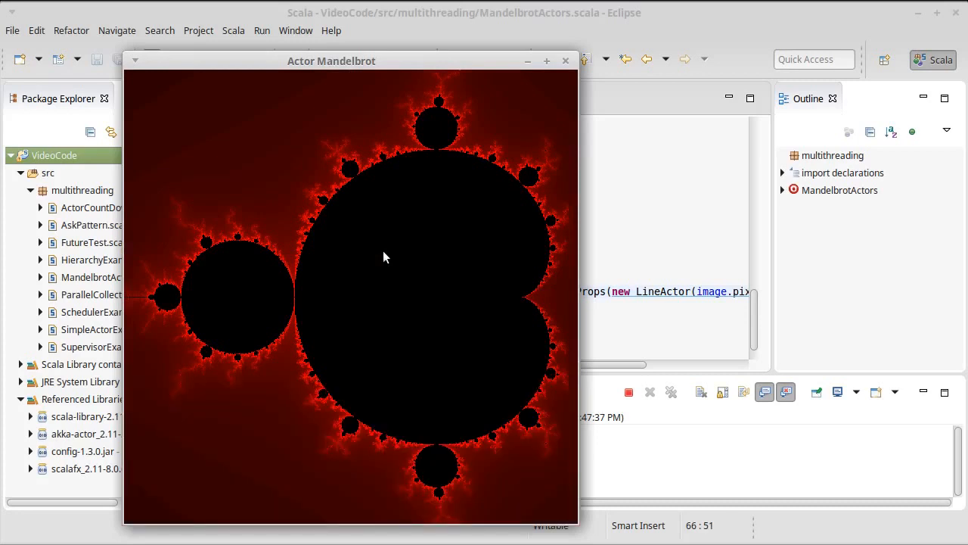
mouse_move(369, 81)
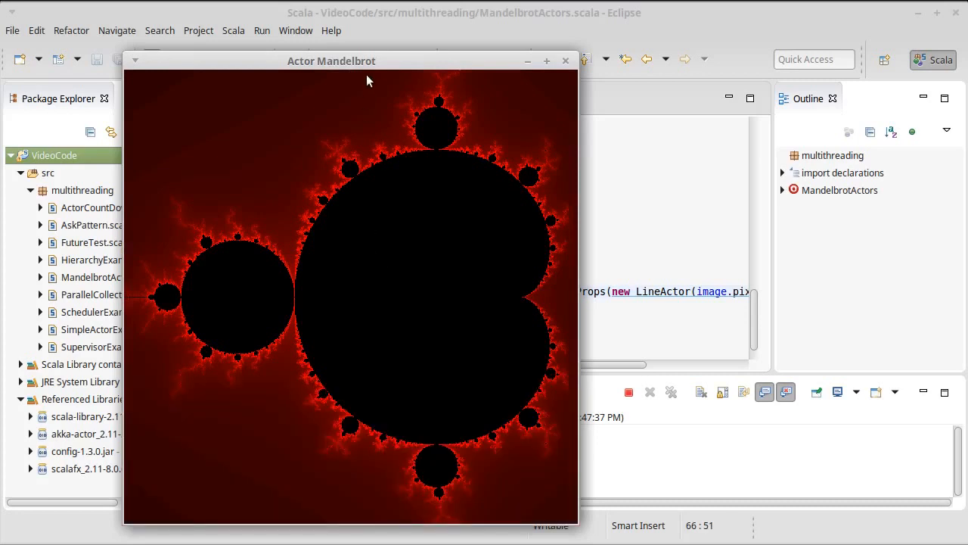
mouse_move(351, 68)
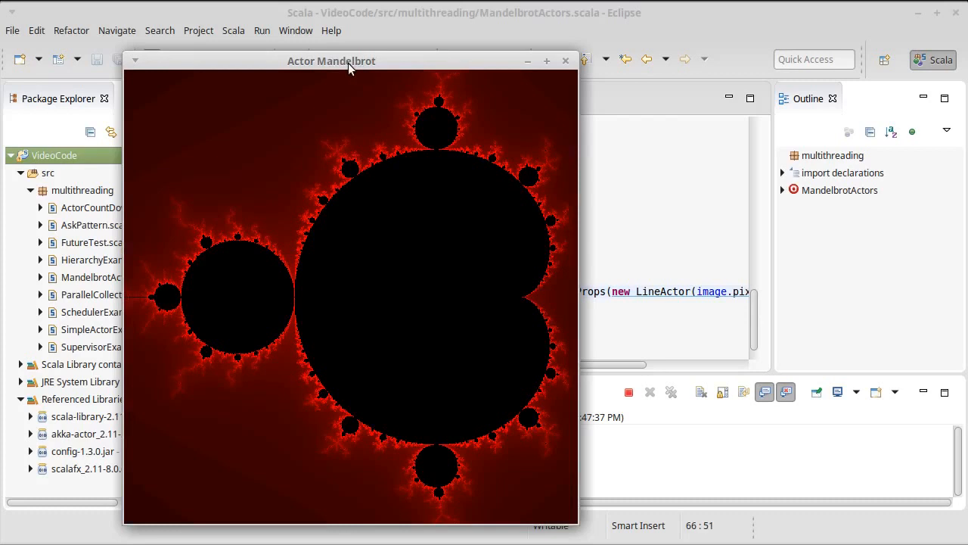
mouse_move(350, 242)
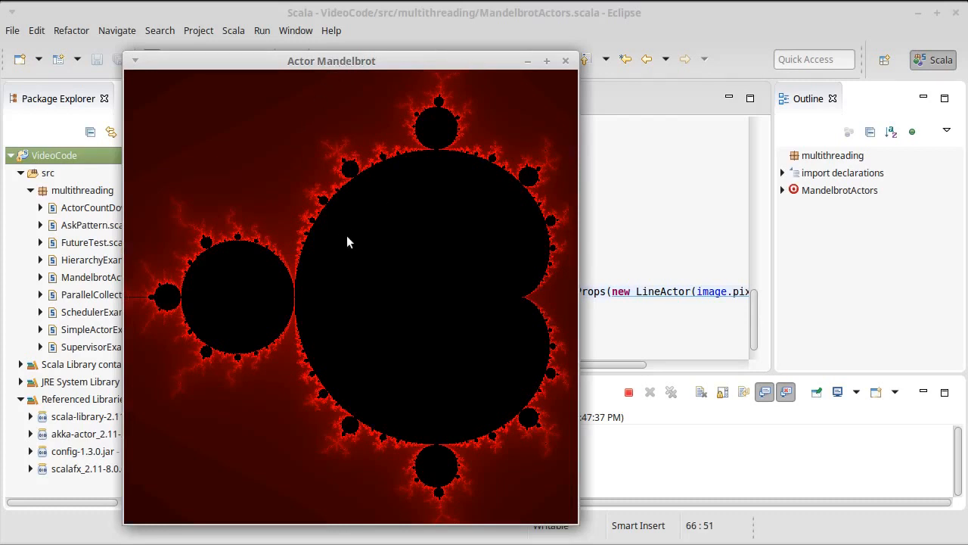
mouse_move(527, 112)
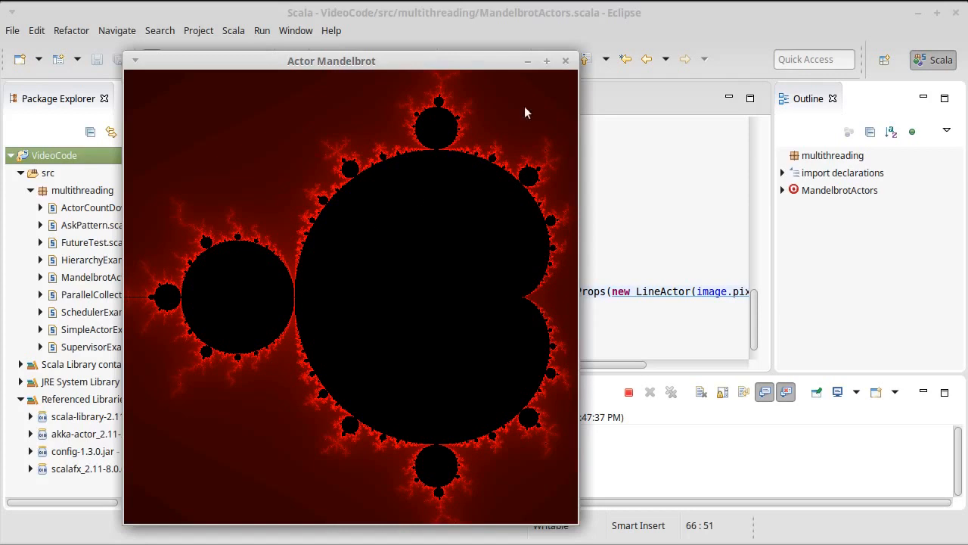